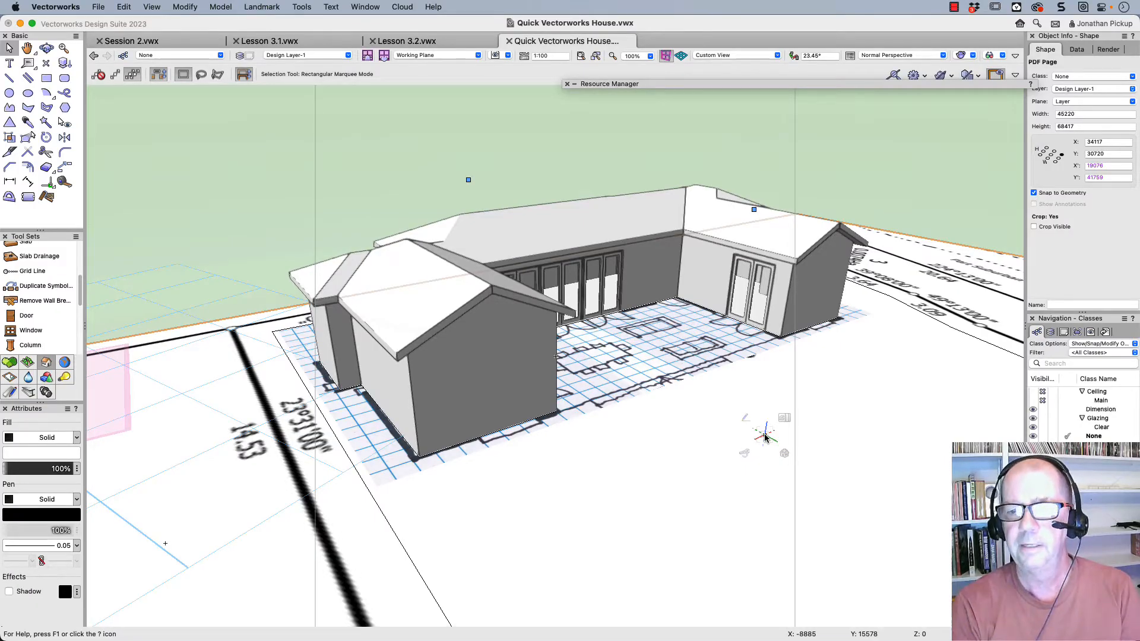
mouse_move(777, 403)
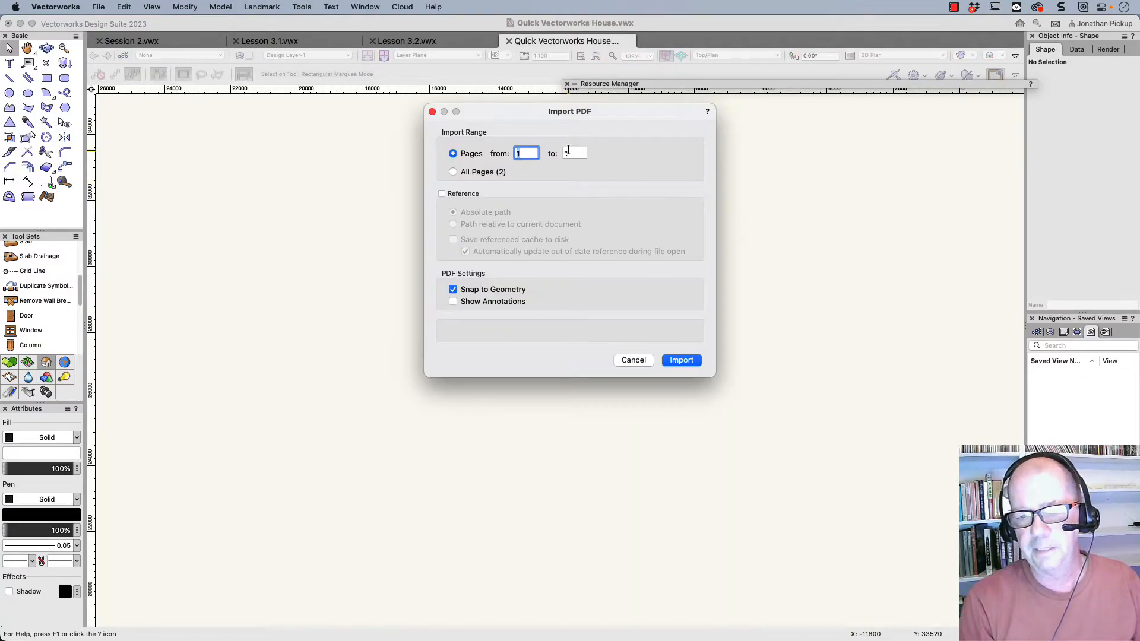
Import page 2 of the survey PDF, the site boundary plan, onto the design layer
text(2)
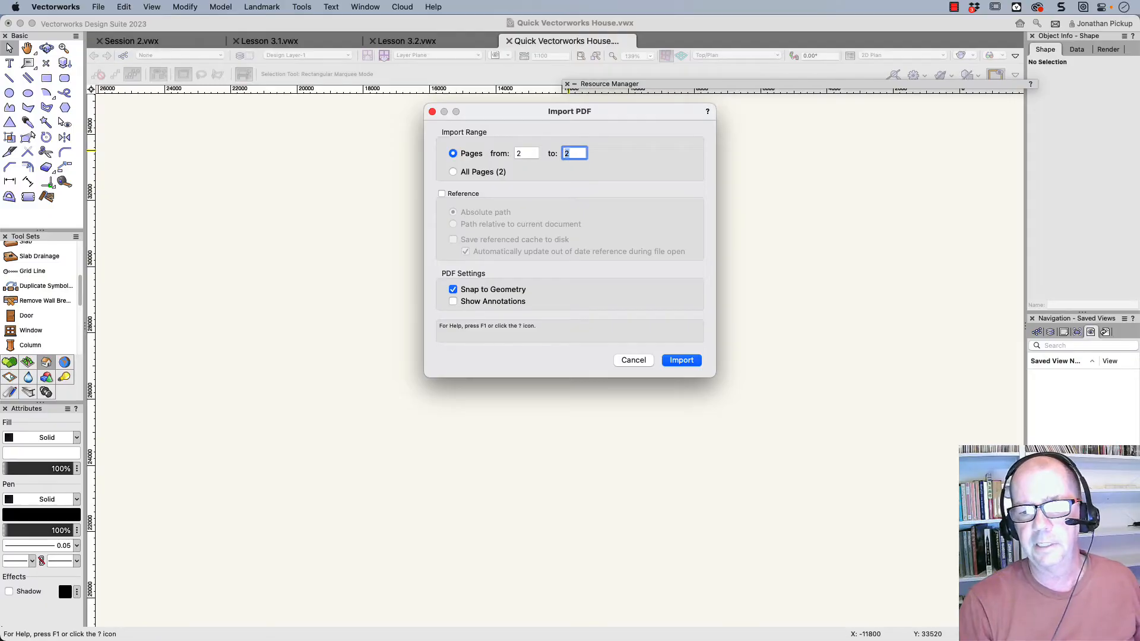
click(681, 359)
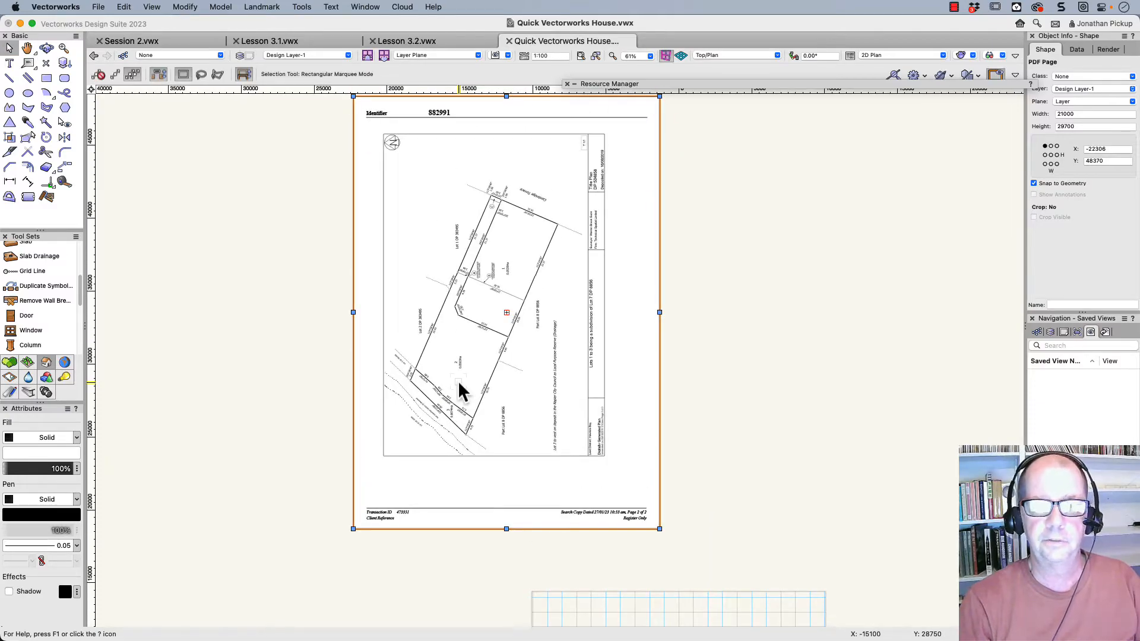
mouse_move(374, 158)
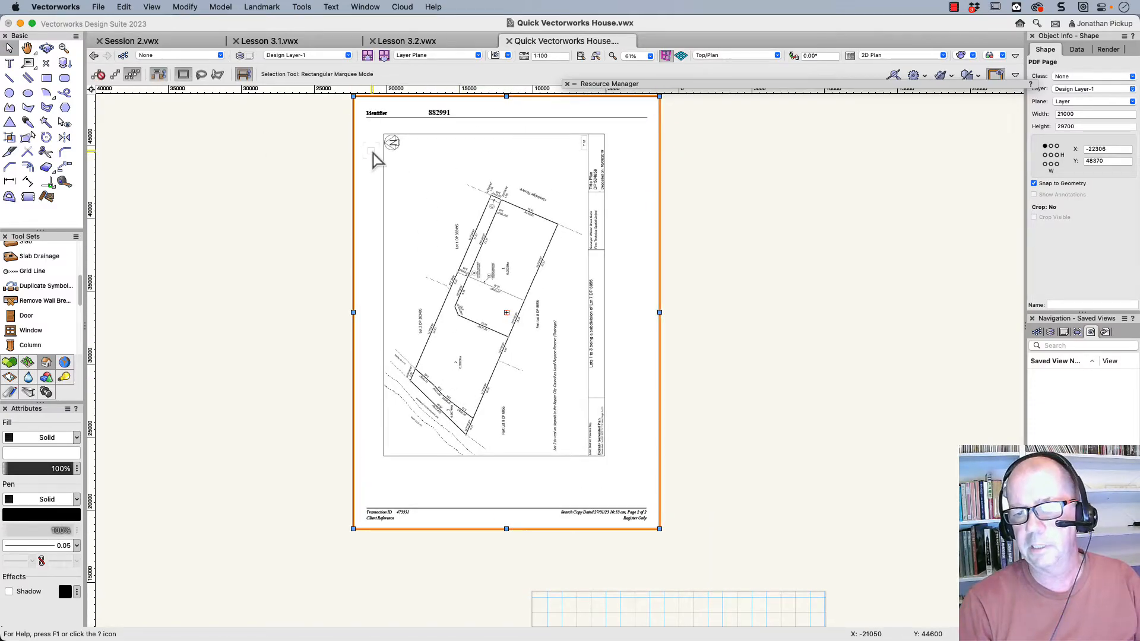
Rotate the imported survey page 90° so the site plan lies landscape
click(45, 138)
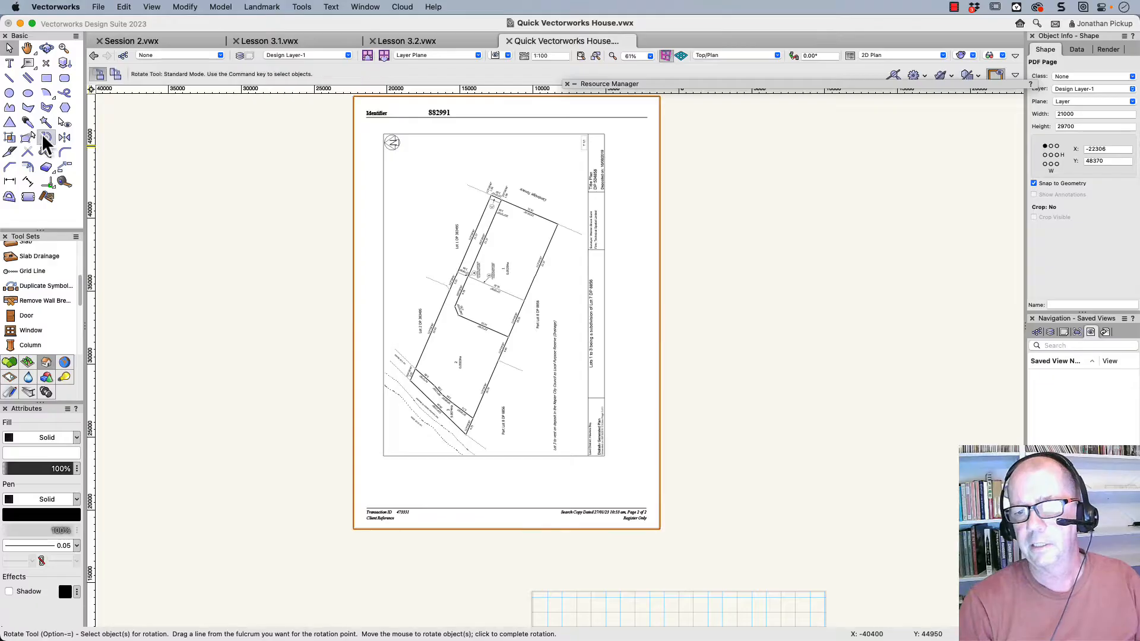
click(659, 529)
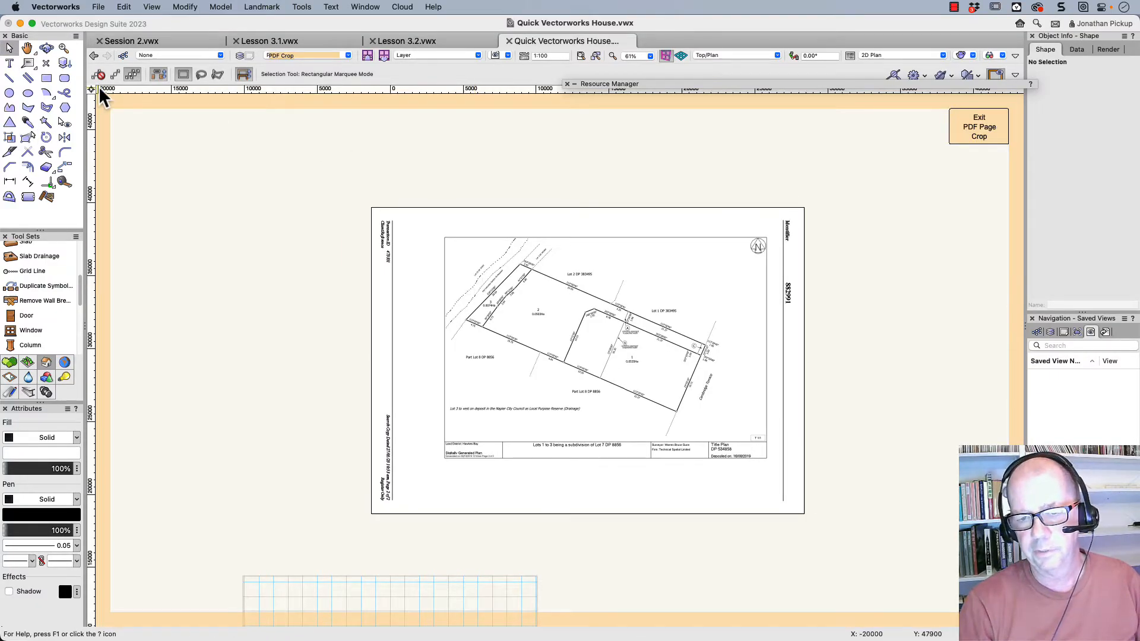
Crop the survey page to a three-point rotated rectangle around the site boundary
click(47, 78)
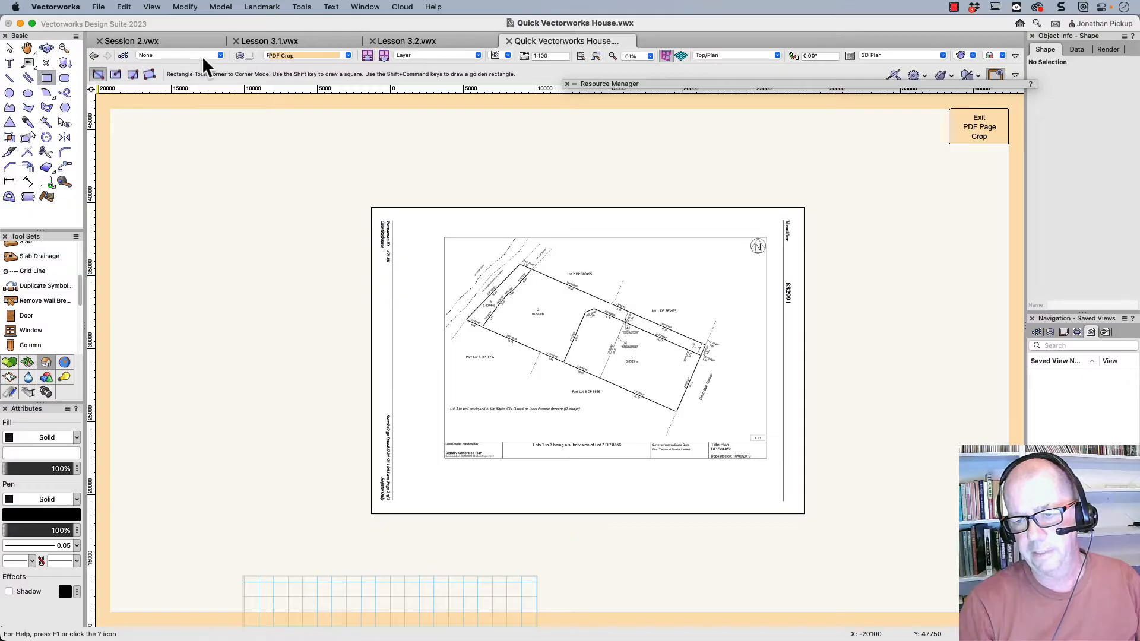
click(149, 74)
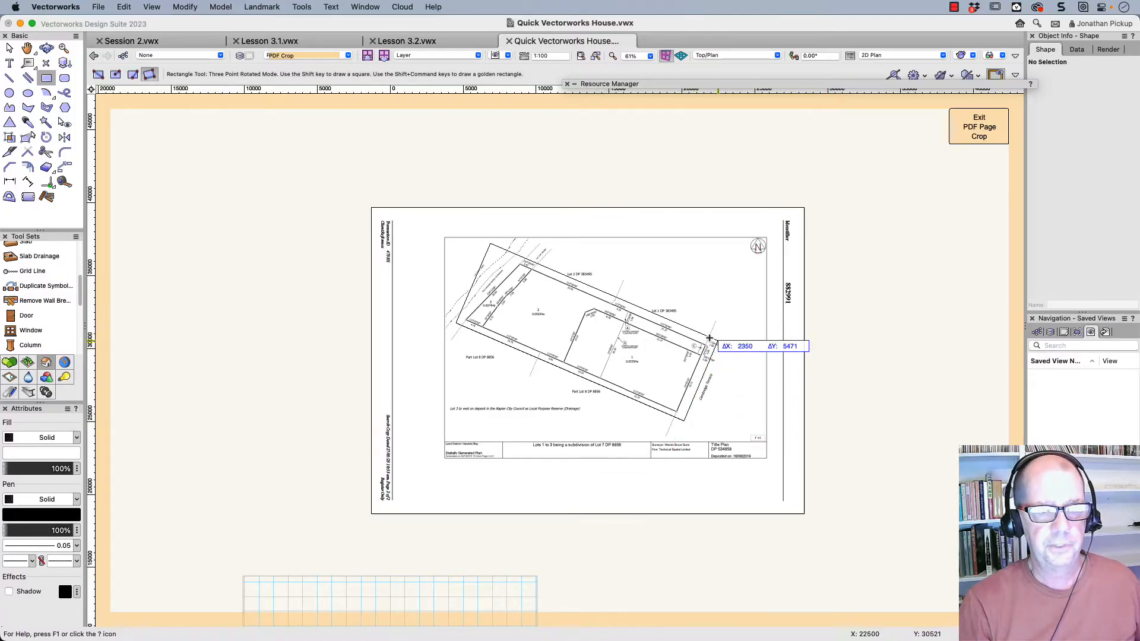
click(711, 339)
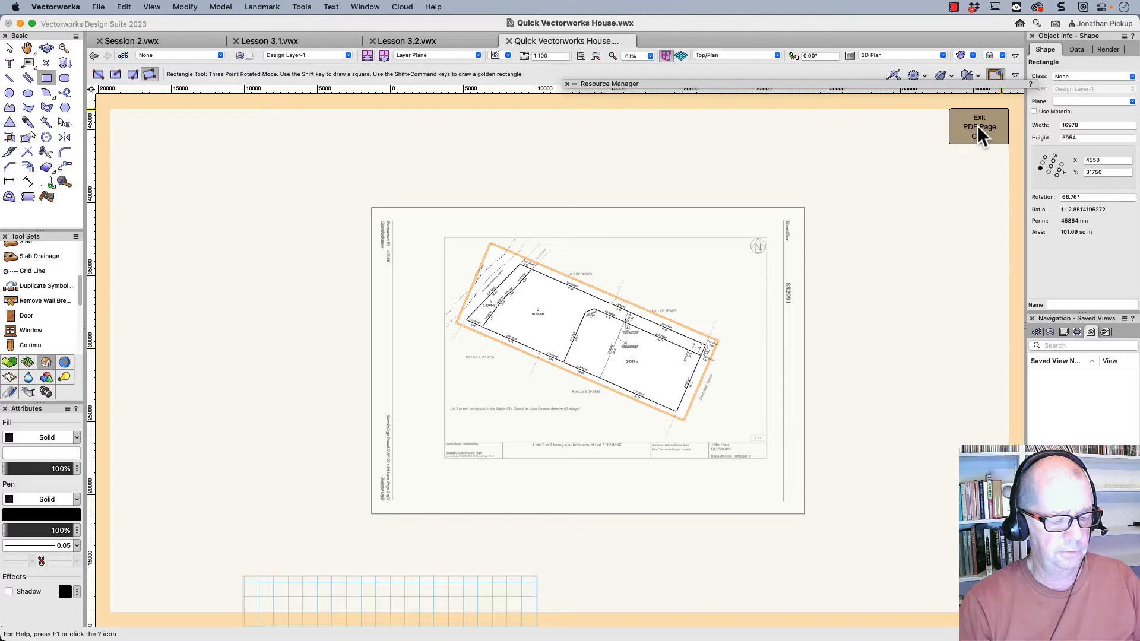
click(979, 127)
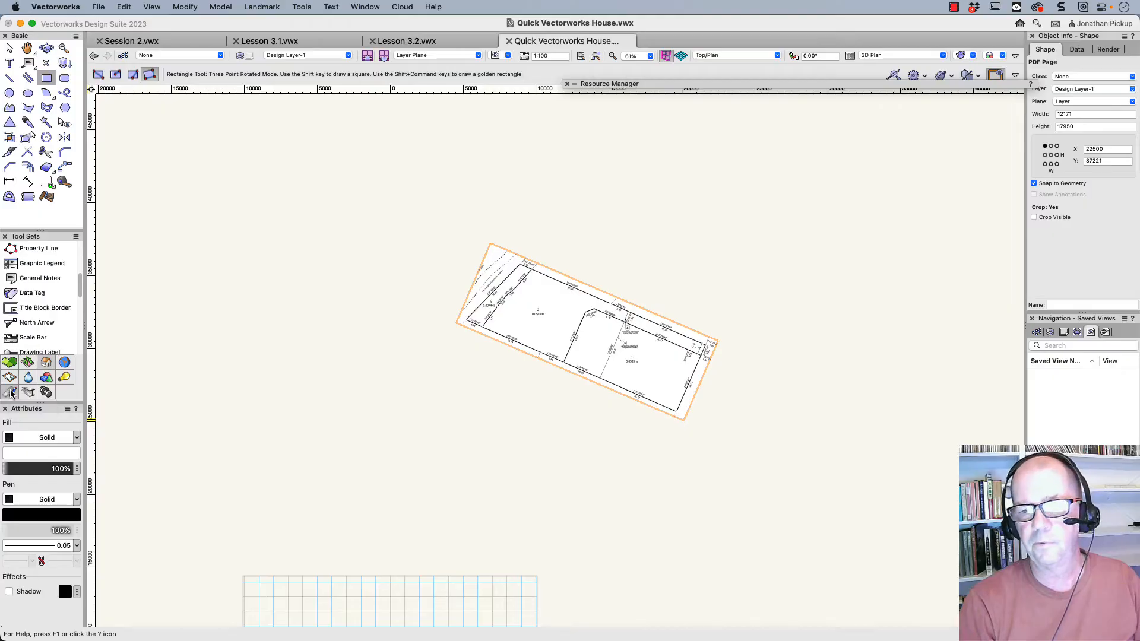
Place a north arrow just above the cropped site boundary and set its rotation
click(37, 322)
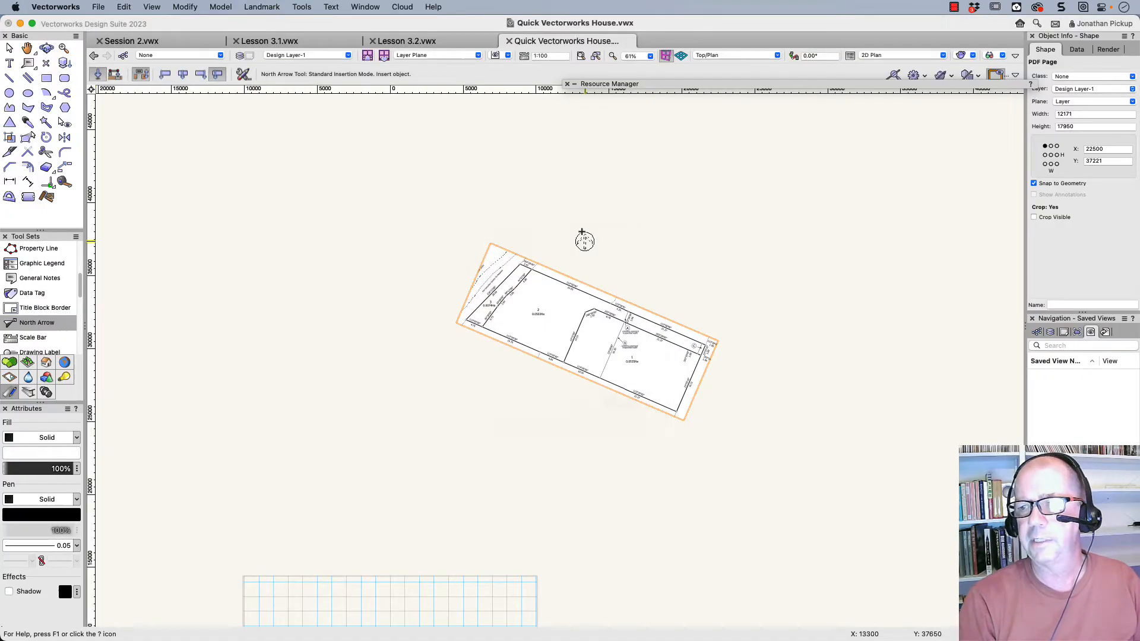
click(584, 241)
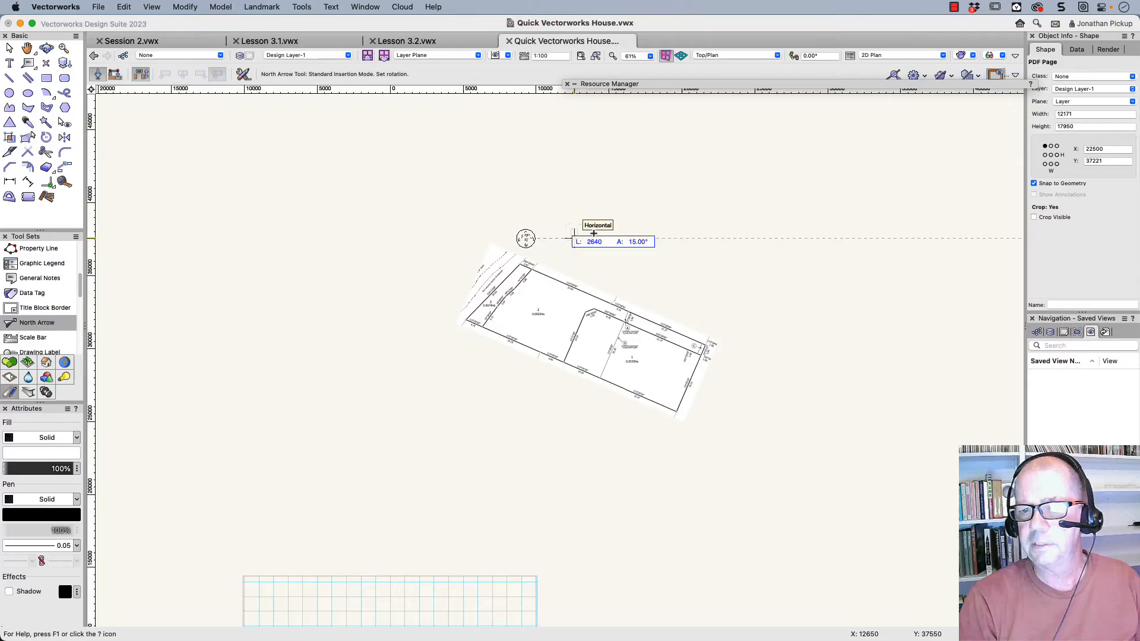
click(526, 237)
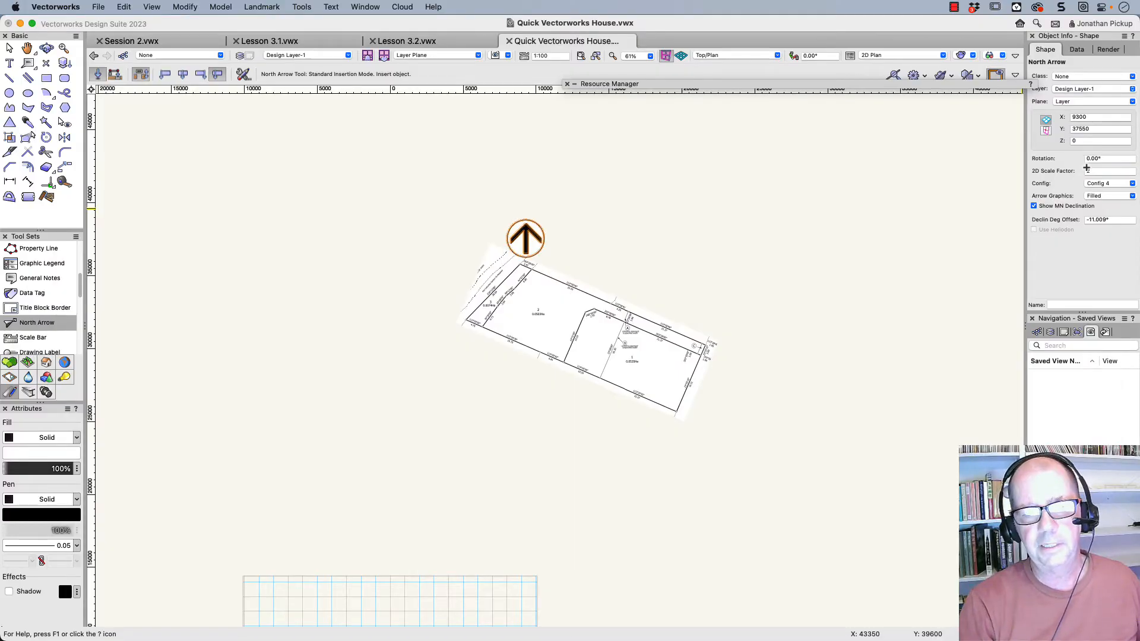
click(559, 327)
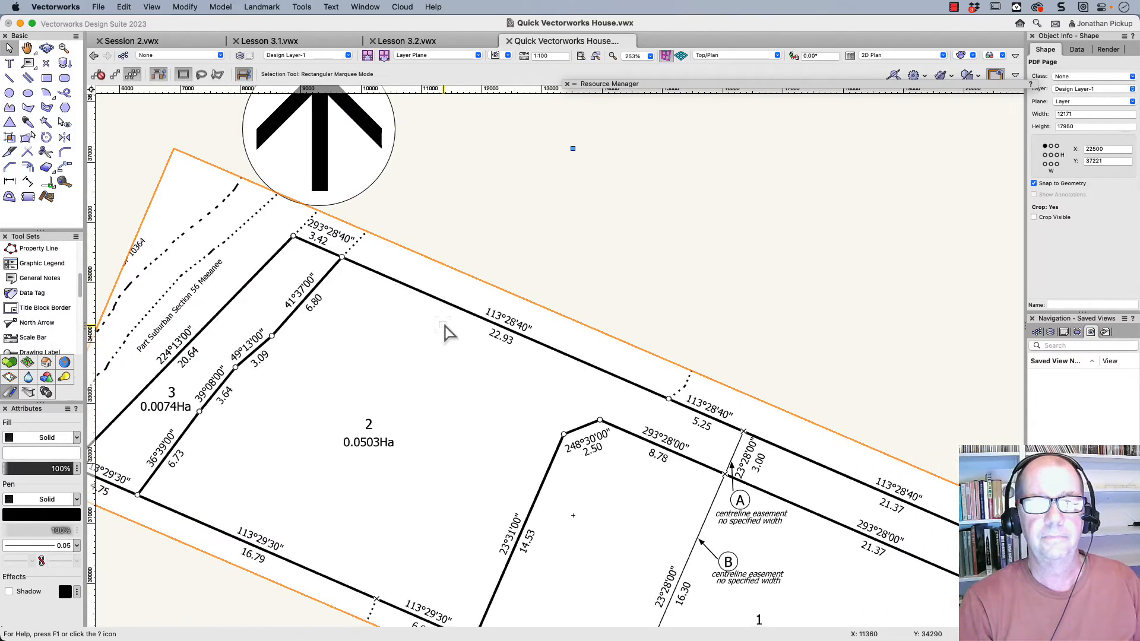
Scale the survey page by distance so the 22.93 boundary measures 22.93 true length
scroll(up, 3)
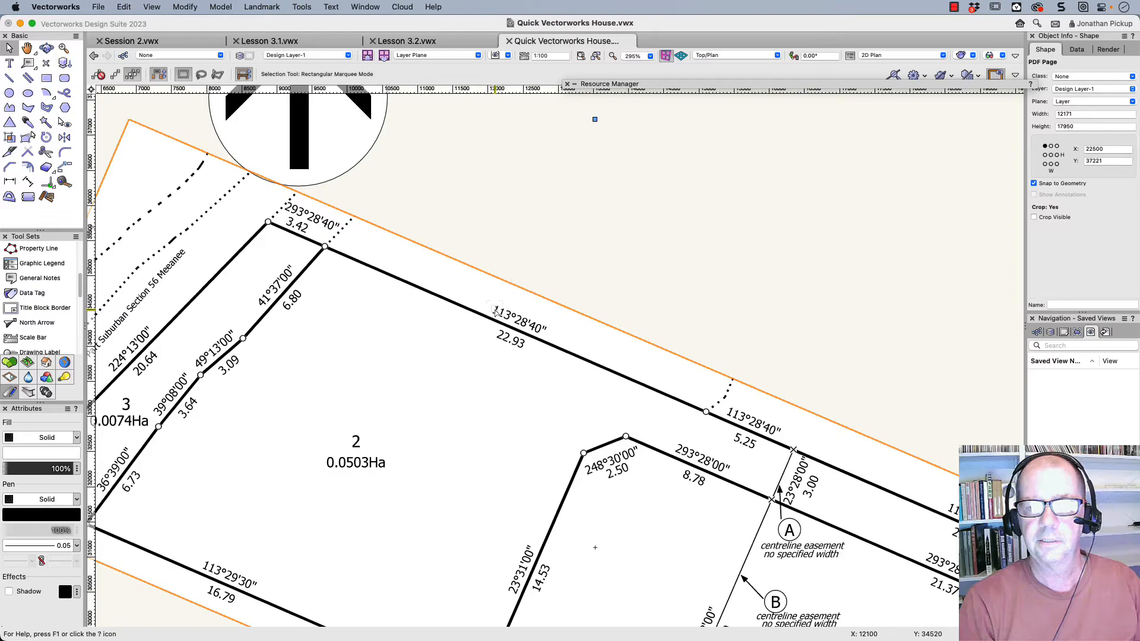
click(184, 7)
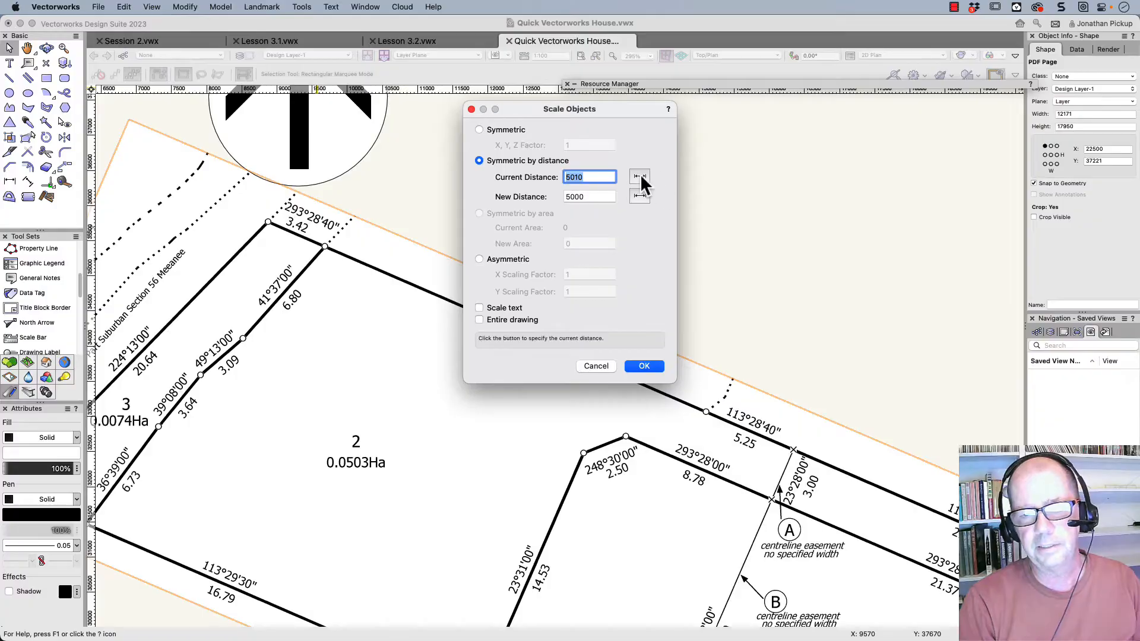
click(639, 177)
text(22)
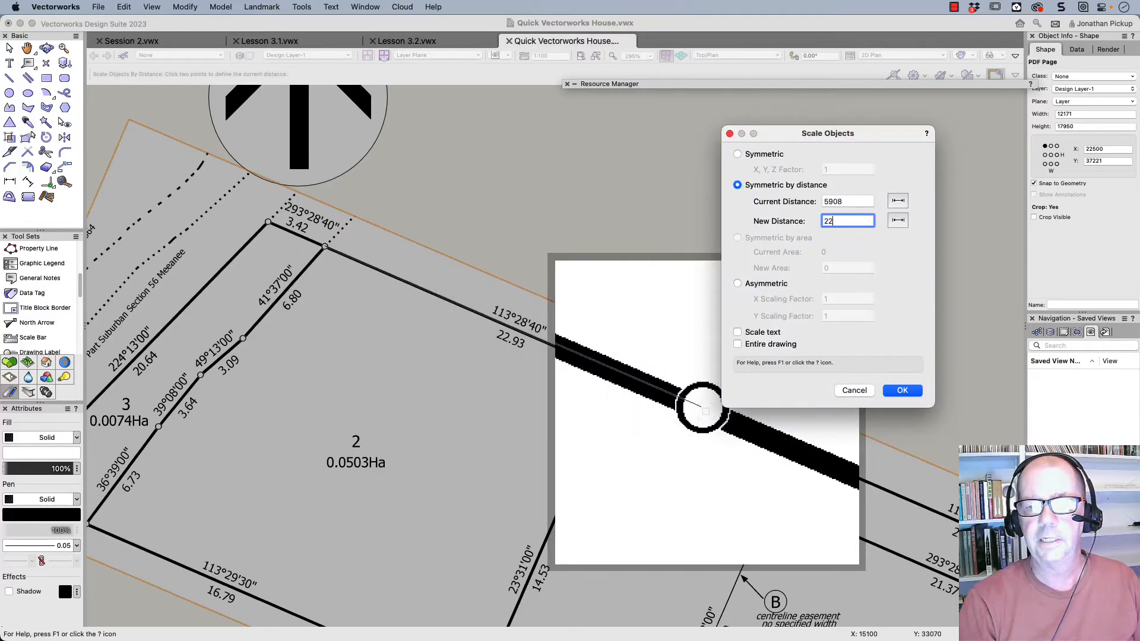
text(.93)
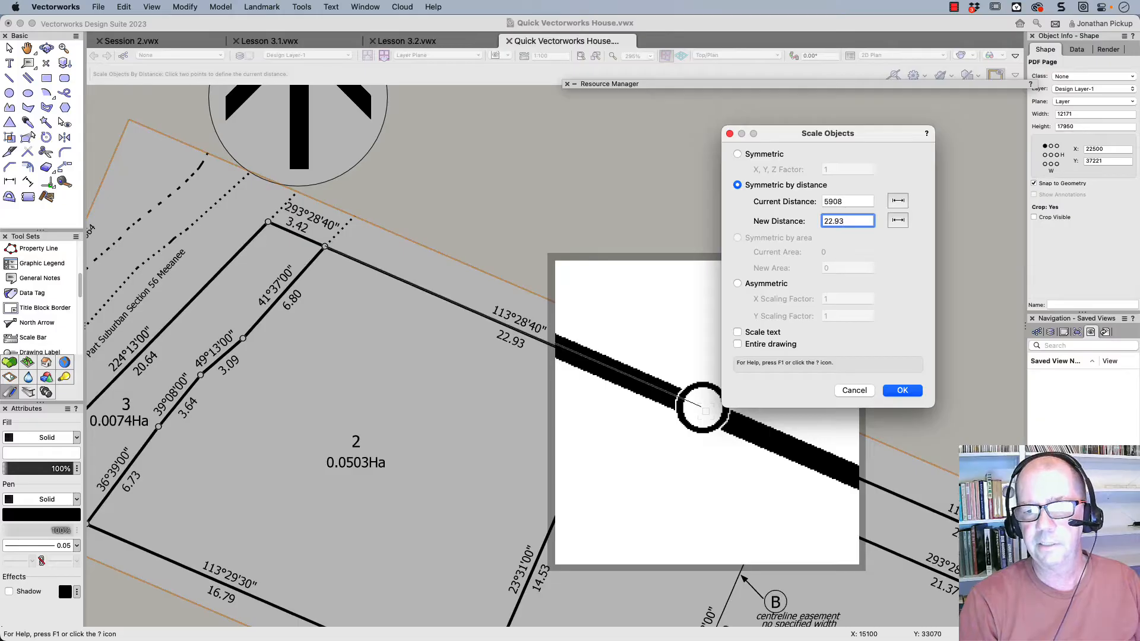
click(901, 390)
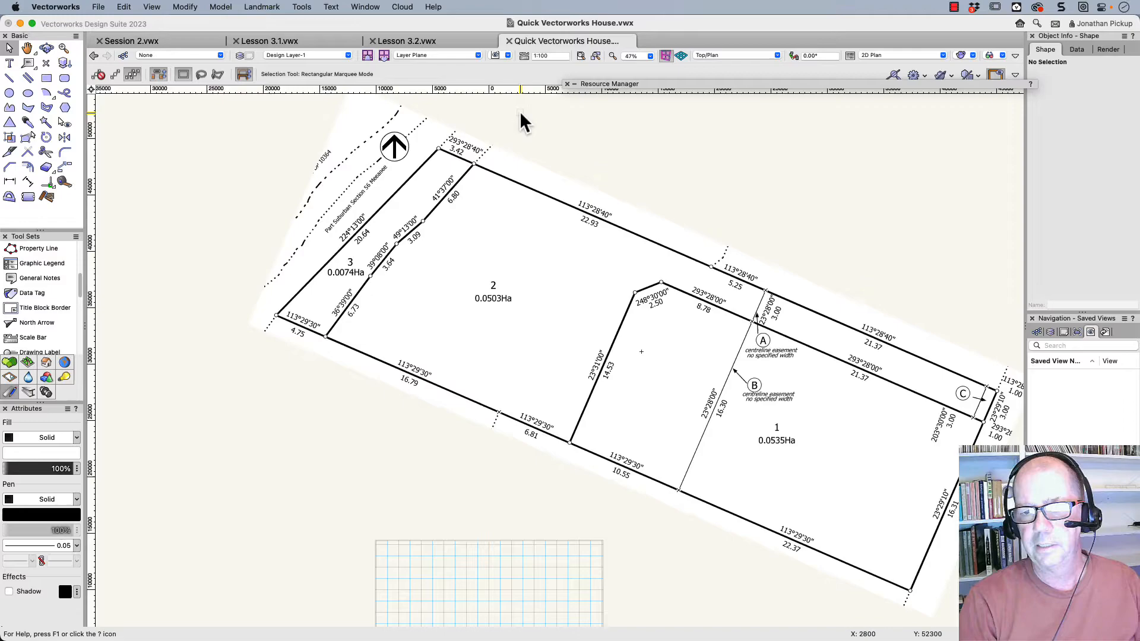
Confirm the active layer scale stays at 1:100 via the canvas context menu
scroll(down, 3)
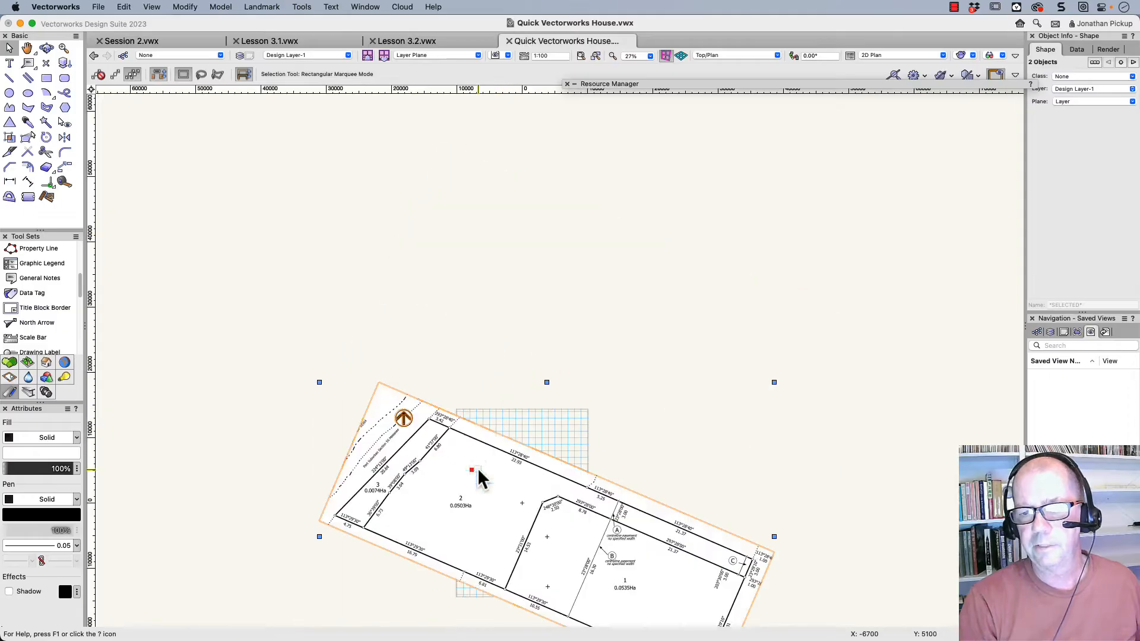
right_click(471, 471)
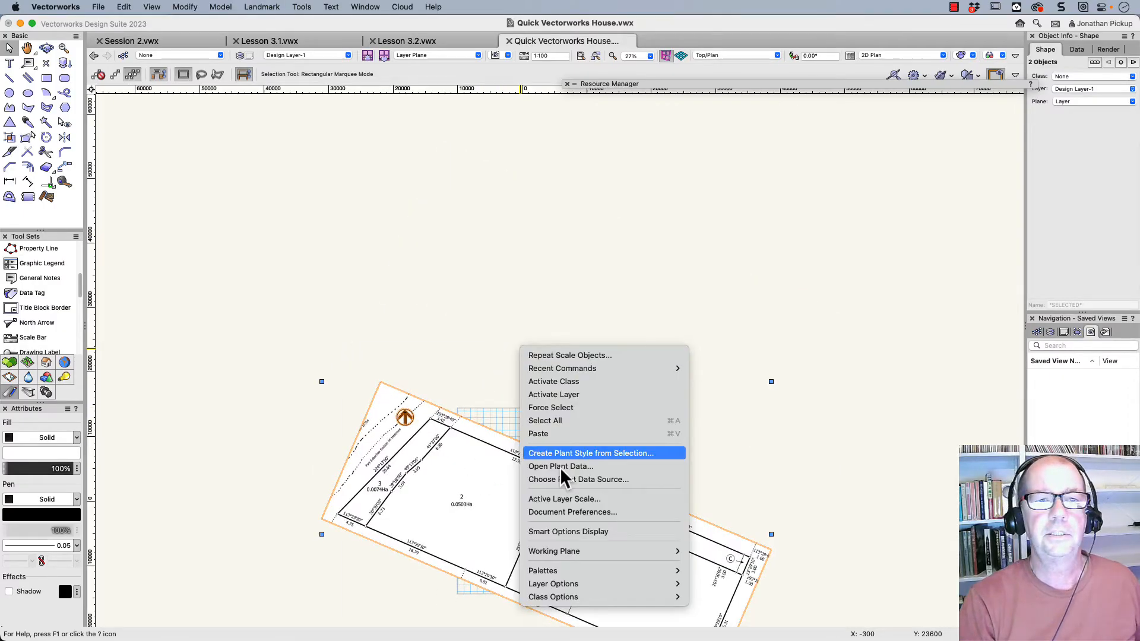
click(562, 499)
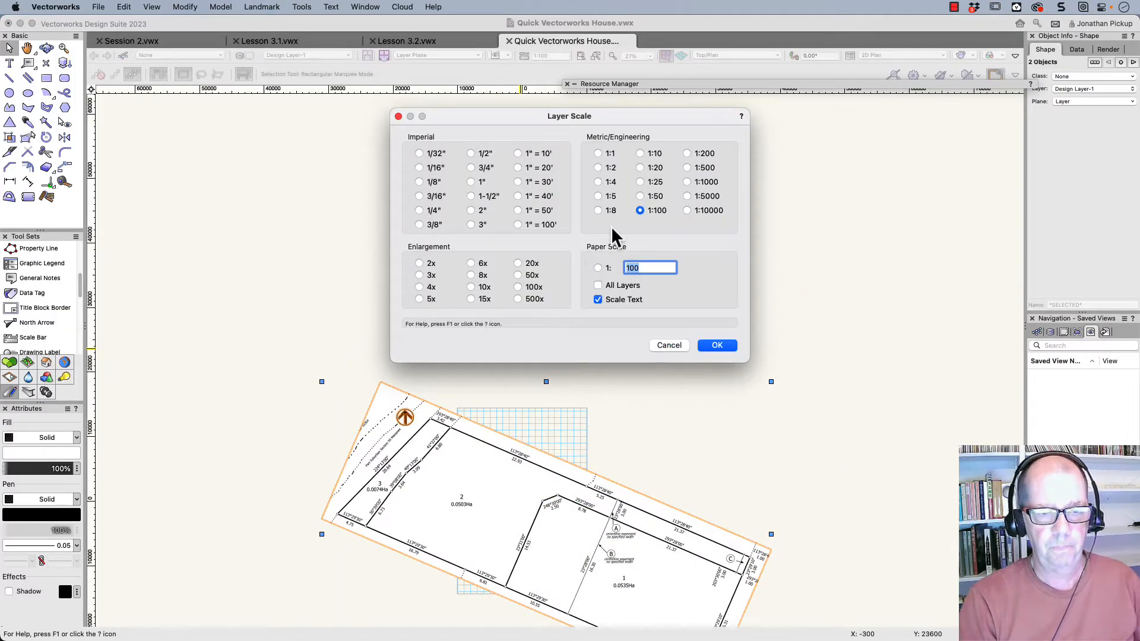
click(715, 344)
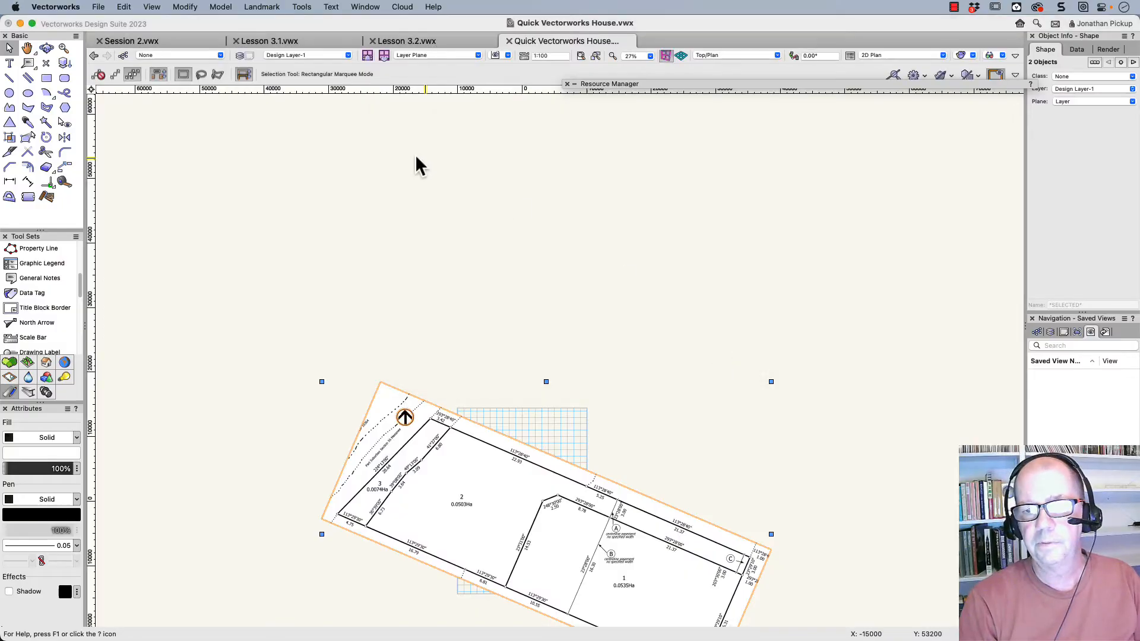
click(99, 7)
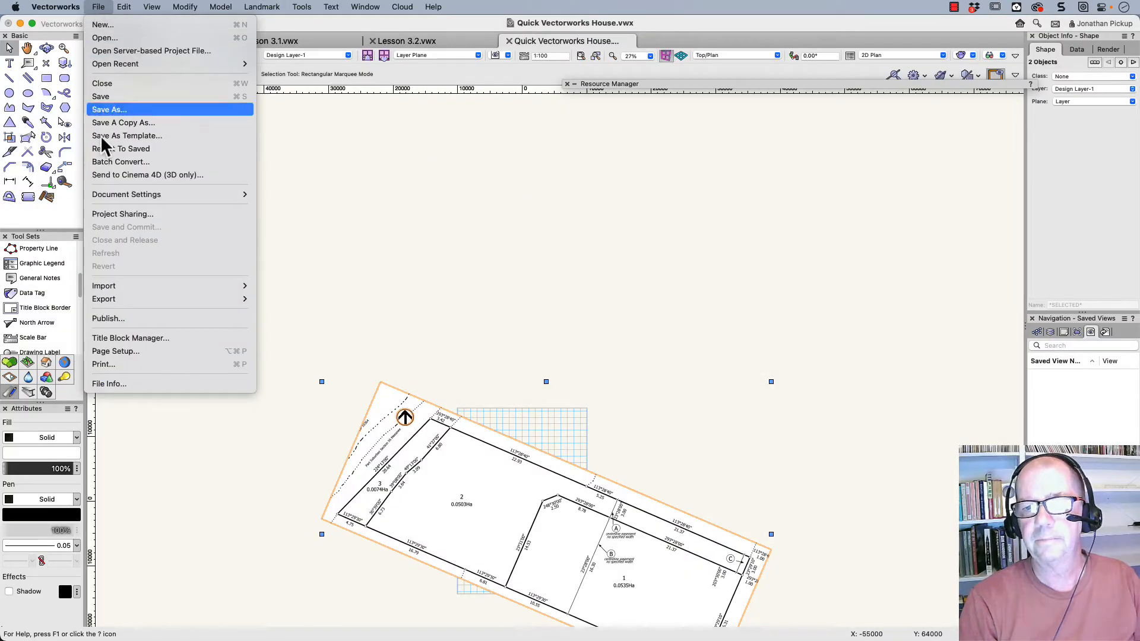
mouse_move(124, 352)
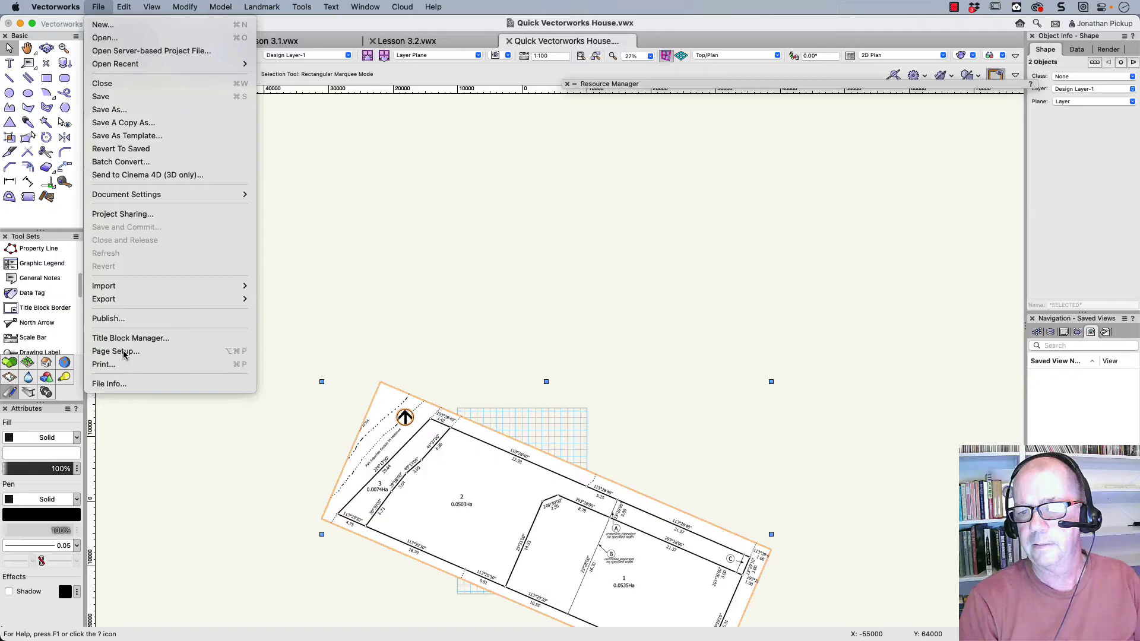
Set the page to A3 paper in landscape orientation through Page Setup
click(115, 352)
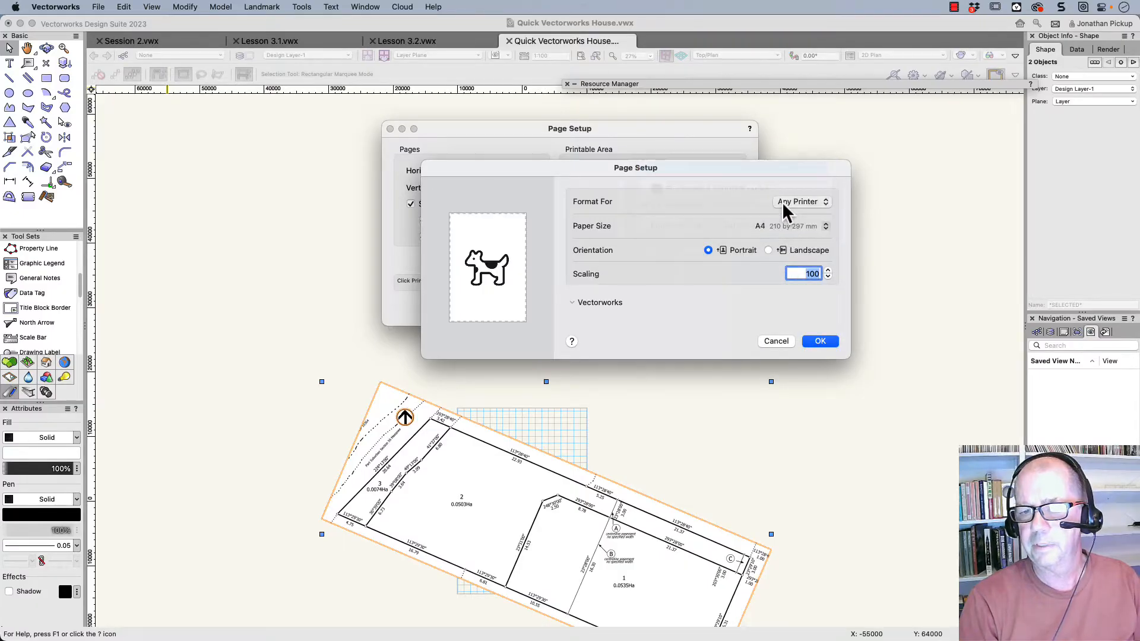
click(792, 225)
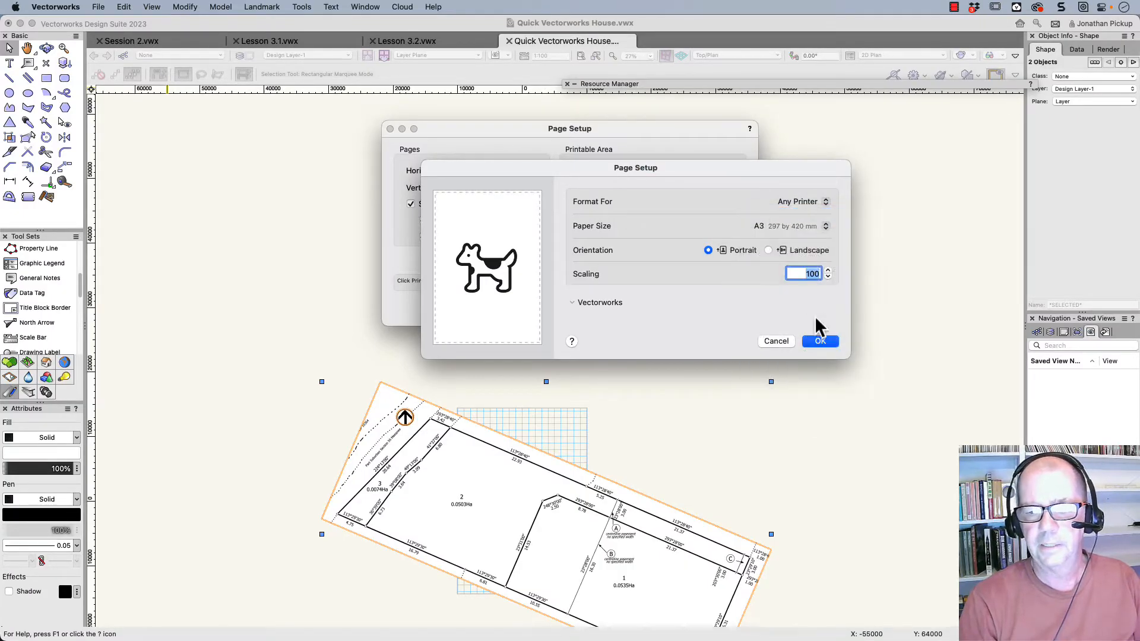
click(768, 250)
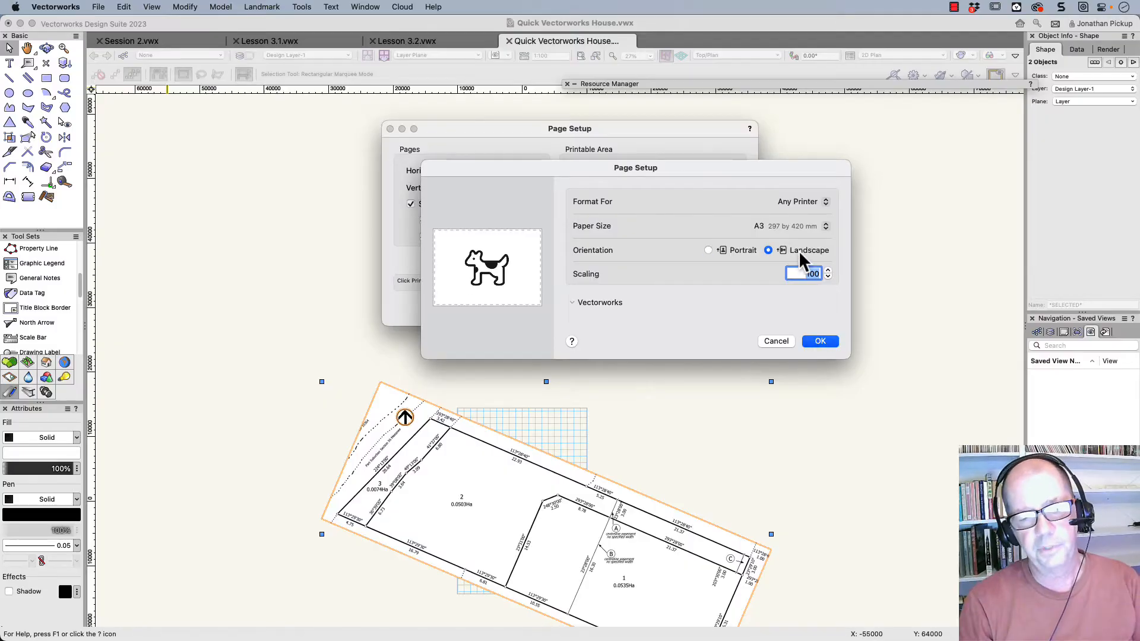
click(821, 341)
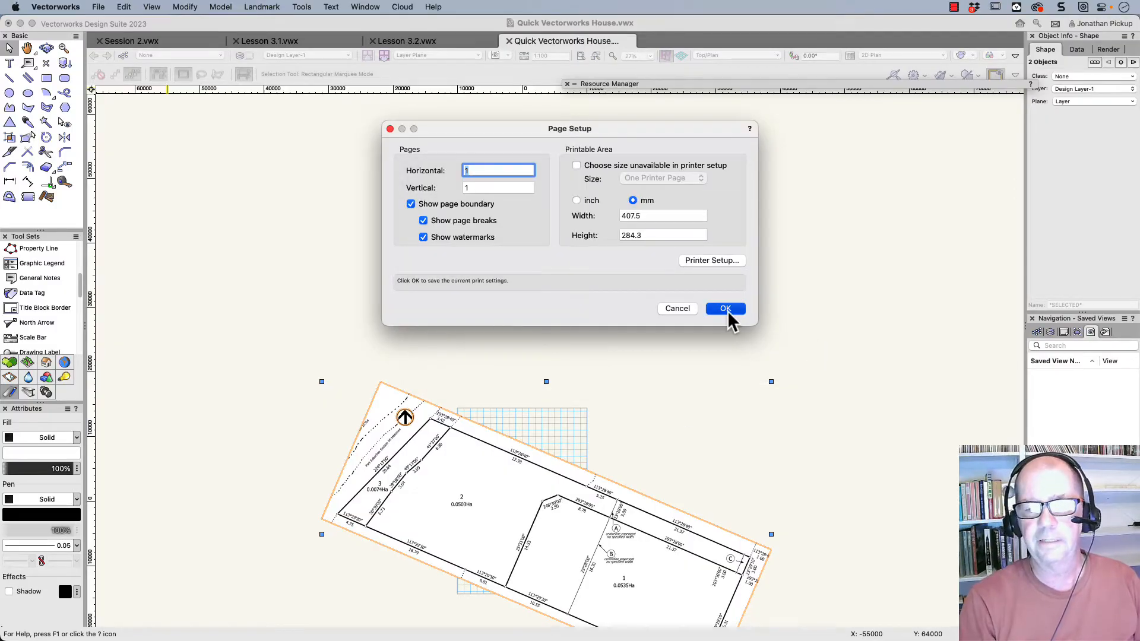
click(724, 309)
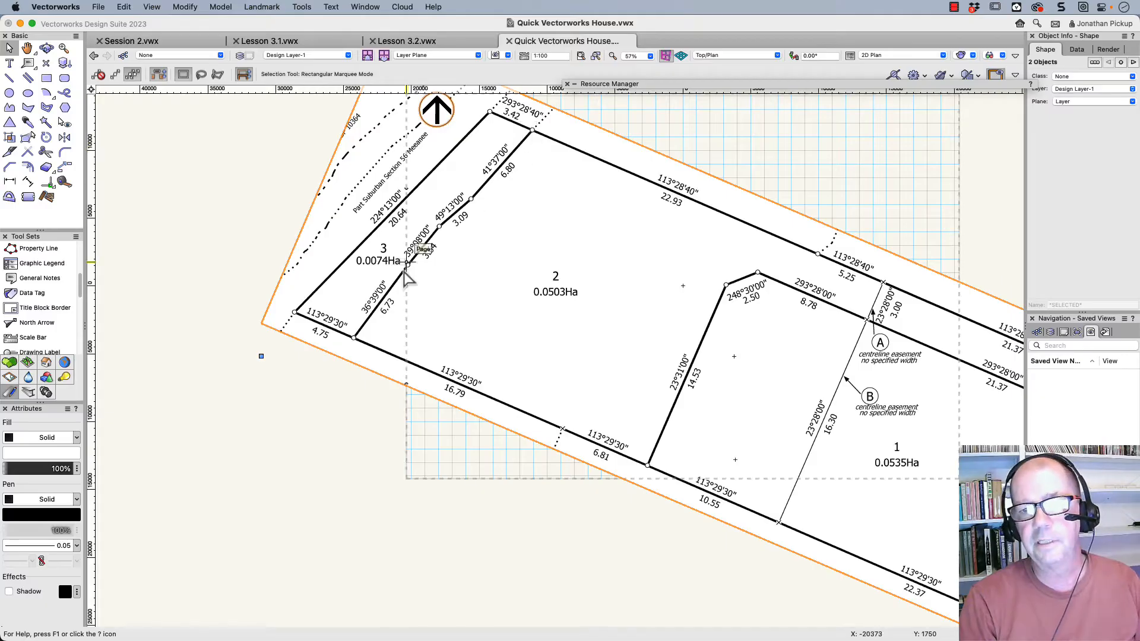
Start a polygon tracing lot 2's boundary from a boundary corner
click(27, 108)
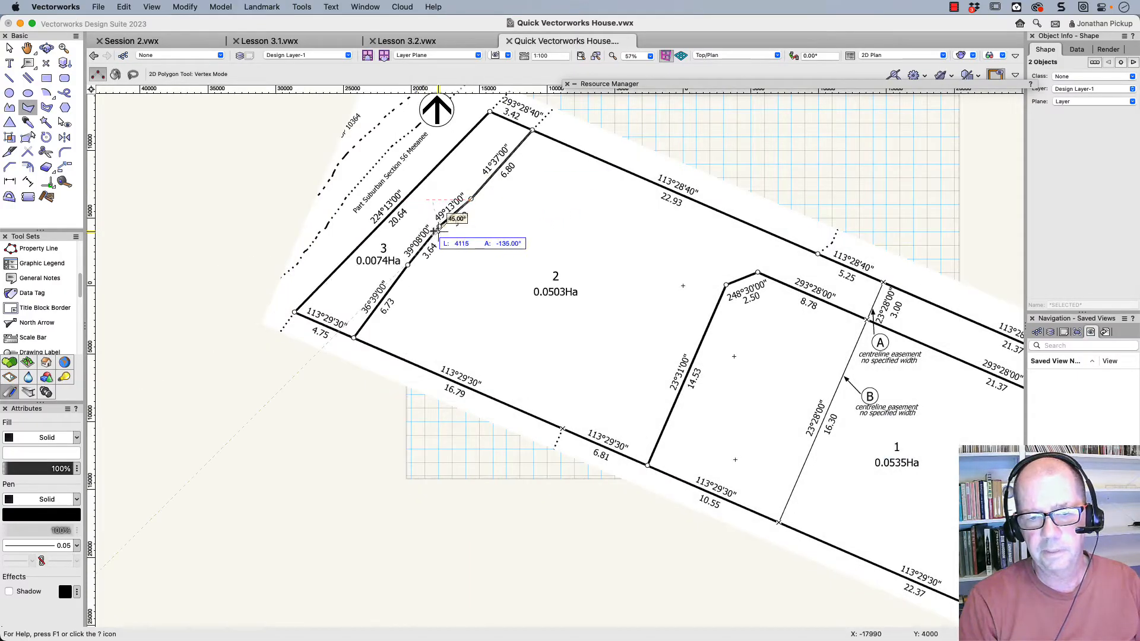
mouse_move(439, 229)
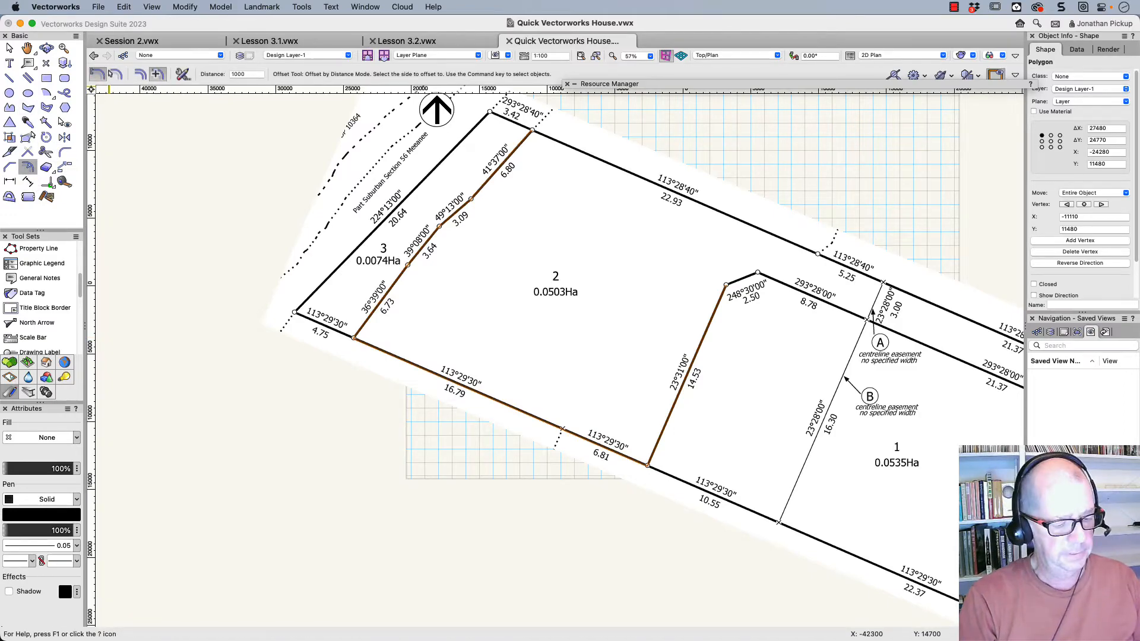
mouse_move(261, 92)
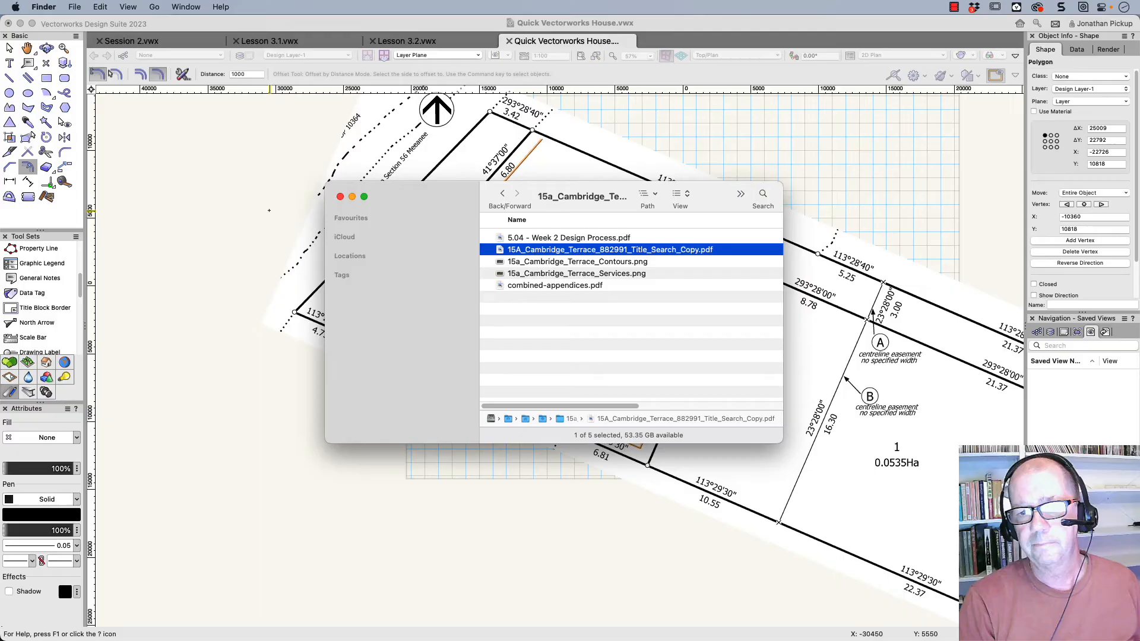
Import page 1 of the design process PDF with the hand-sketched floor plan
click(569, 238)
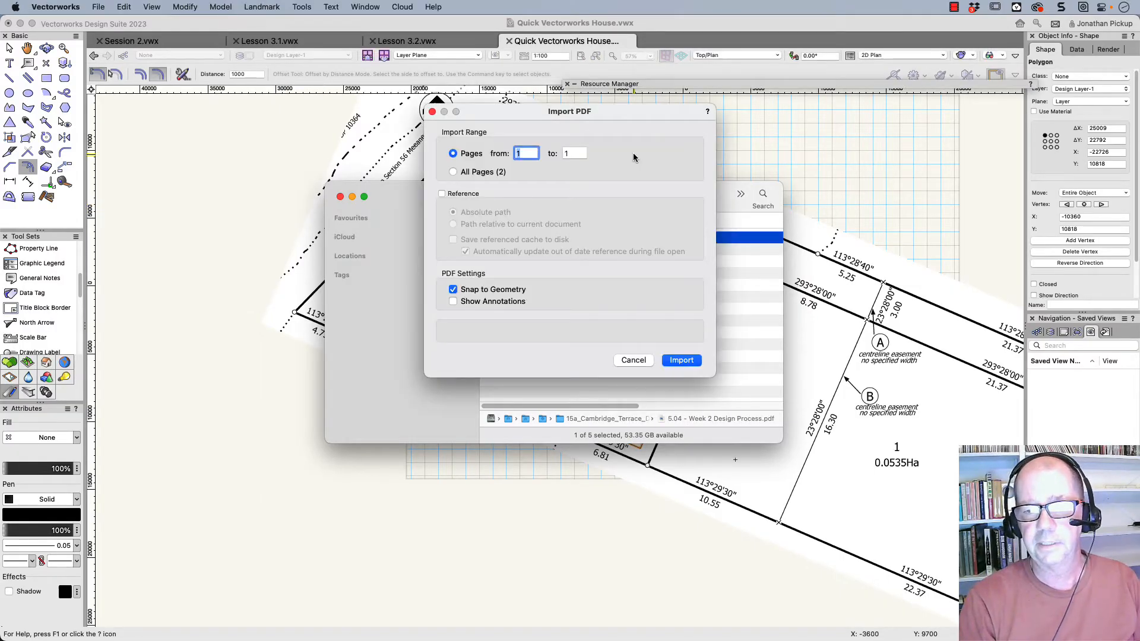
click(681, 359)
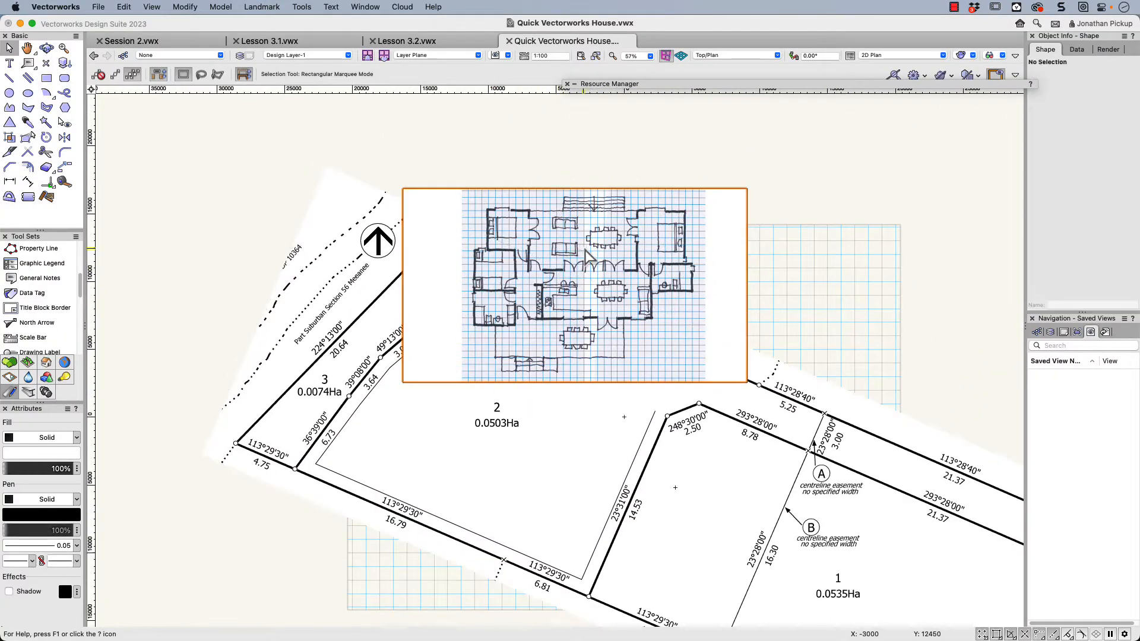
Crop the floor plan PDF to a rectangle around the house sketch and pick it up to move
double_click(574, 284)
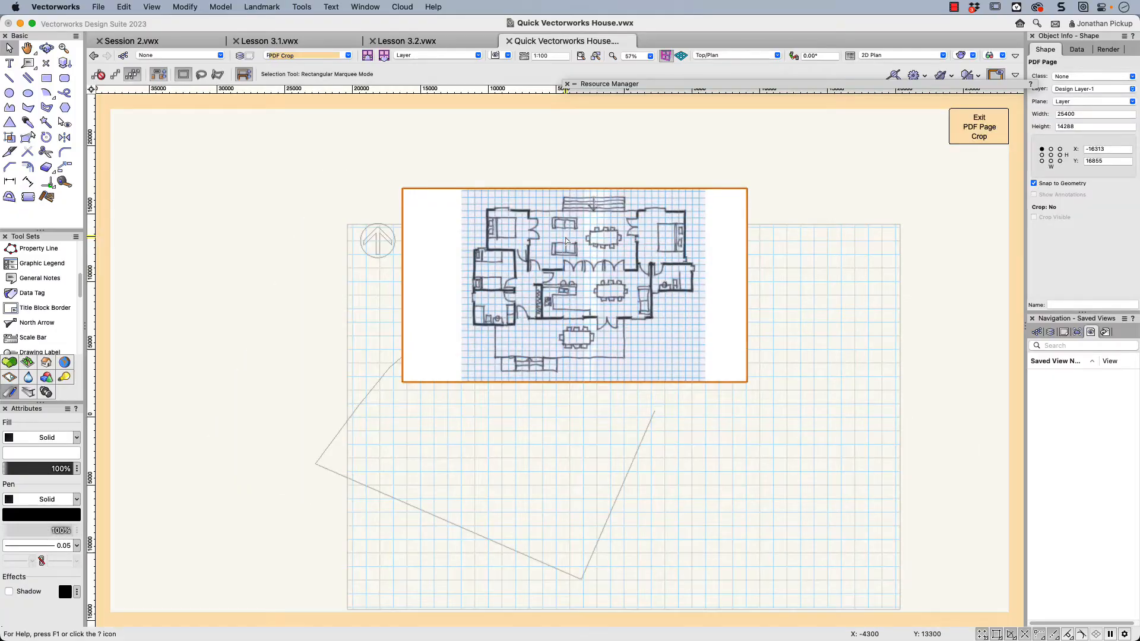
click(46, 79)
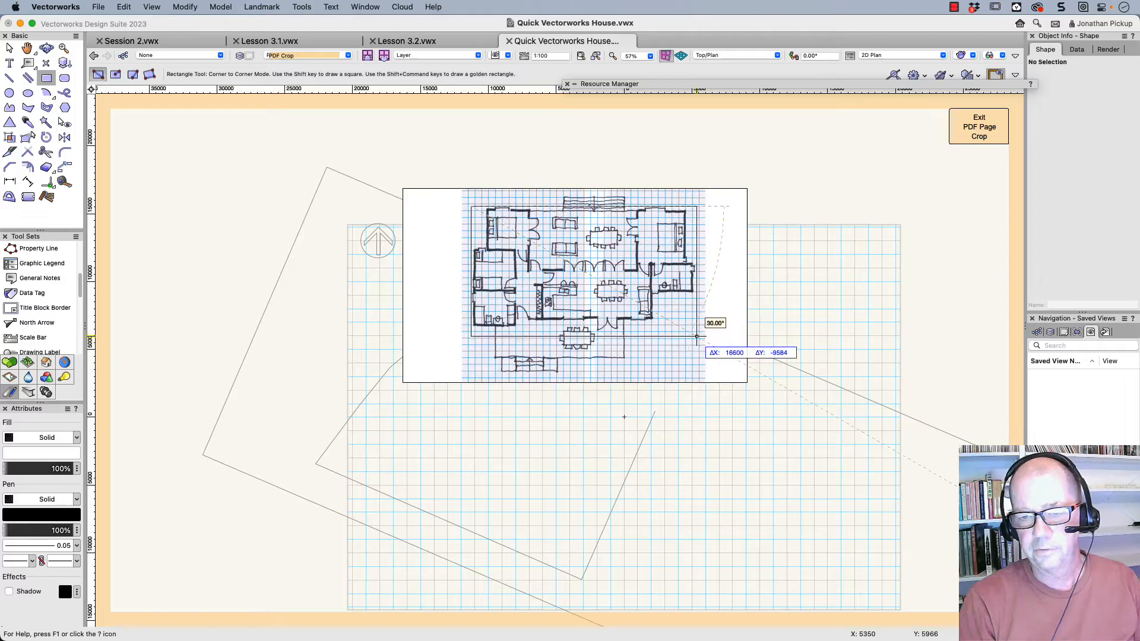
scroll(up, 3)
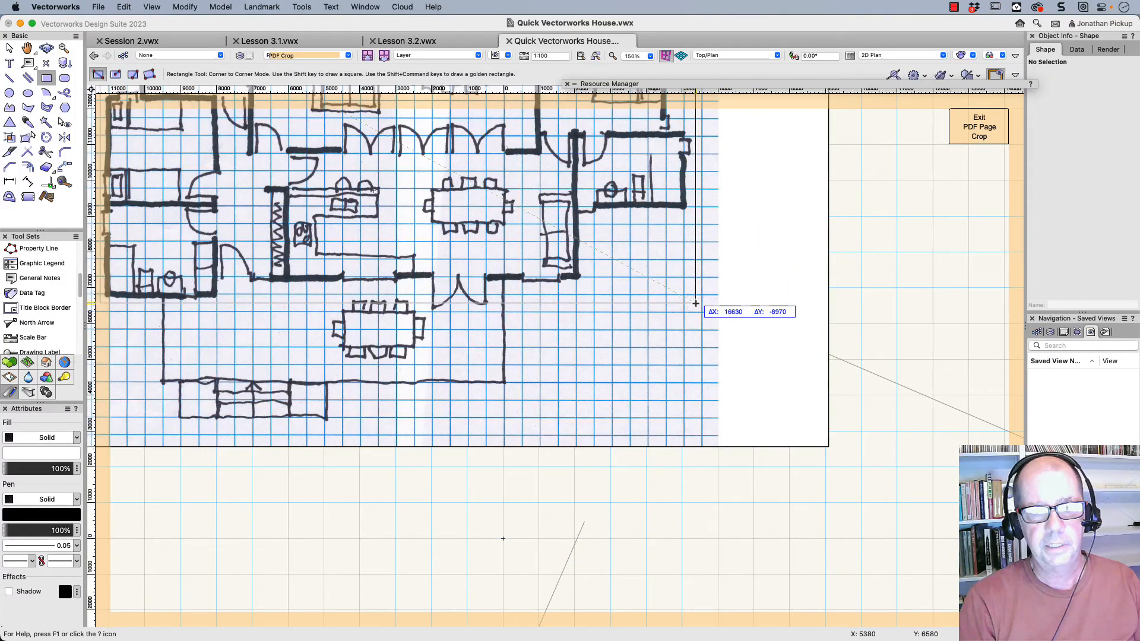
click(698, 302)
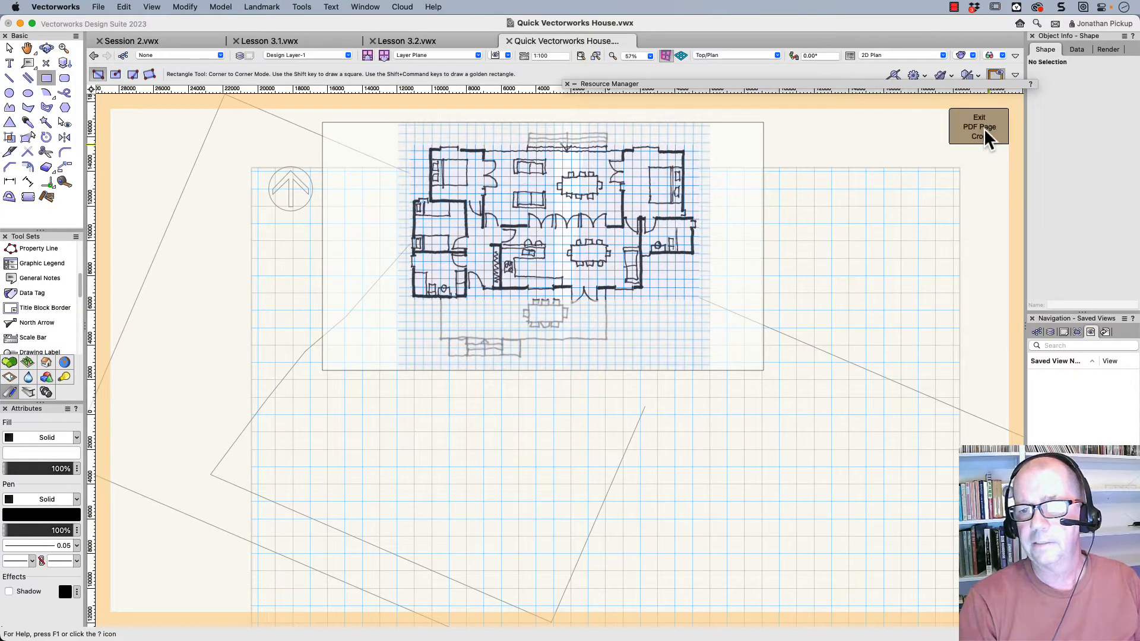
click(977, 127)
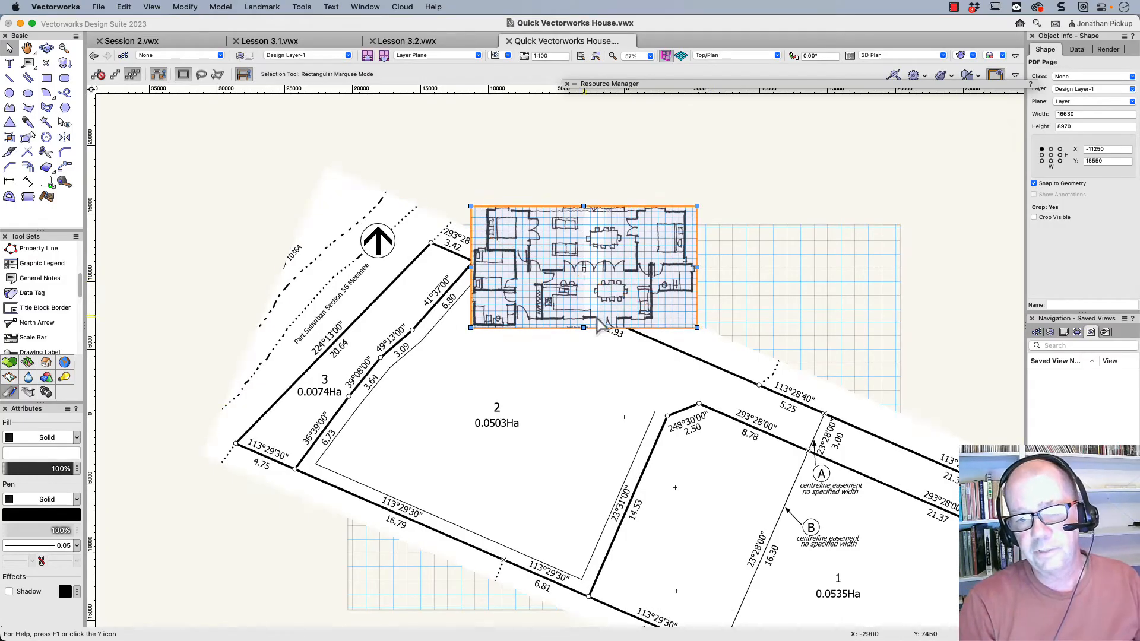
click(476, 353)
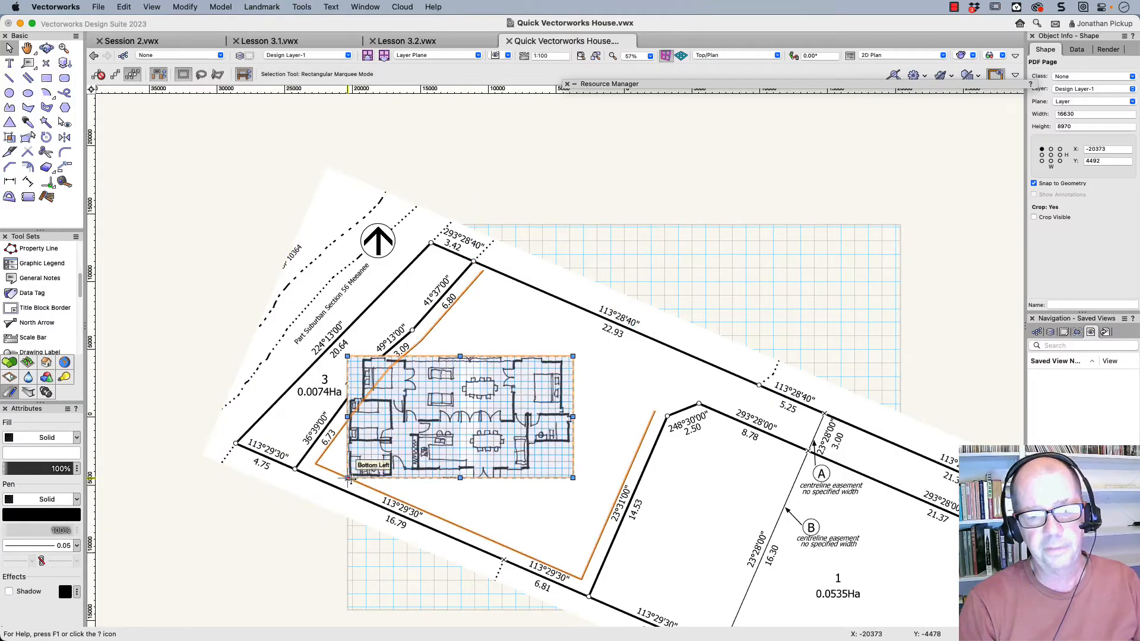
Set the floor plan down inside lot 2 on the setback line and rotate it to the boundary
click(27, 137)
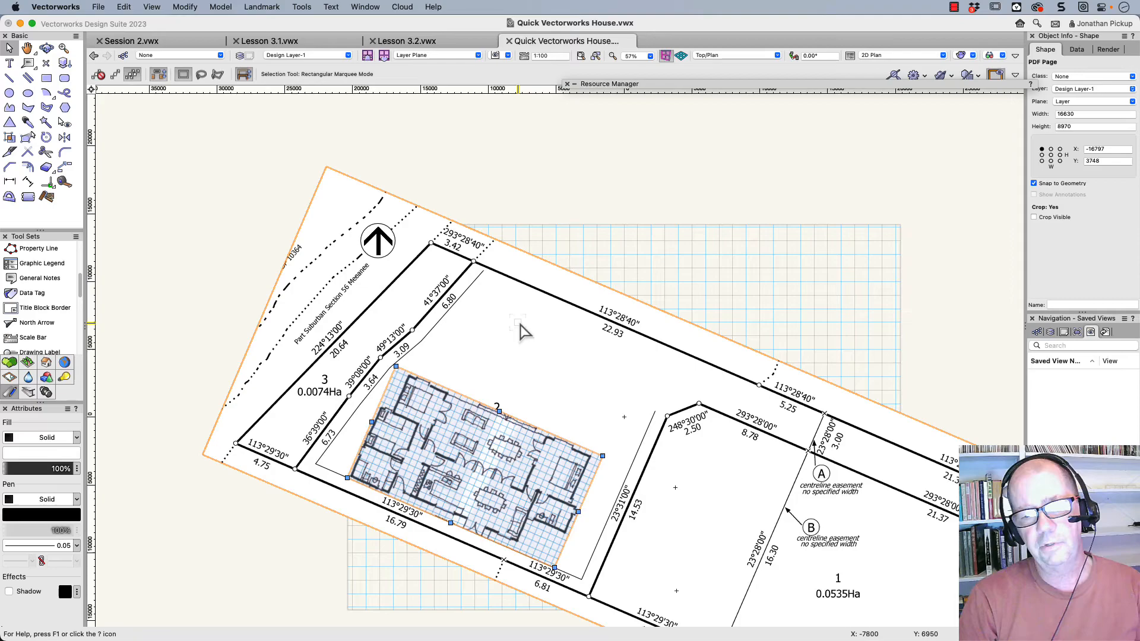
mouse_move(447, 323)
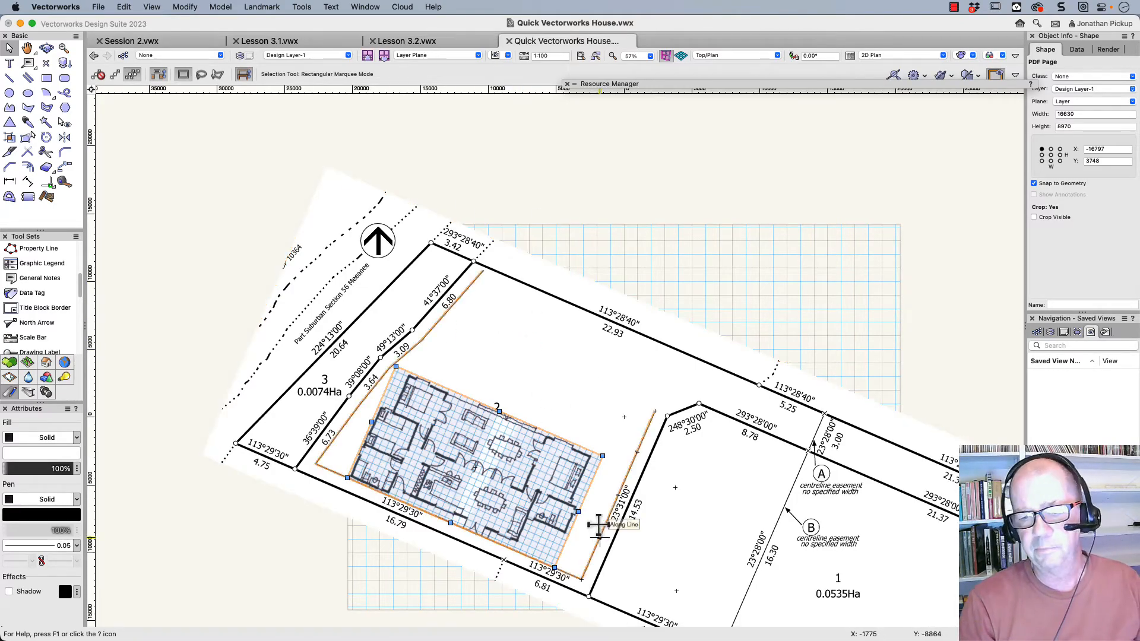
scroll(up, 3)
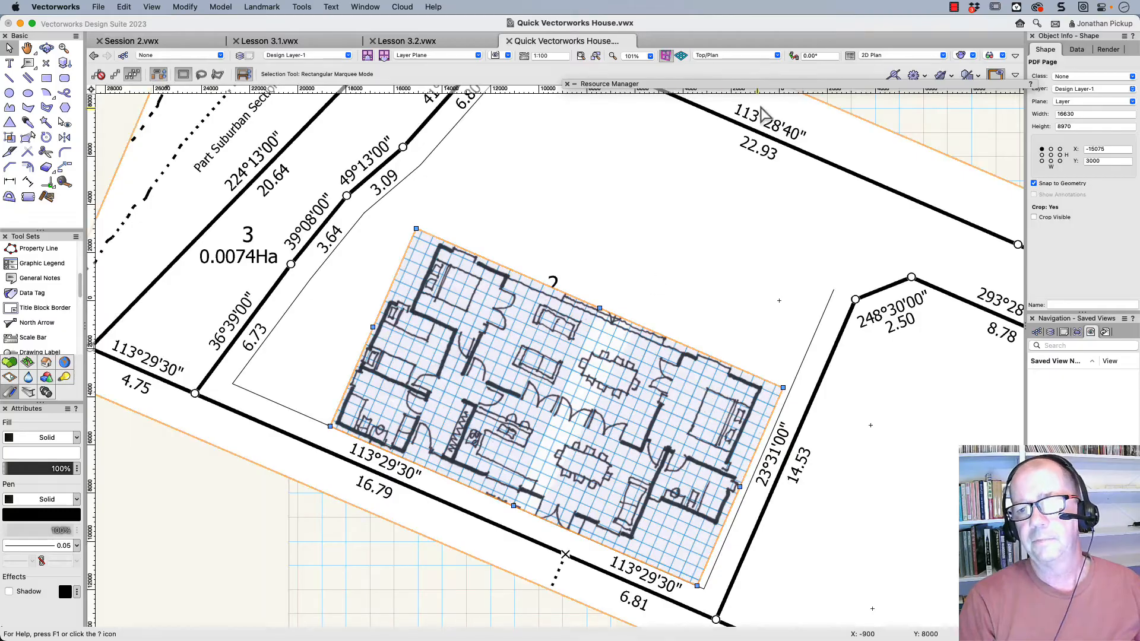
mouse_move(788, 56)
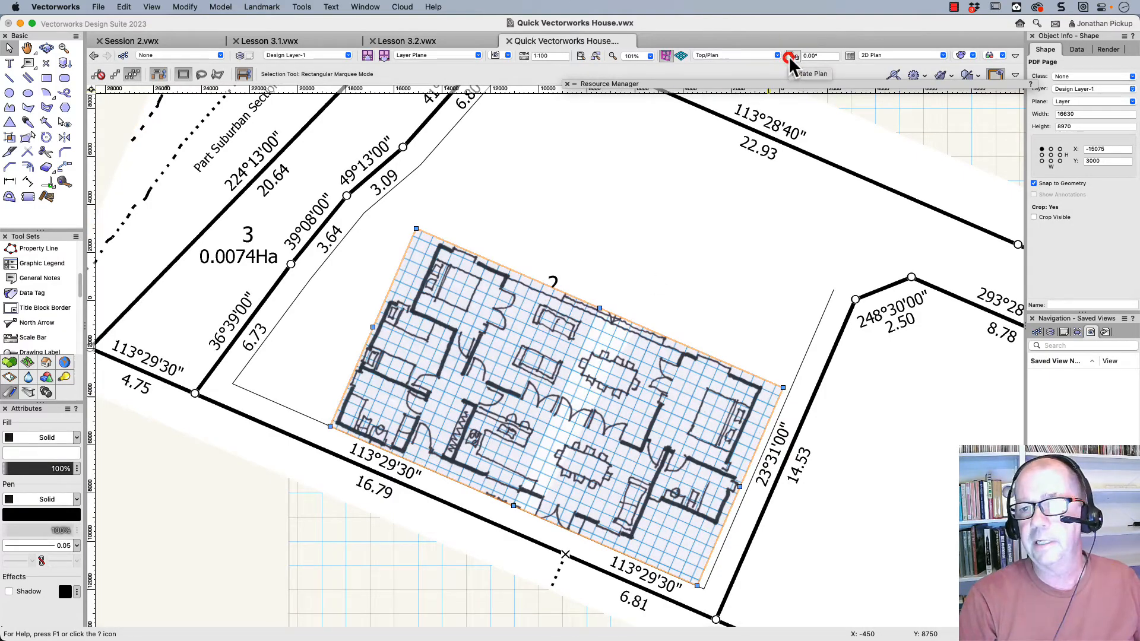
Rotate the plan view so the floor plan sketch sits square on screen
click(791, 64)
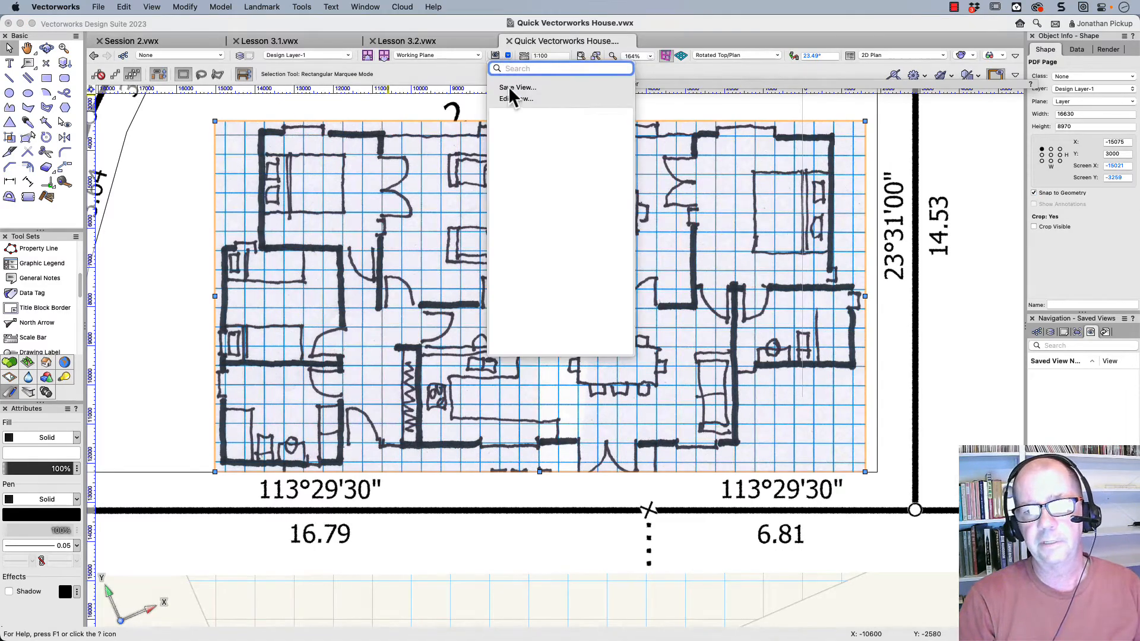
Save the current view as a saved view named 'Rotated plan'
click(517, 87)
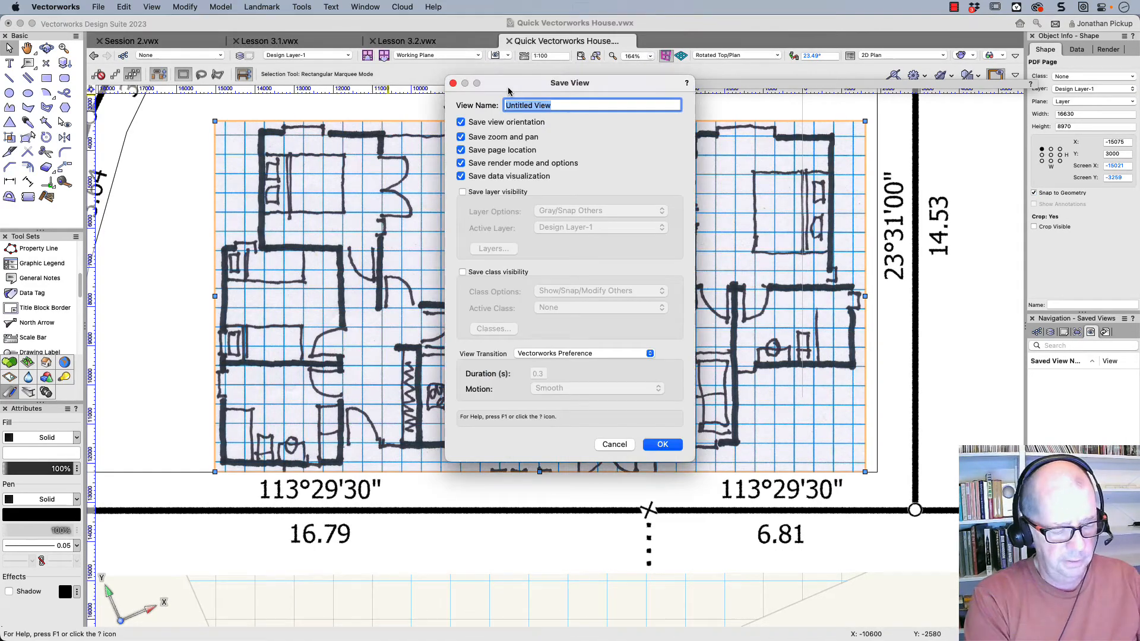
text(Rotated)
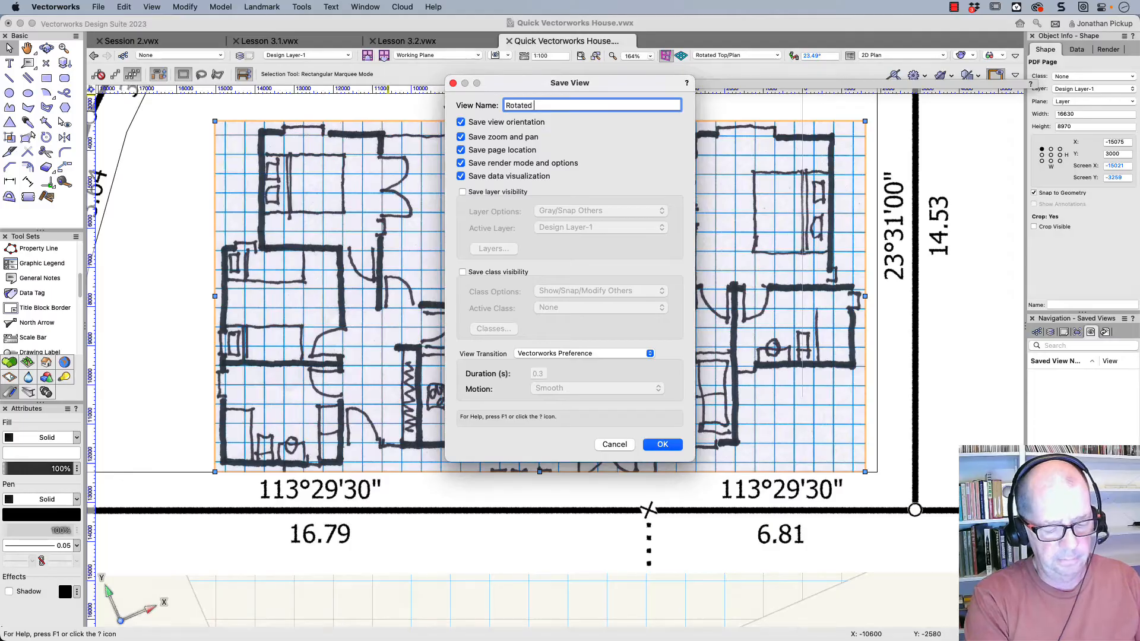
text(plan)
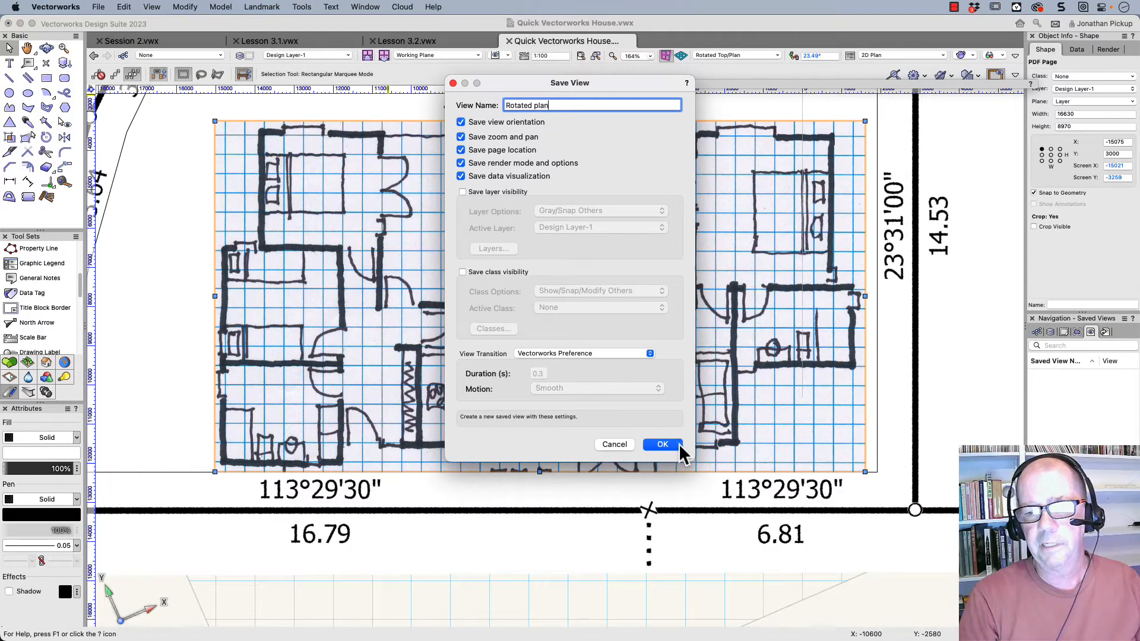
click(661, 444)
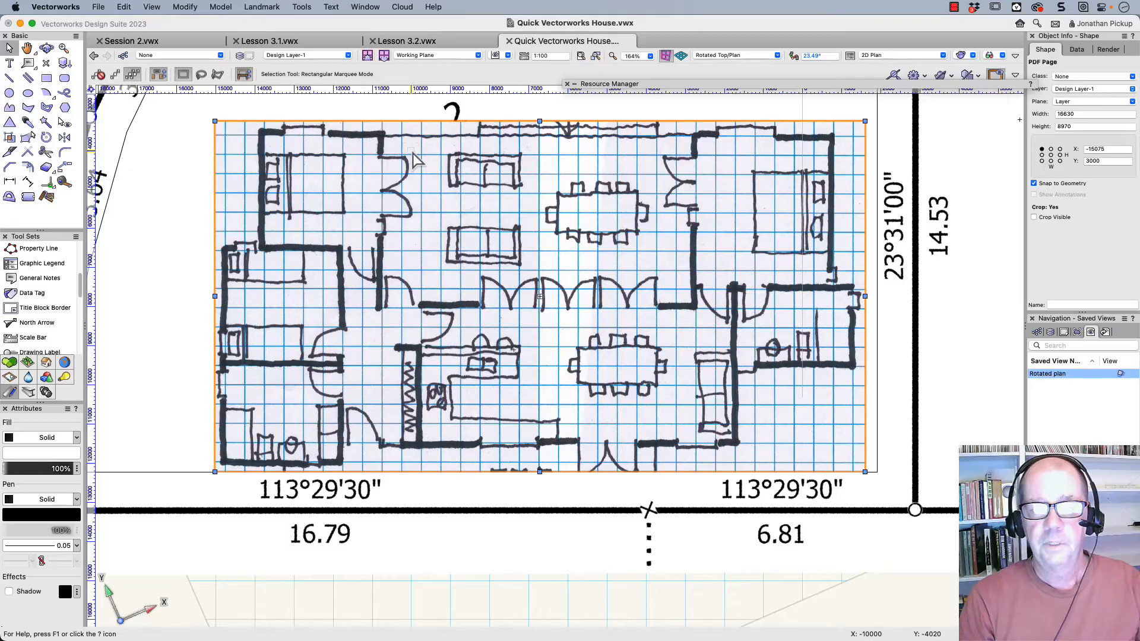
Draw white corner-to-corner rectangles over the room blocks of the sketched plan
click(46, 78)
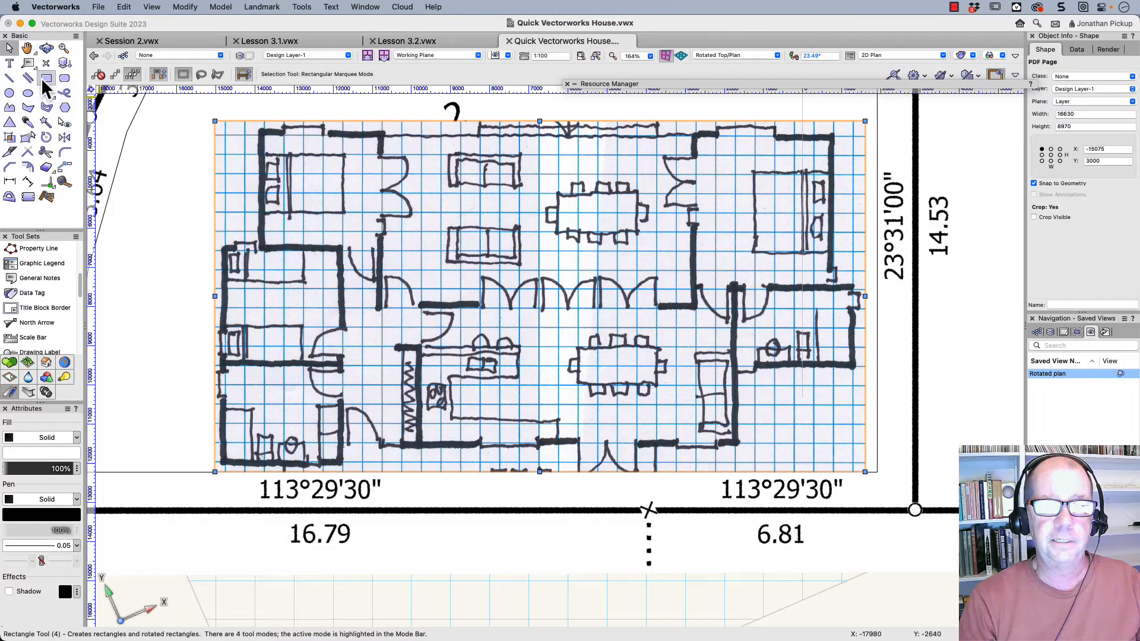
click(46, 78)
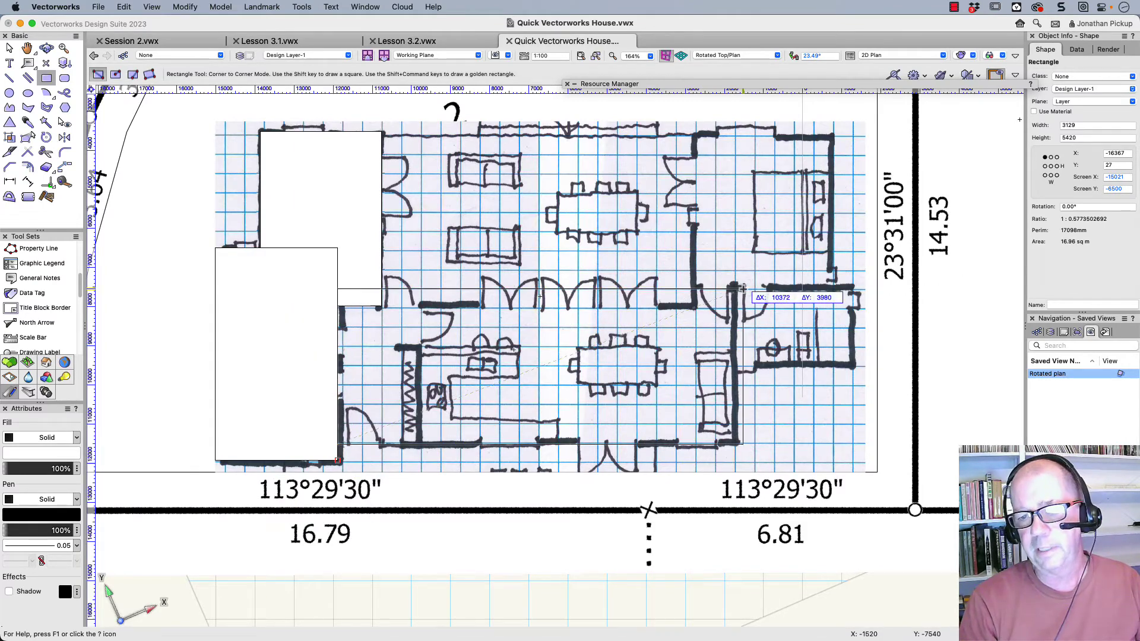
mouse_move(733, 299)
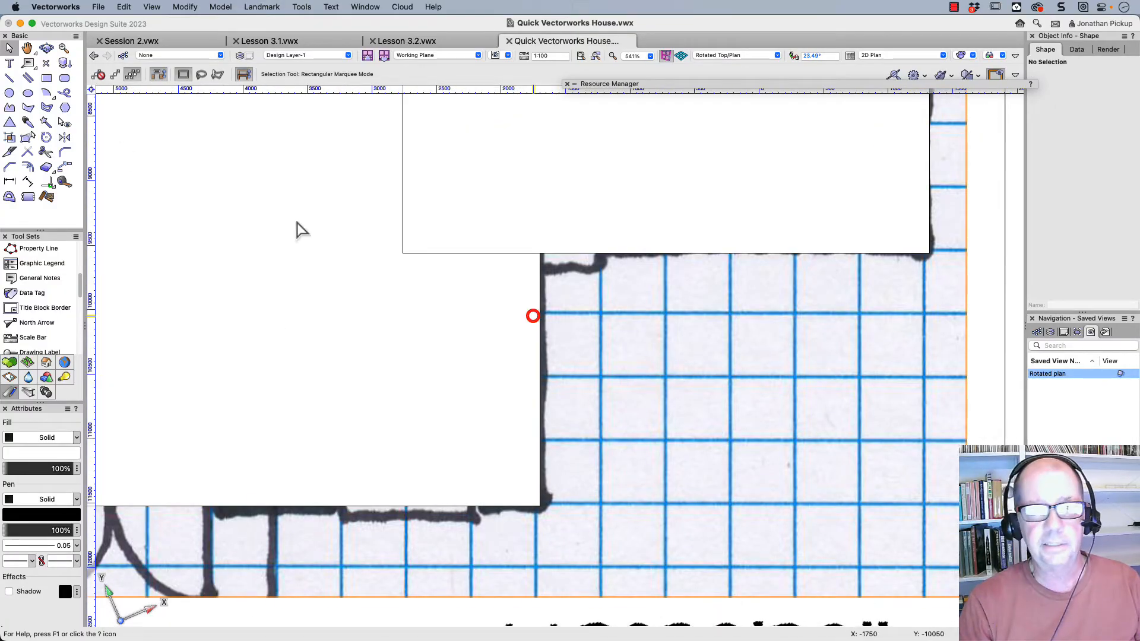
Measure across one grid square with the Tape Measure, reading about 362
click(63, 182)
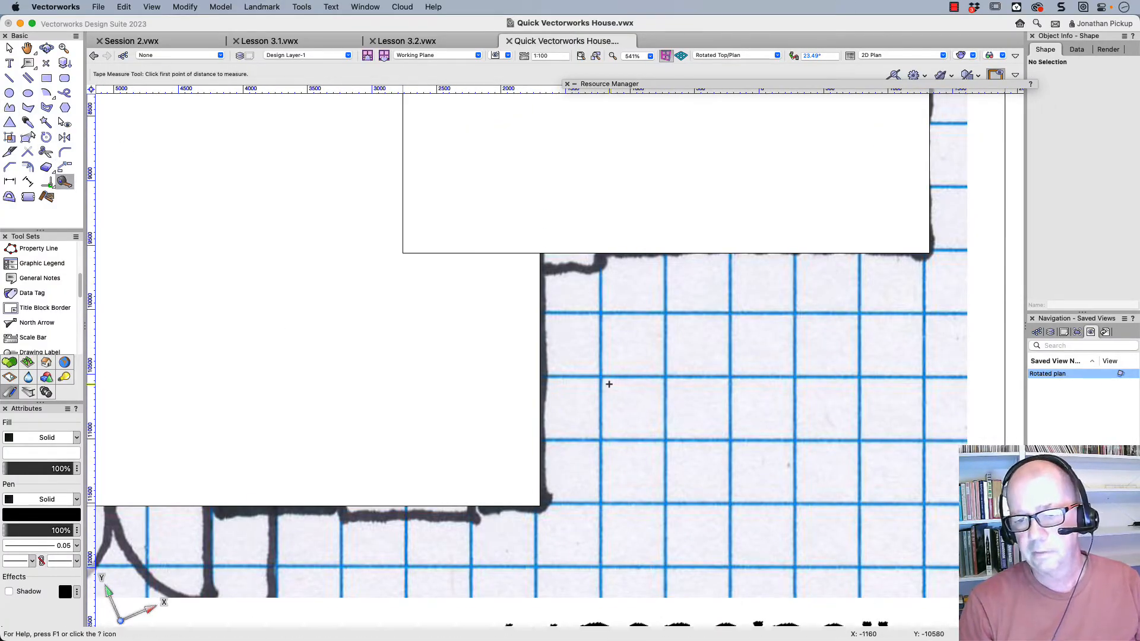
click(599, 376)
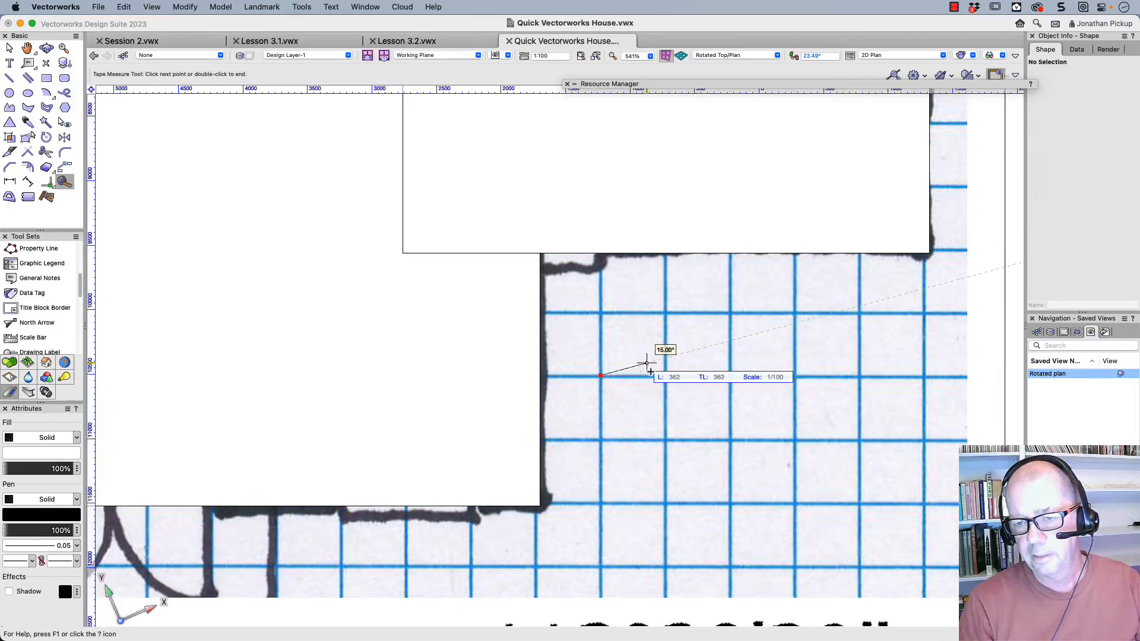
mouse_move(687, 377)
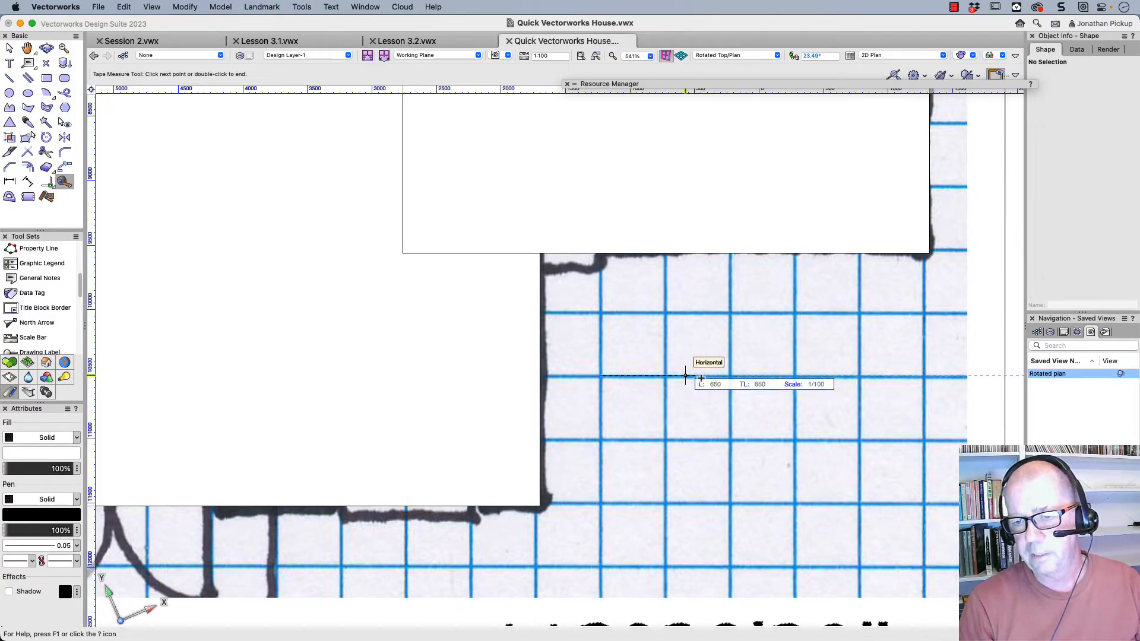
mouse_move(799, 376)
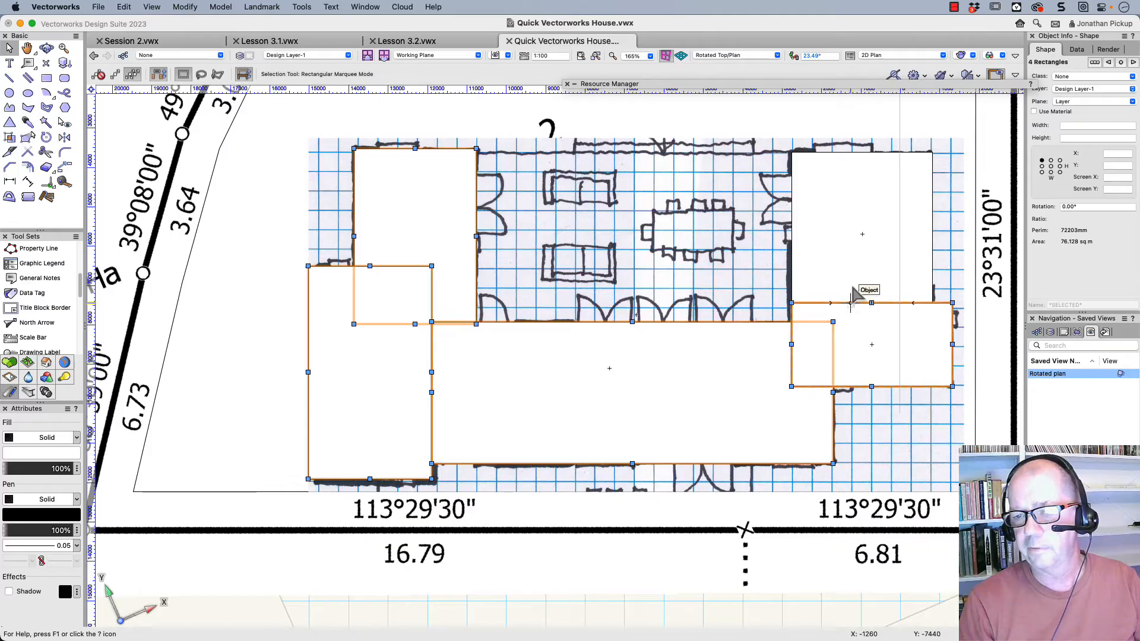
Add Surface on the selected rectangles to merge them into one house outline
right_click(862, 291)
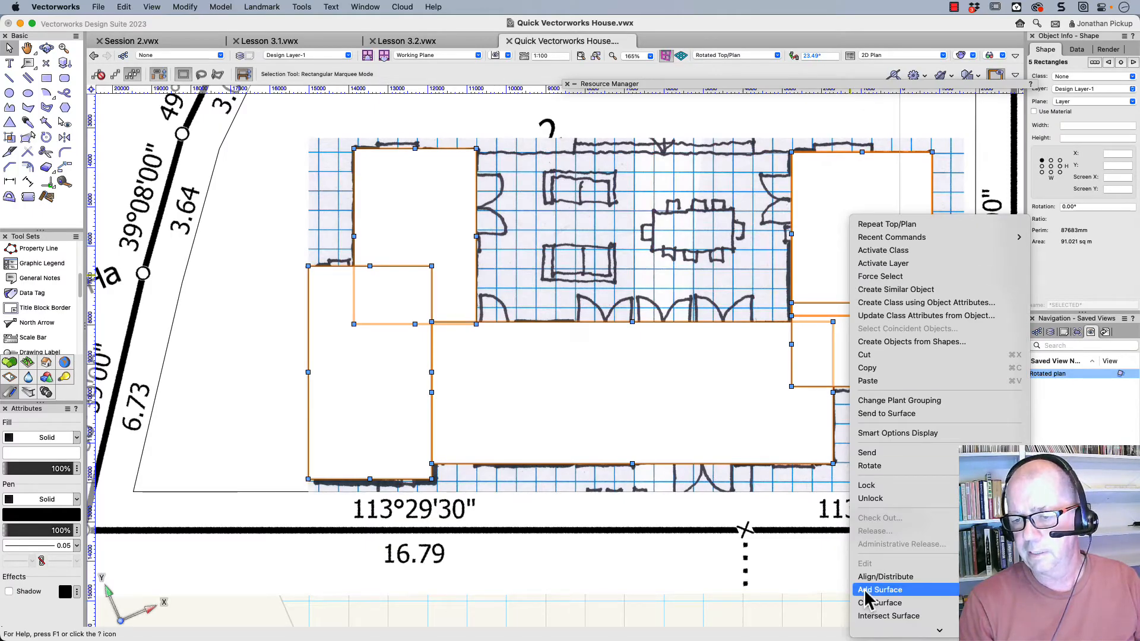
click(880, 590)
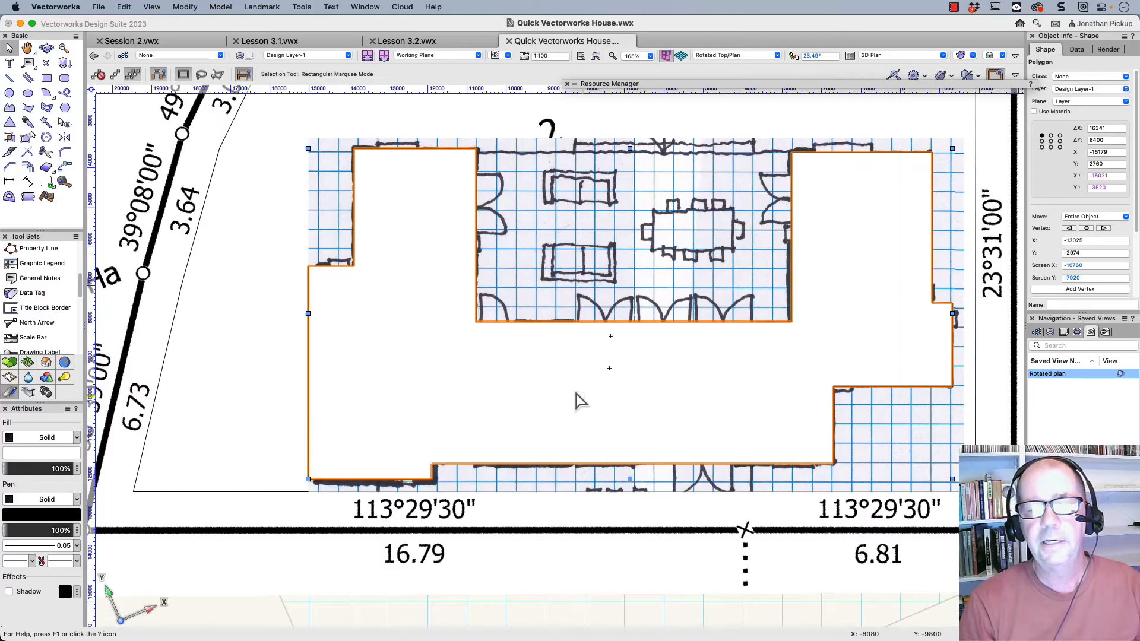
mouse_move(549, 374)
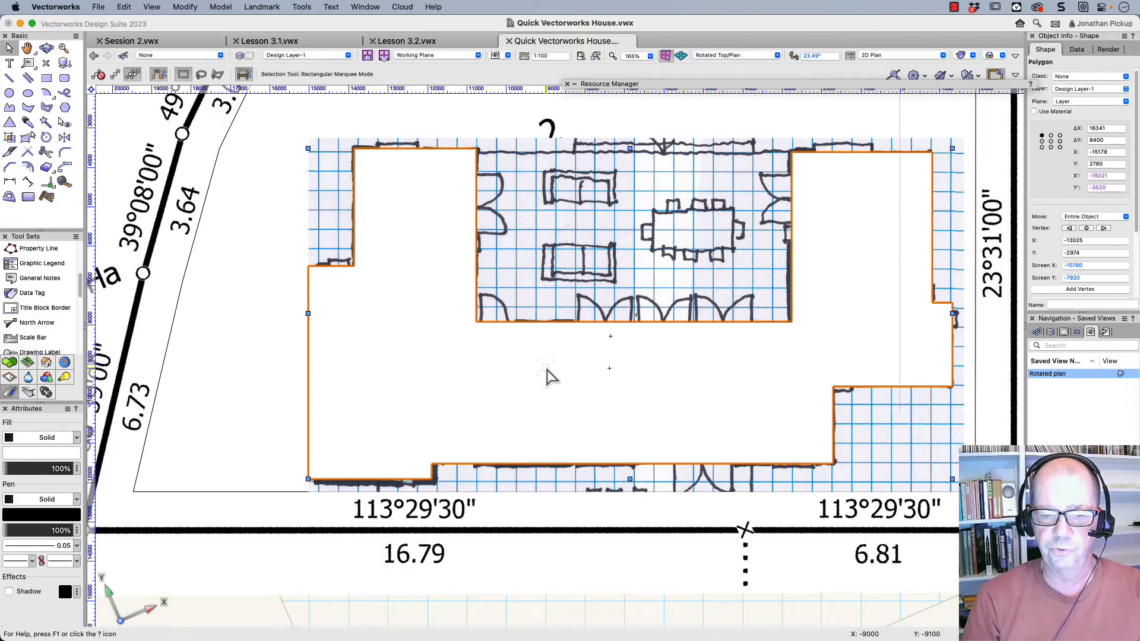
Create walls from the house outline shape with the offset set to Right
right_click(545, 367)
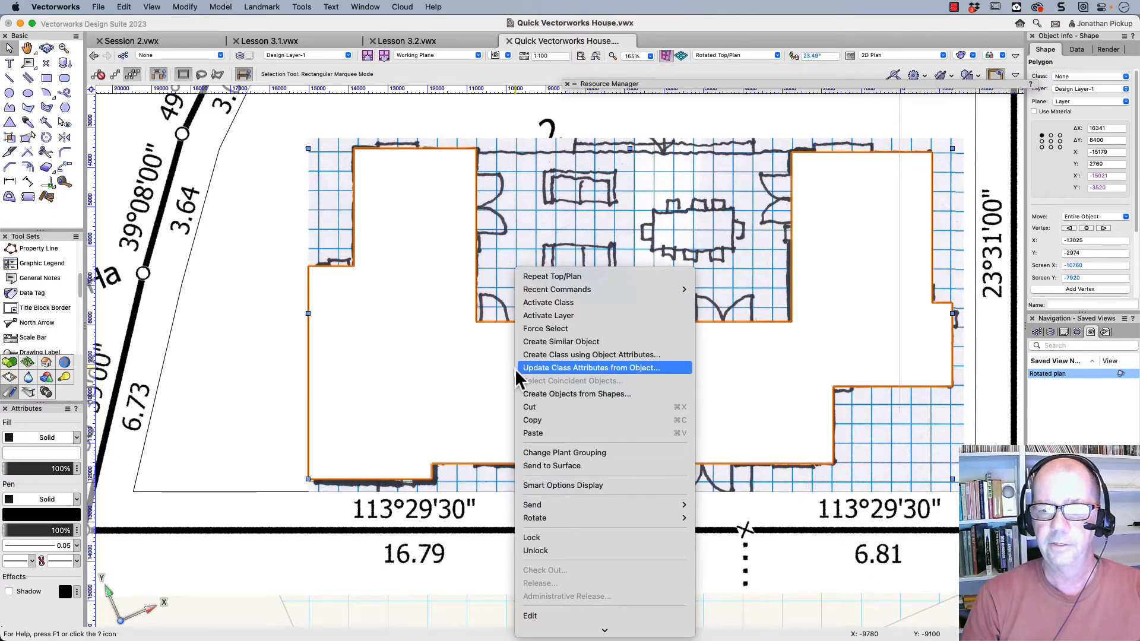
click(577, 393)
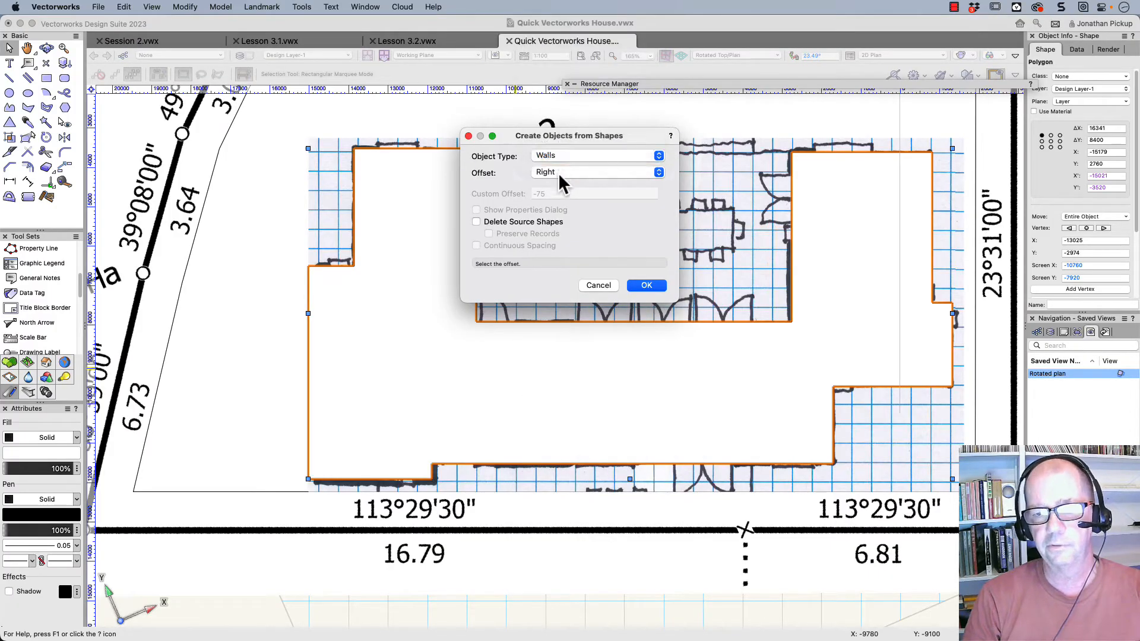
mouse_move(646, 285)
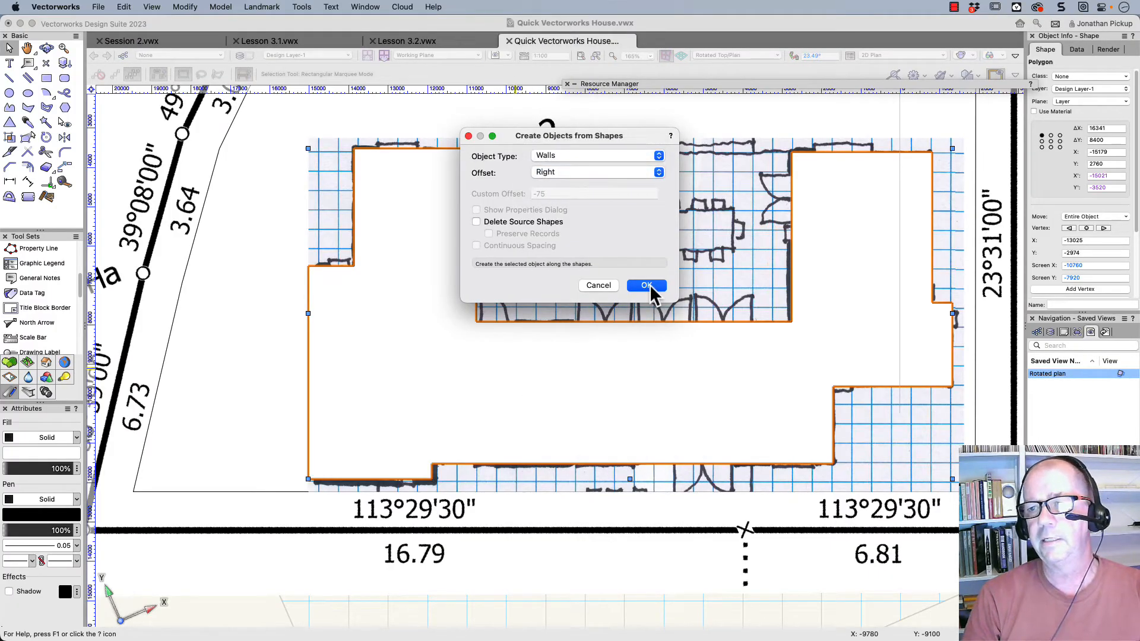
click(646, 285)
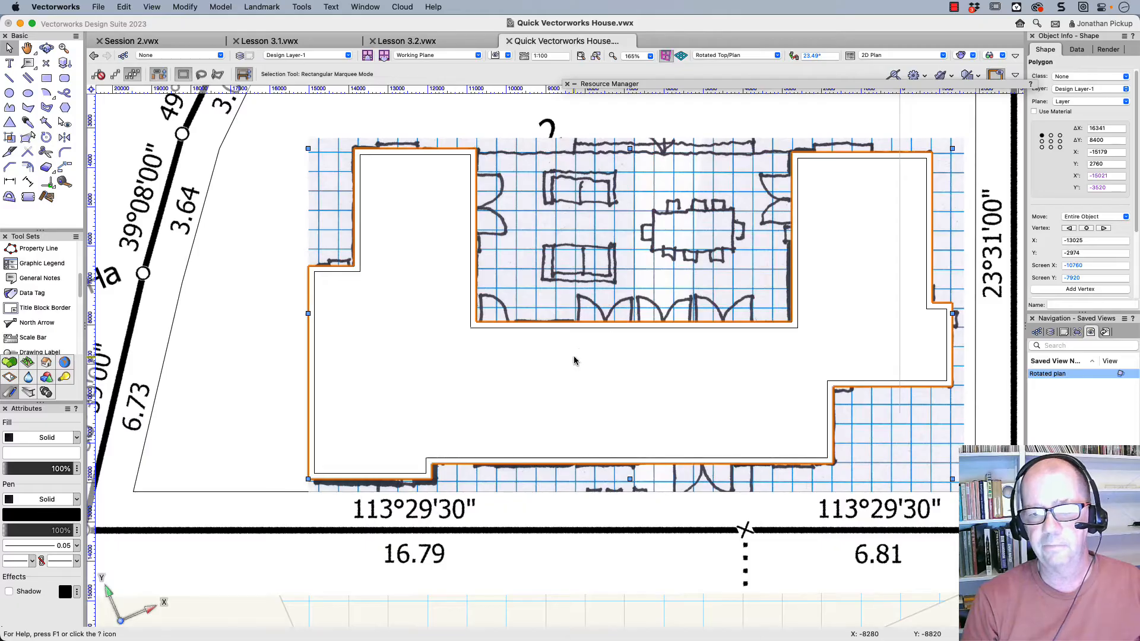
mouse_move(588, 403)
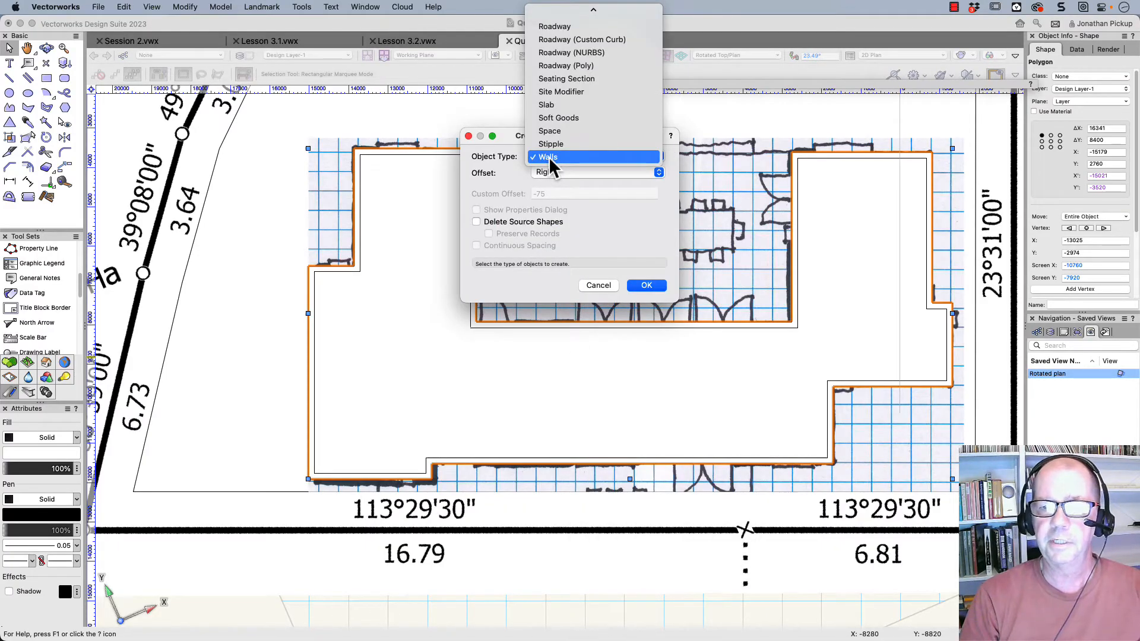
Create a floor slab from the same house outline via Create Objects from Shapes
click(546, 105)
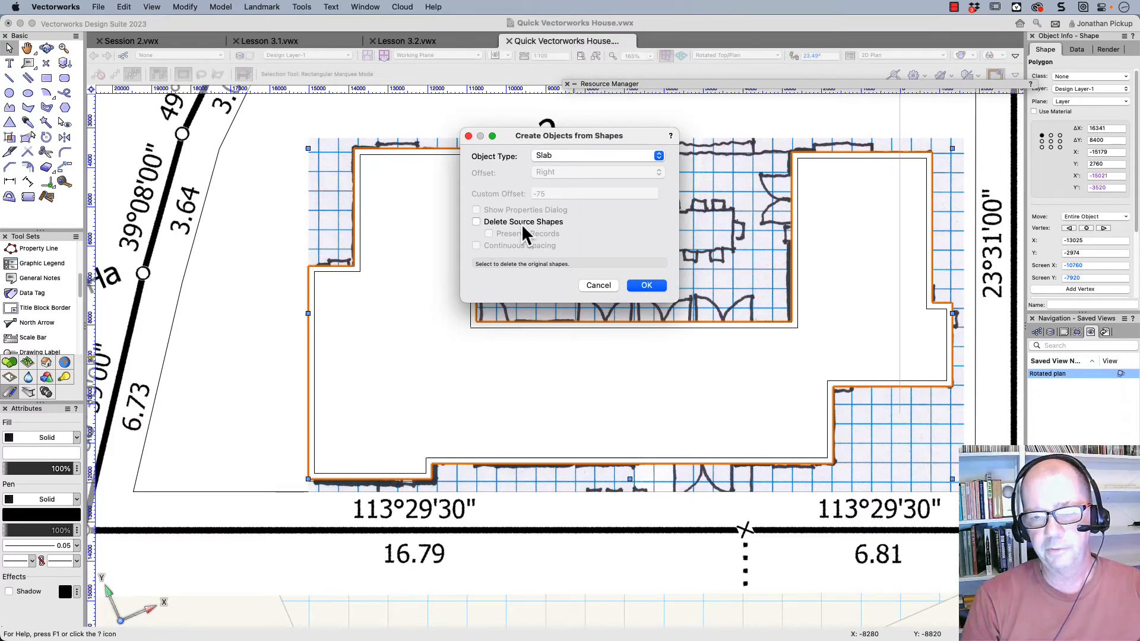
click(644, 285)
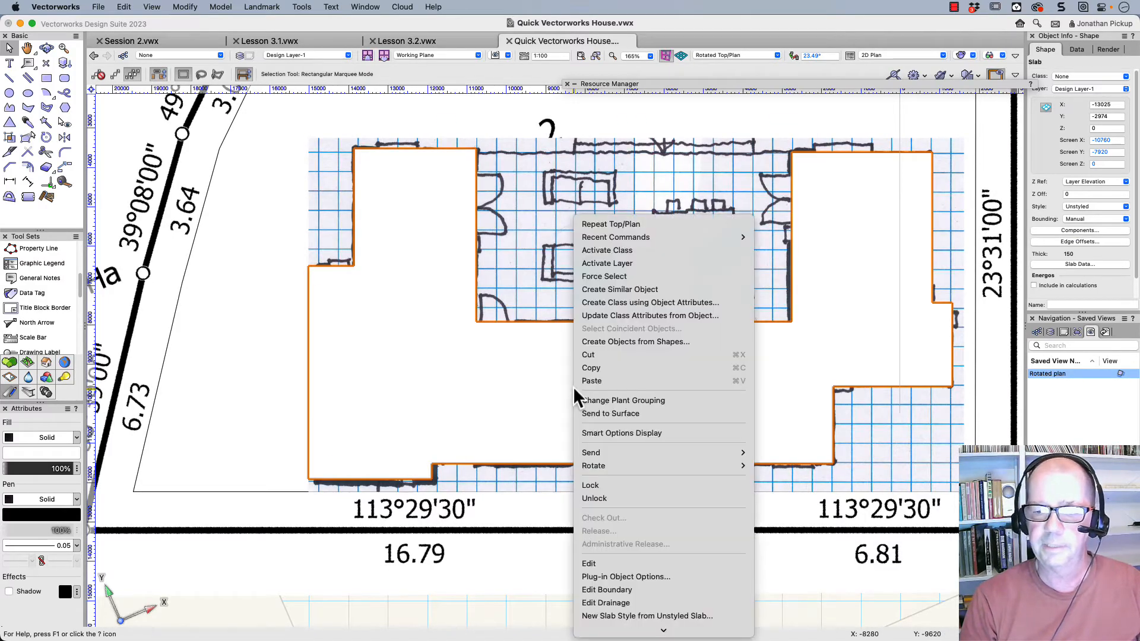
mouse_move(591, 452)
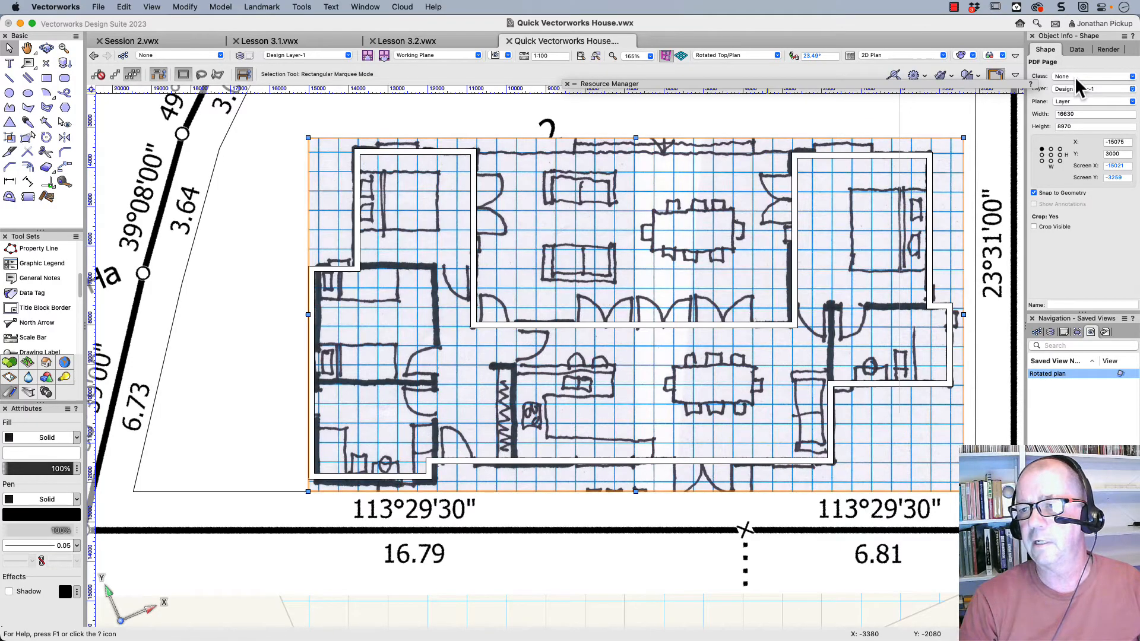
Create a new class named Site-Scan and assign it to the scanned floor-plan page
click(1090, 76)
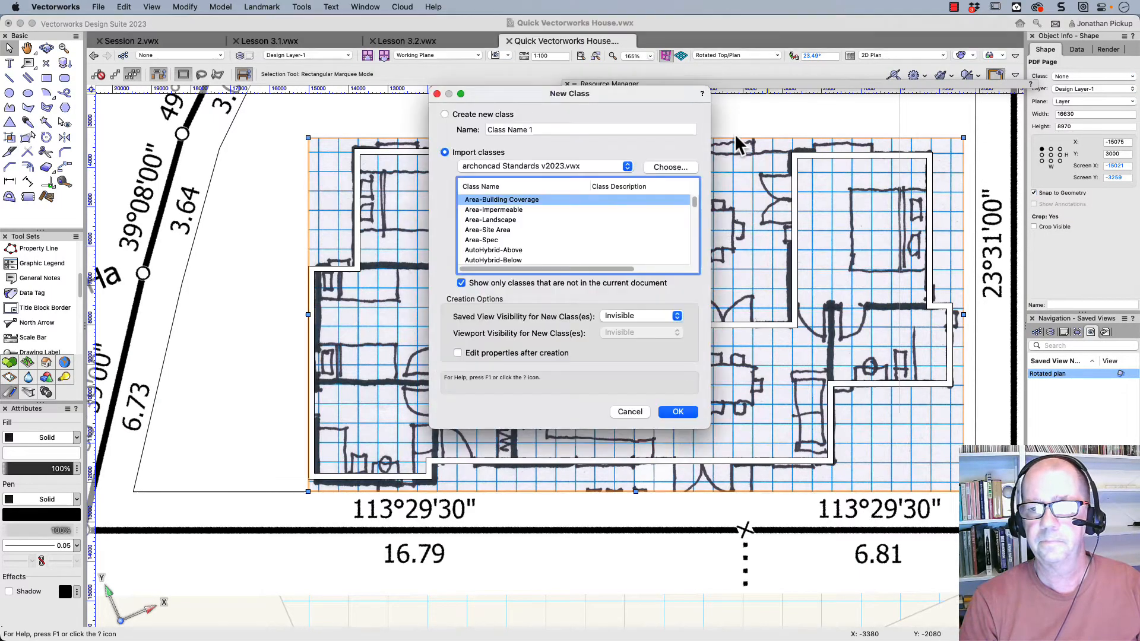
click(494, 209)
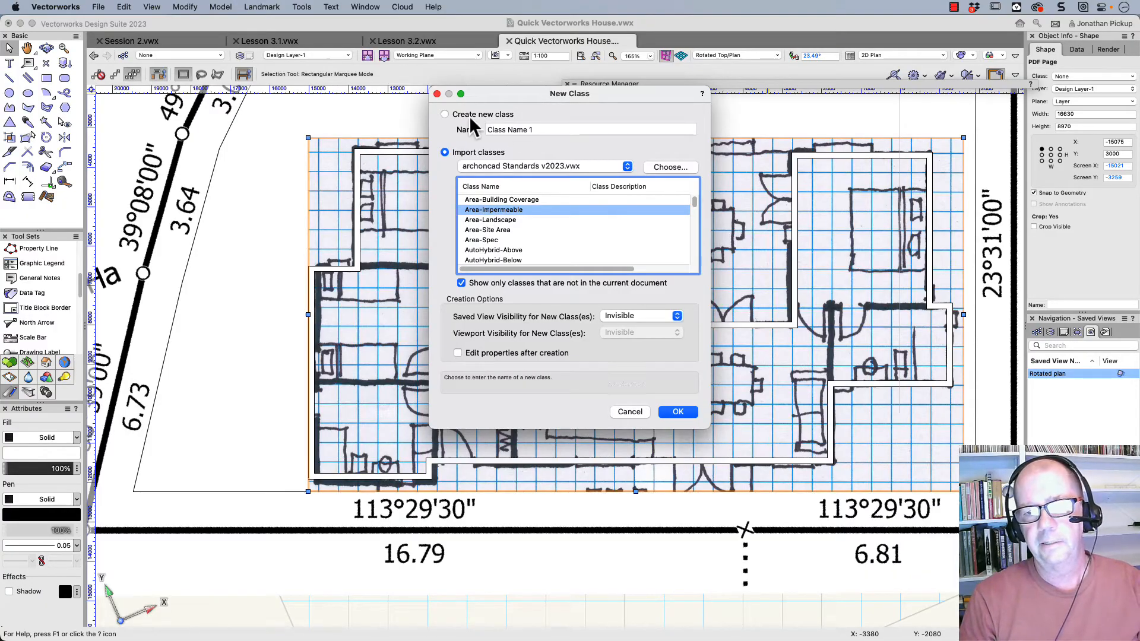
click(446, 114)
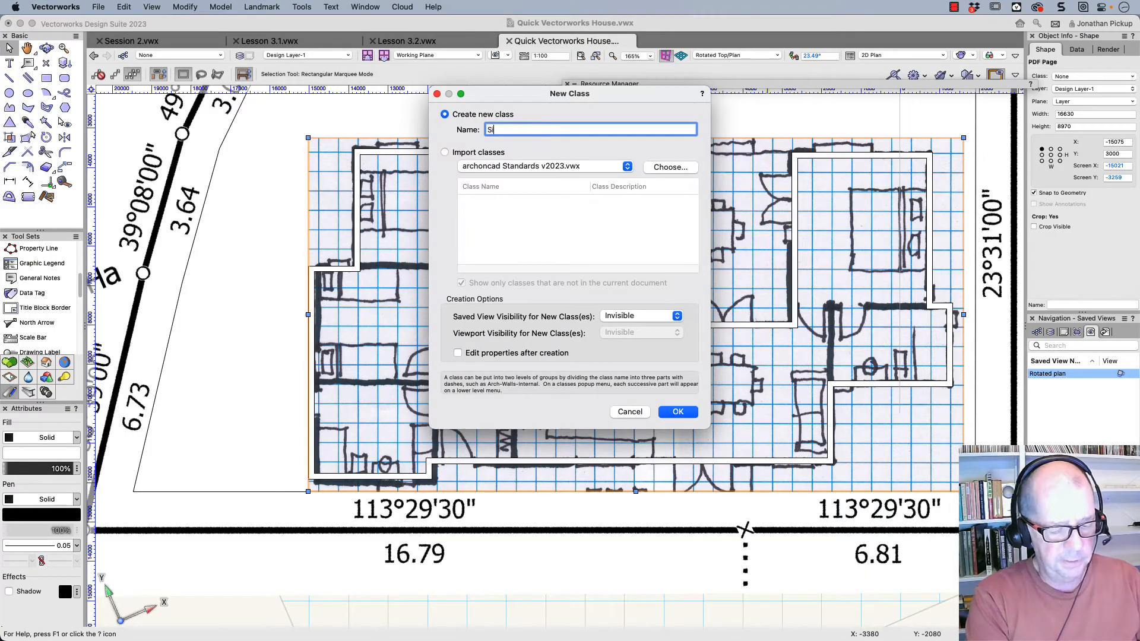
text(ite-Sc)
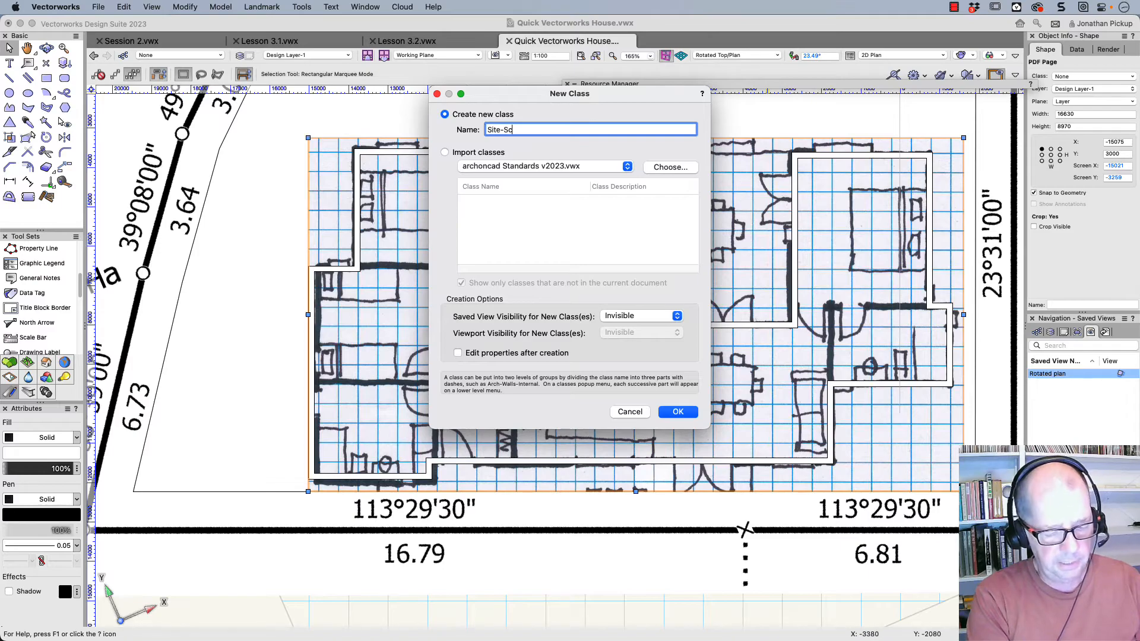
text(an)
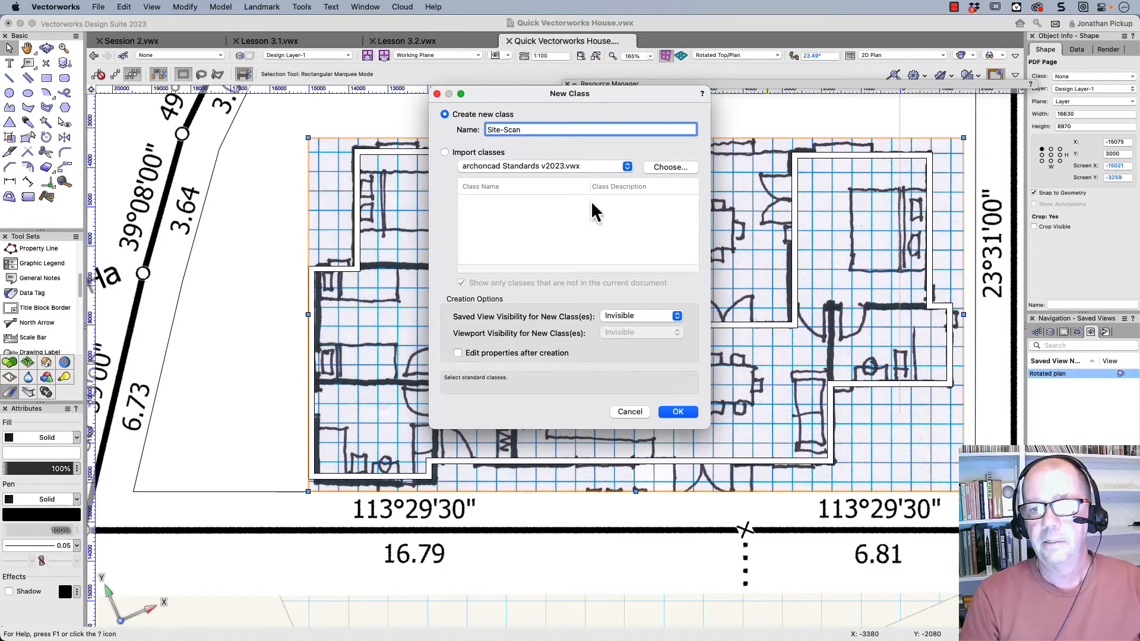
click(676, 411)
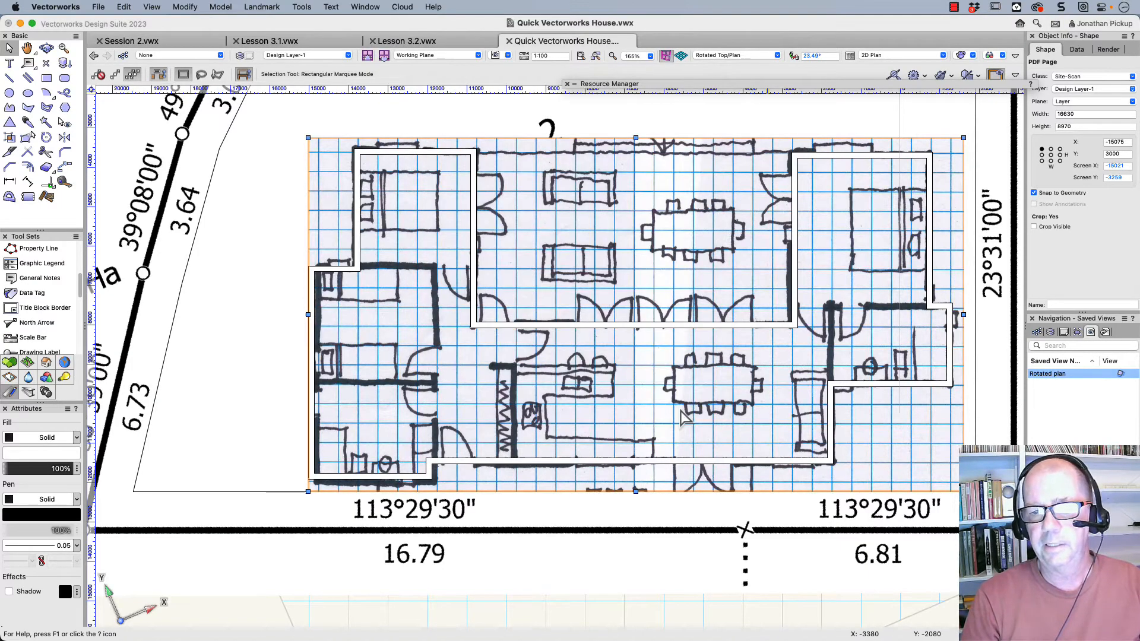
mouse_move(745, 400)
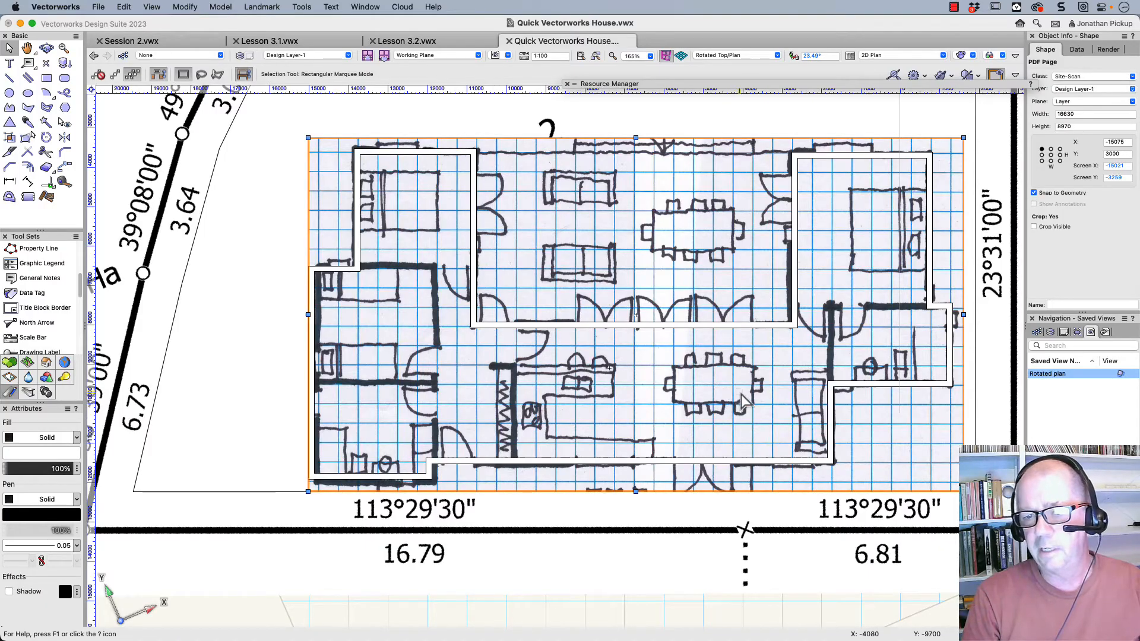
Show the document's classes in the Navigation palette for visibility control
click(1038, 331)
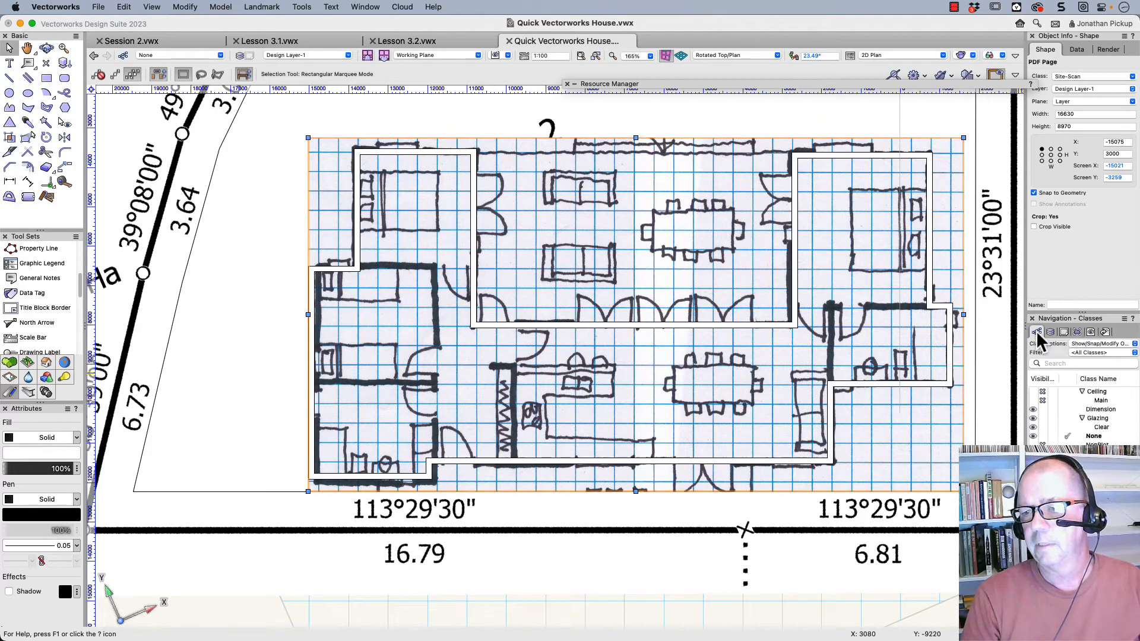
mouse_move(905, 425)
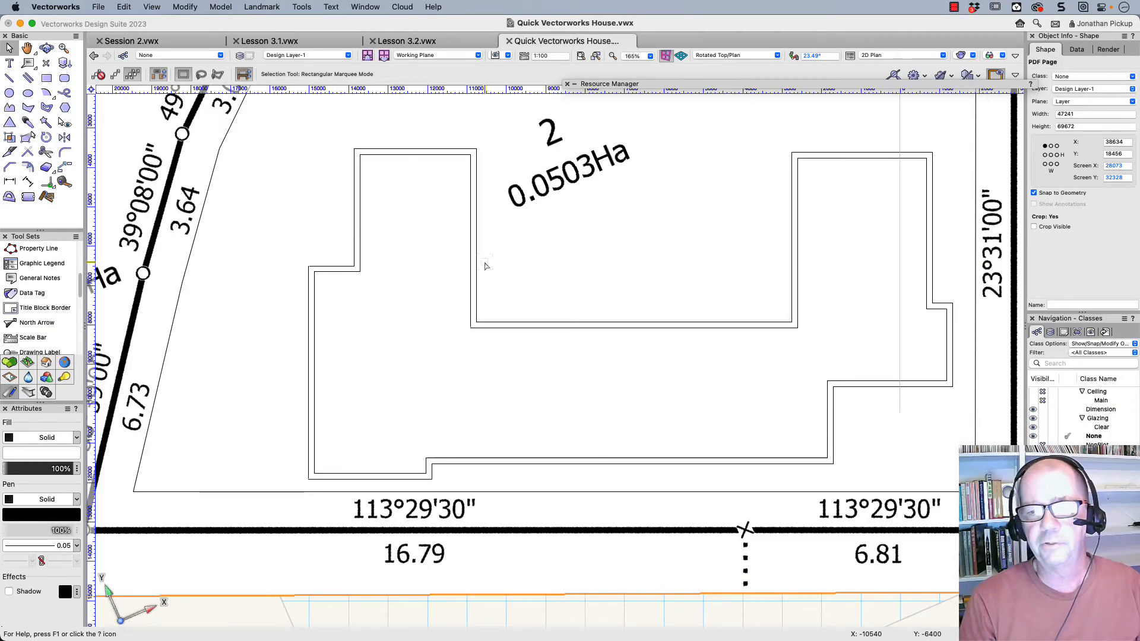
scroll(down, 3)
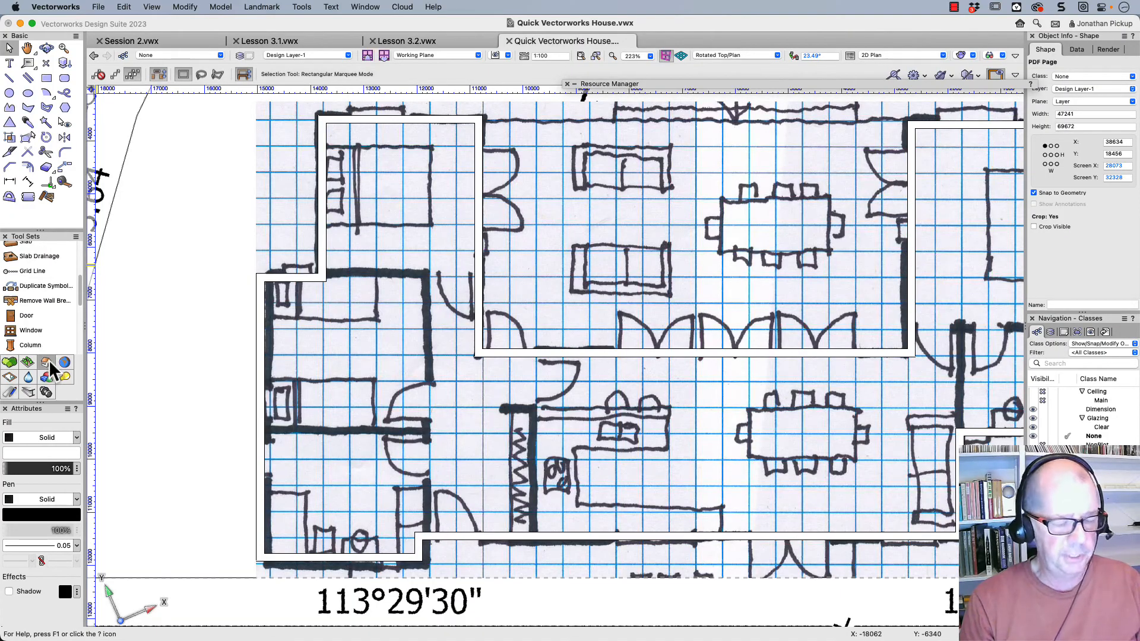
Insert doors into the house walls with the Door tool, starting with the upper room
click(26, 315)
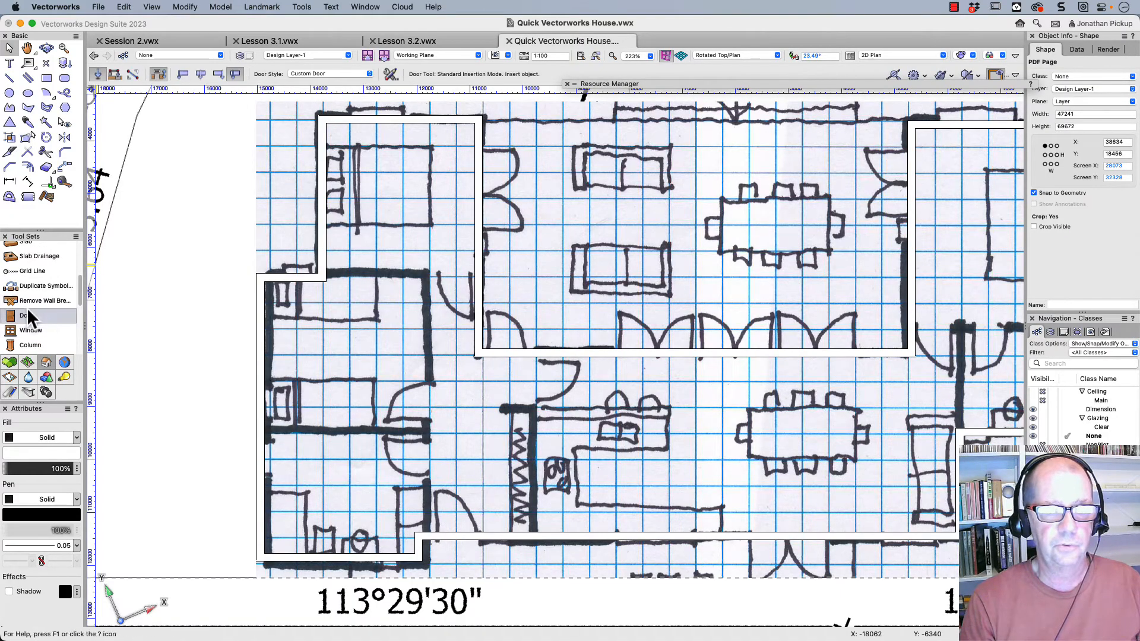
click(26, 315)
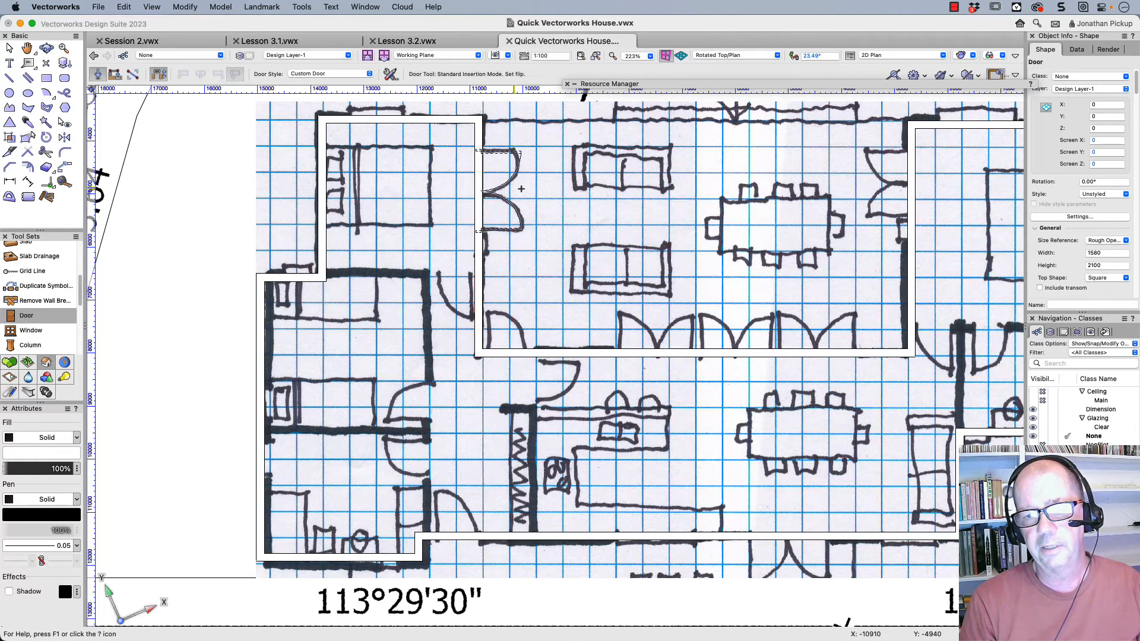
click(497, 186)
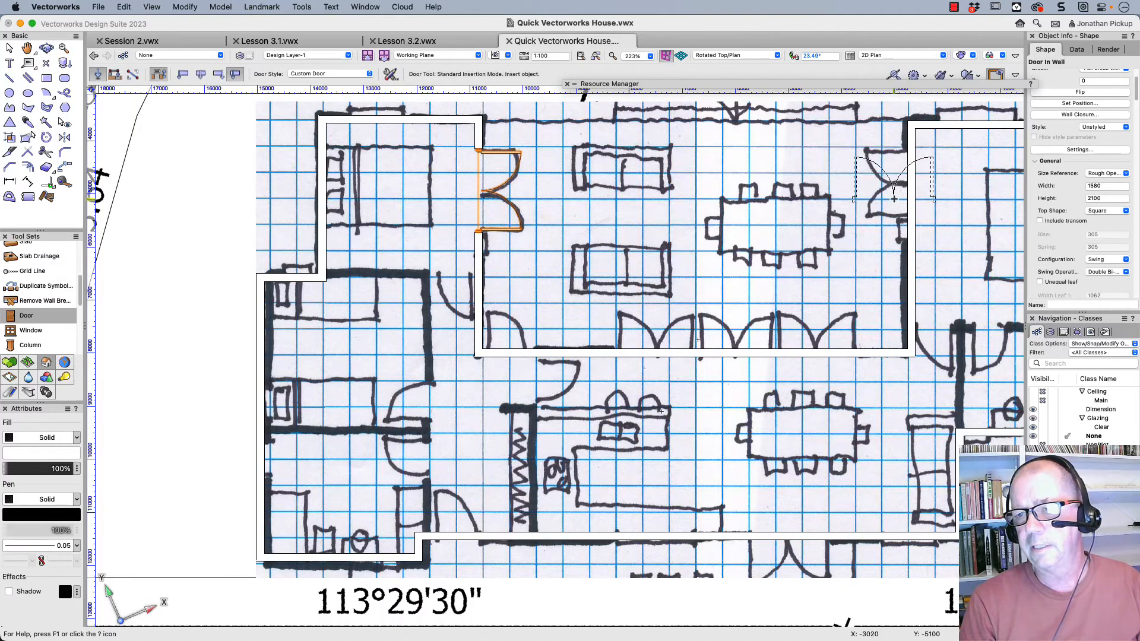
mouse_move(911, 199)
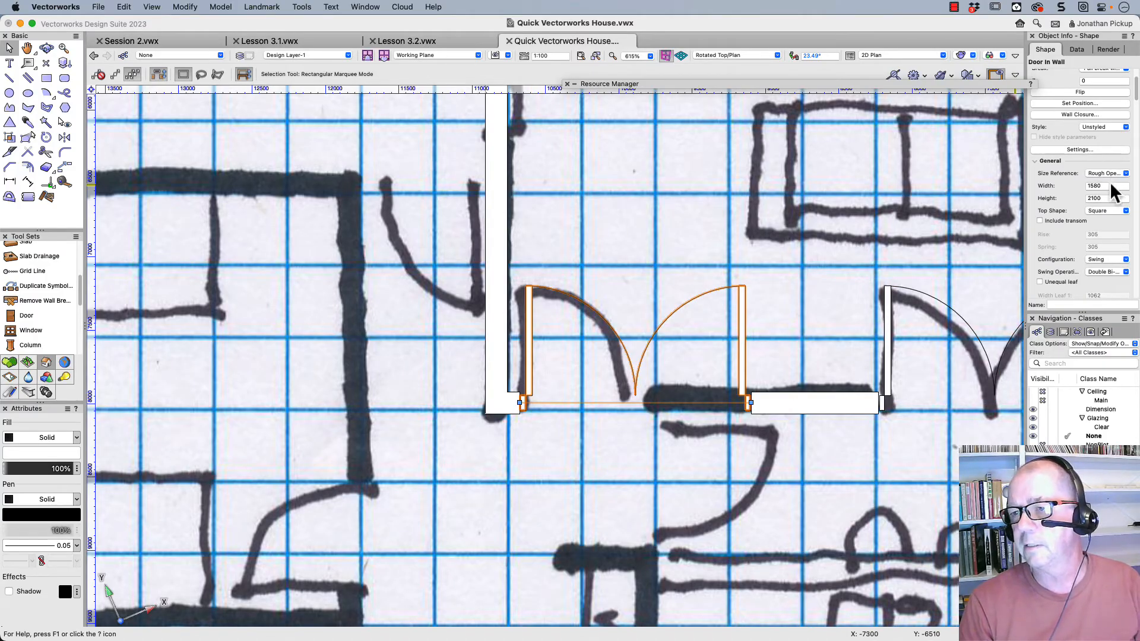
Make the selected door a single-swing door with width 900
click(1106, 270)
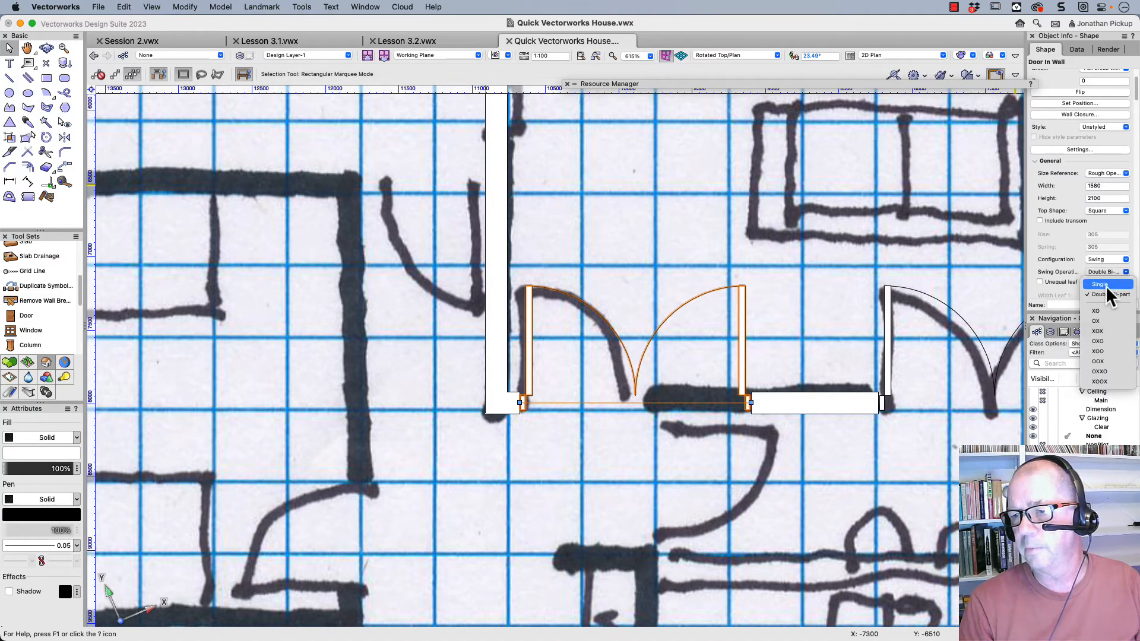
click(1099, 284)
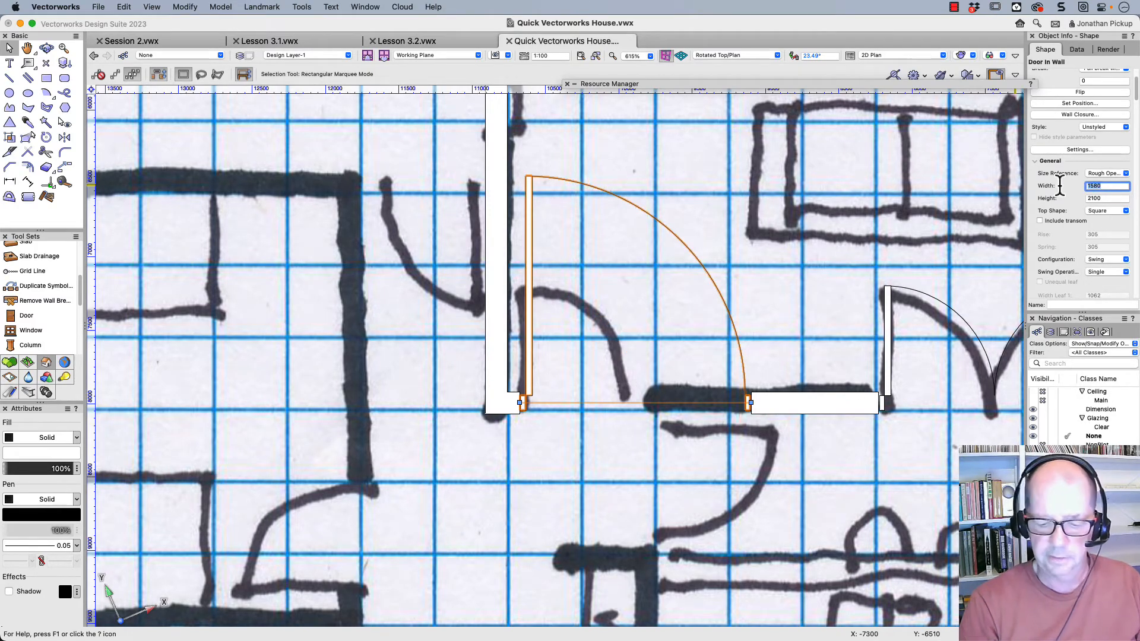
text(900)
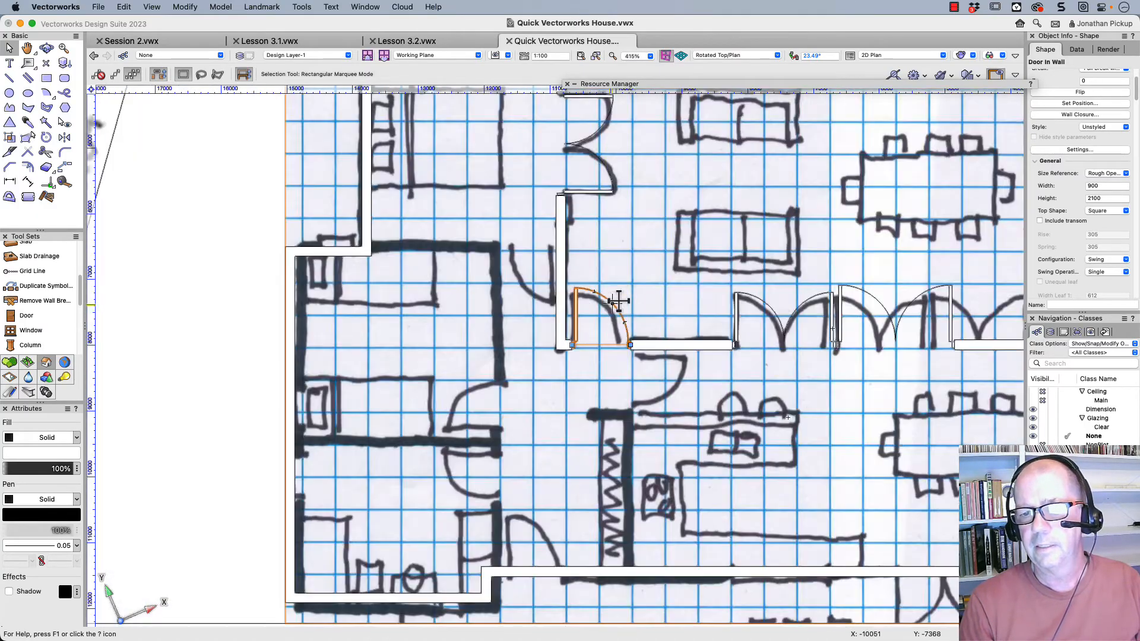
scroll(down, 3)
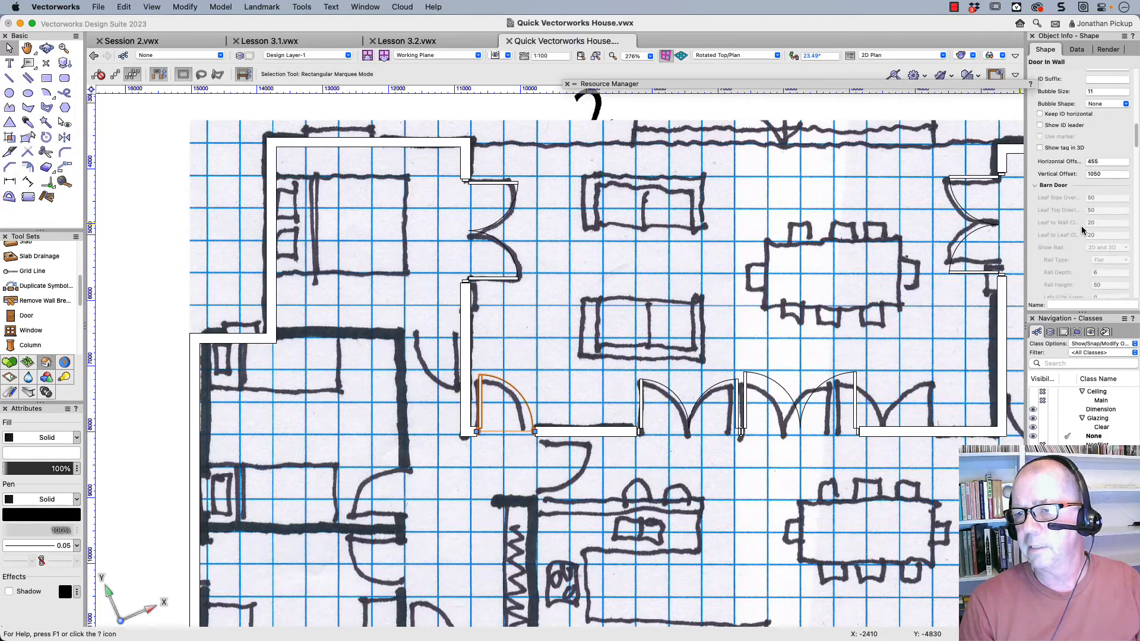
scroll(down, 3)
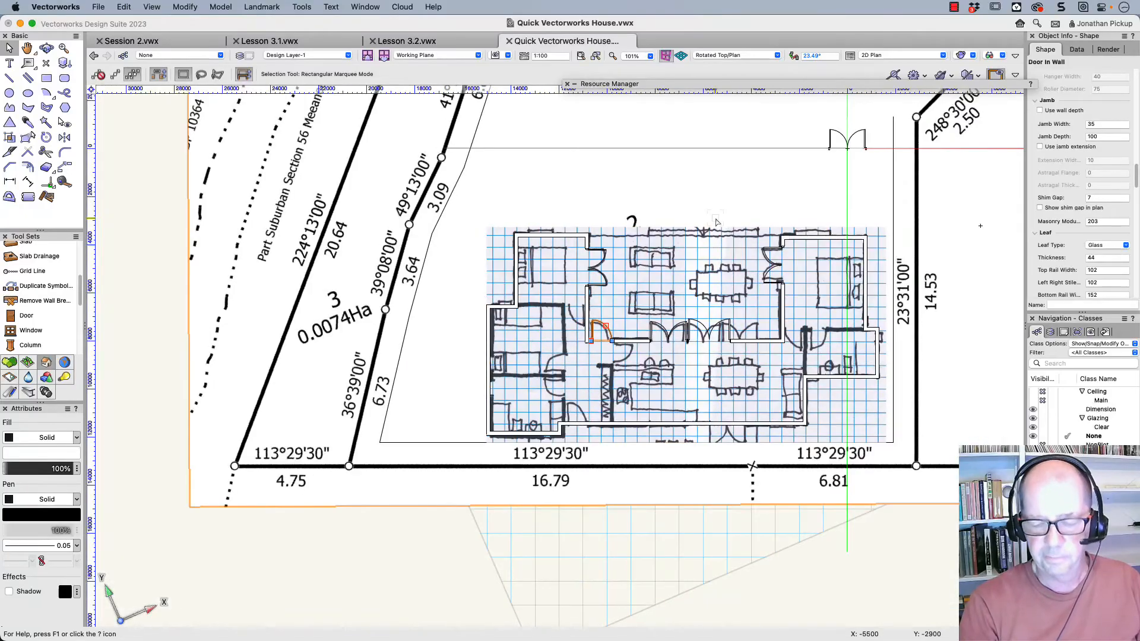
click(730, 55)
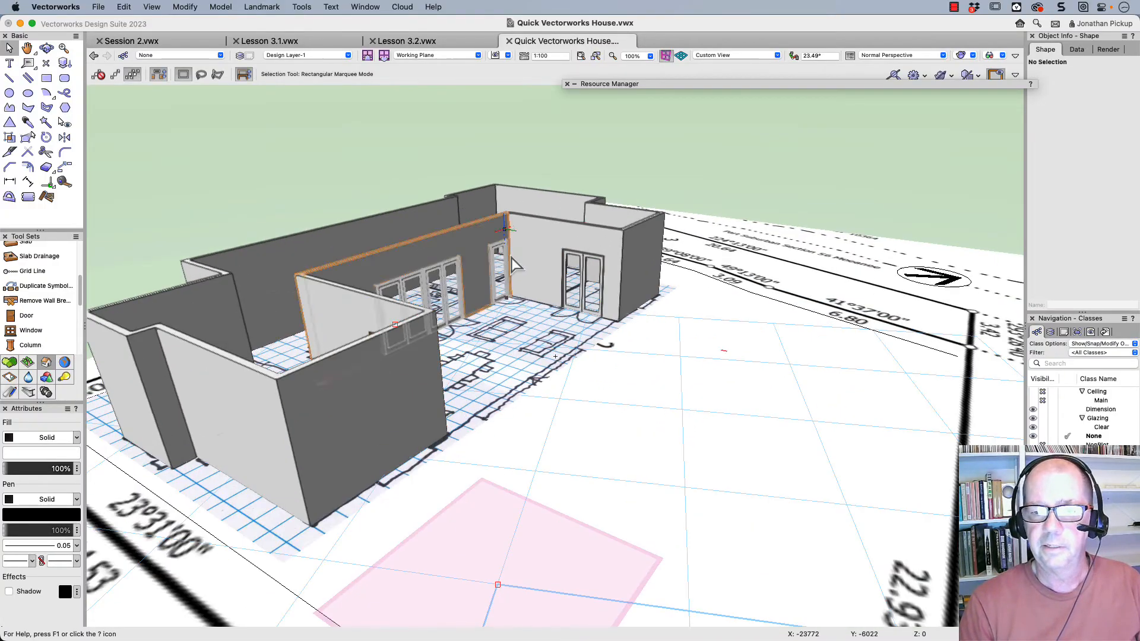
click(46, 47)
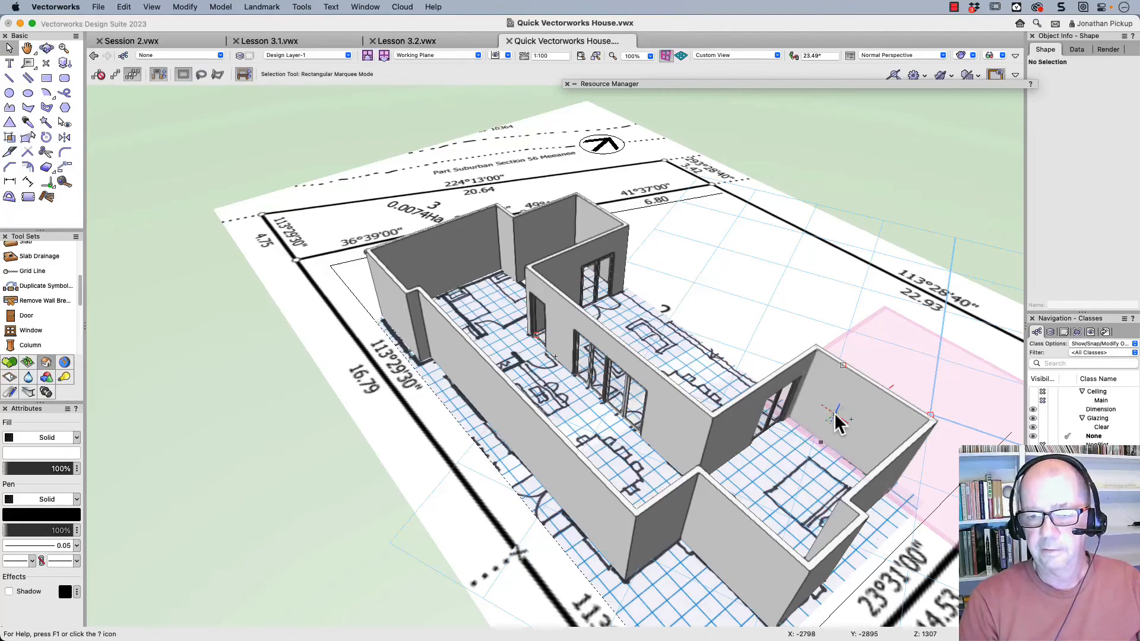
click(734, 54)
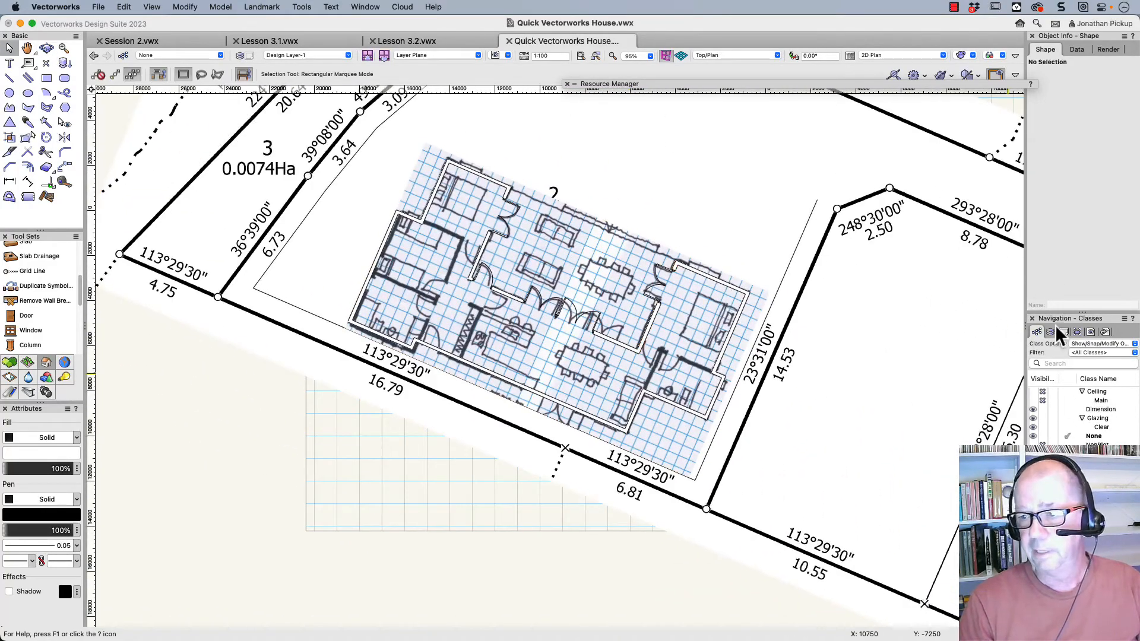
click(1078, 332)
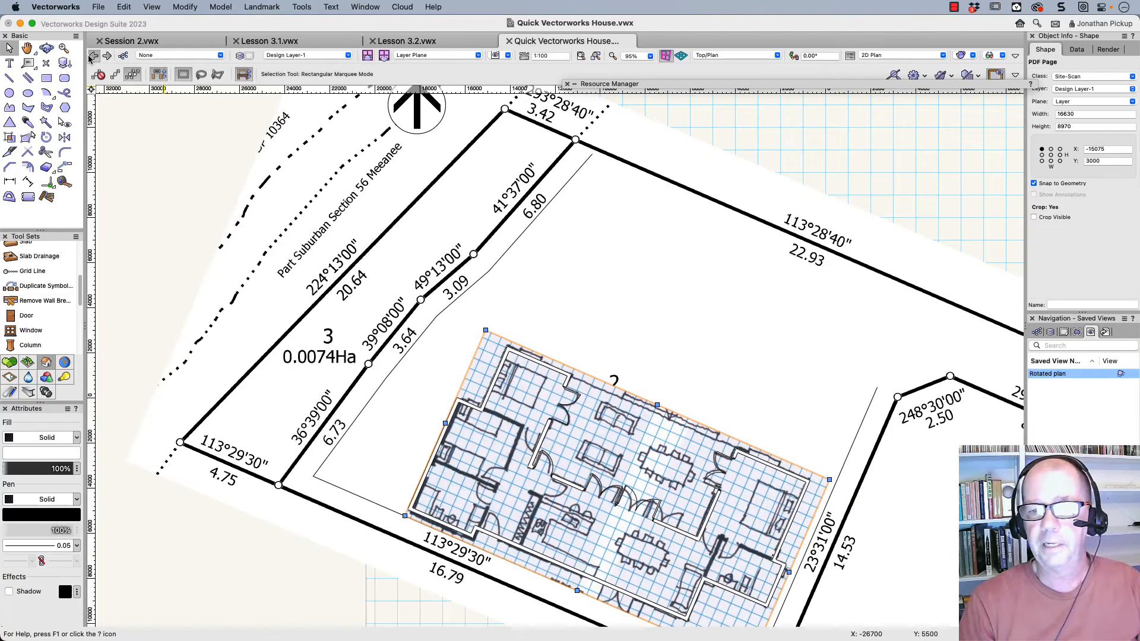
double_click(1047, 373)
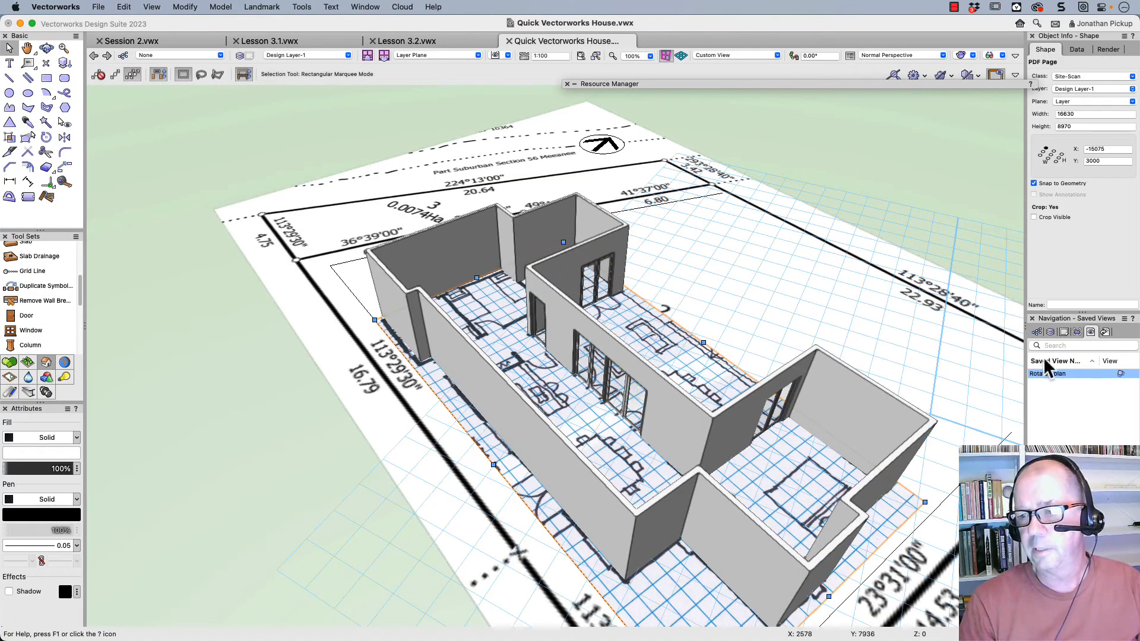
double_click(1047, 373)
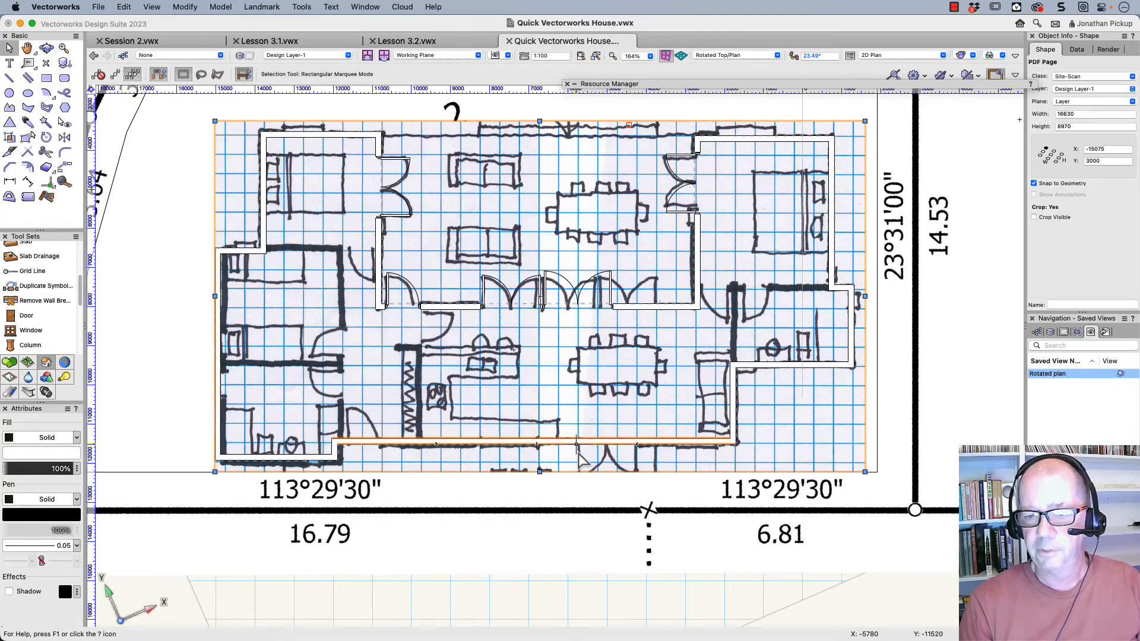
mouse_move(43, 300)
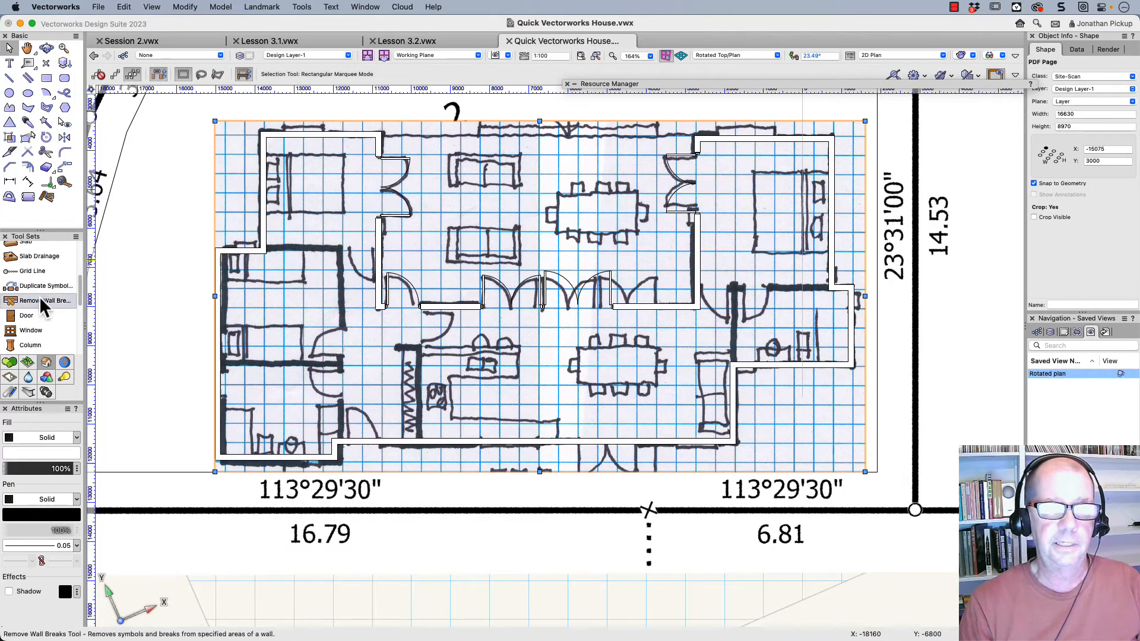
Configure a 400 wide casement window in Create Object and place it in the living area wall
click(31, 330)
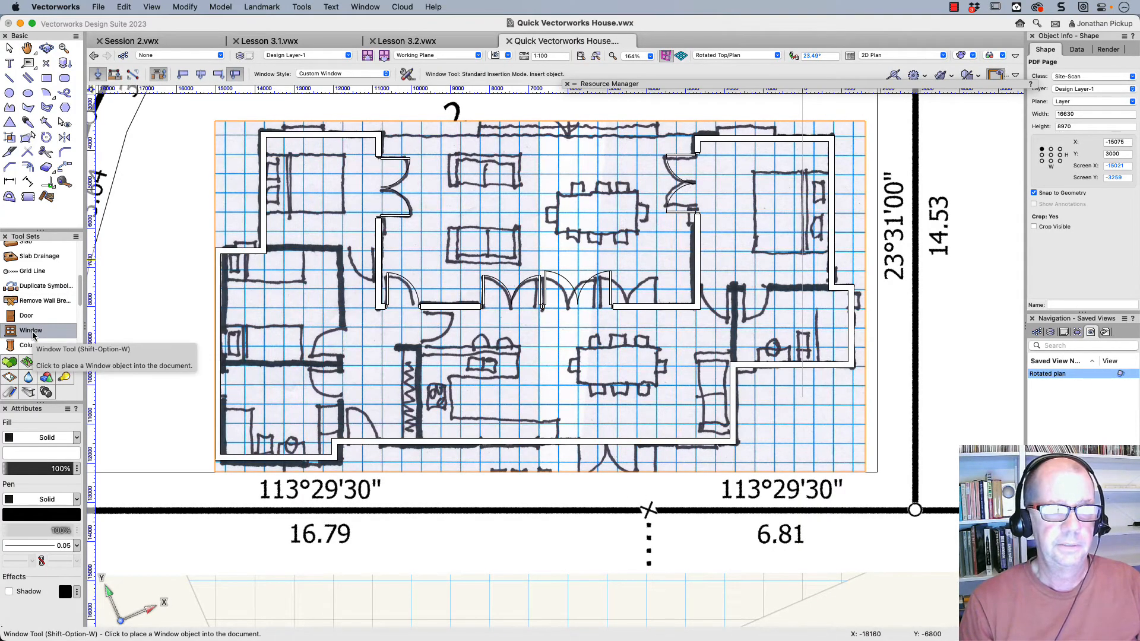
click(31, 330)
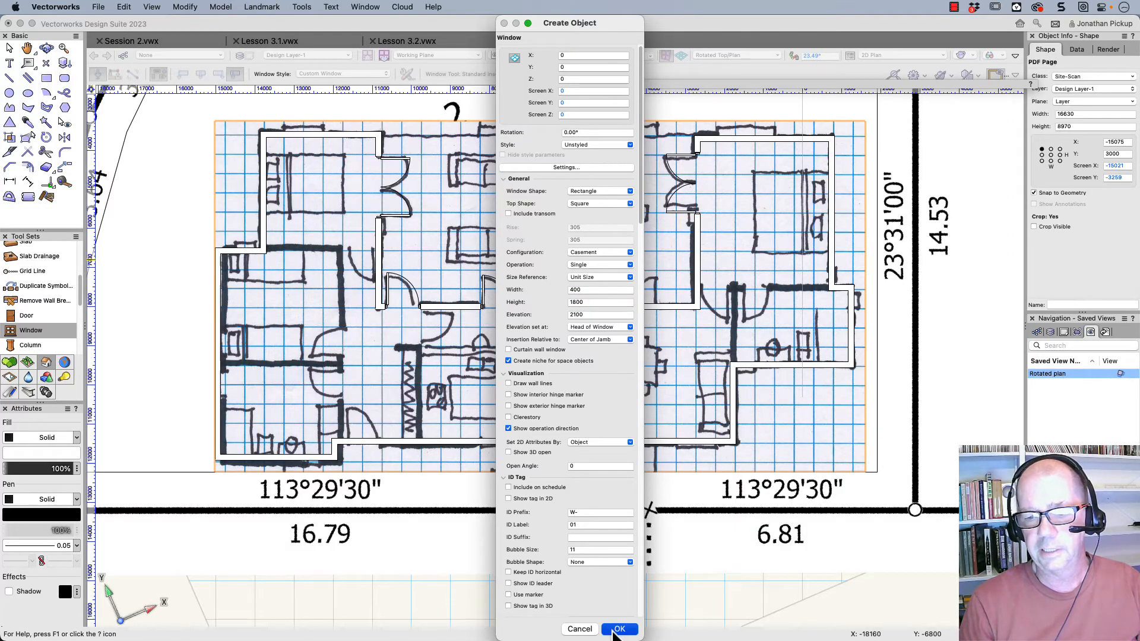
click(618, 629)
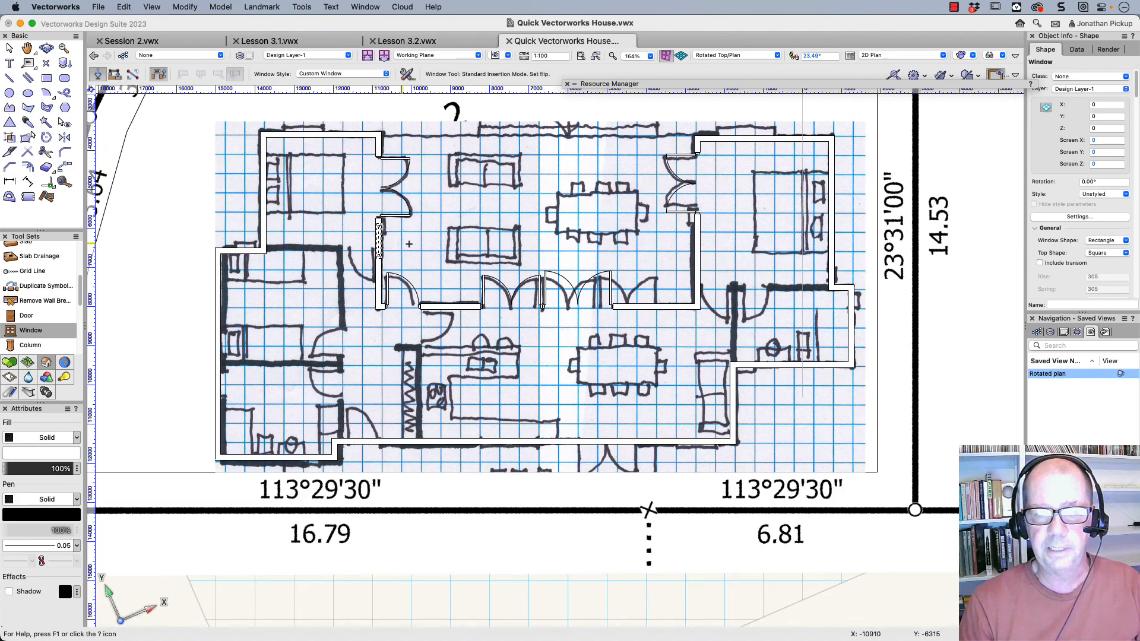
click(378, 244)
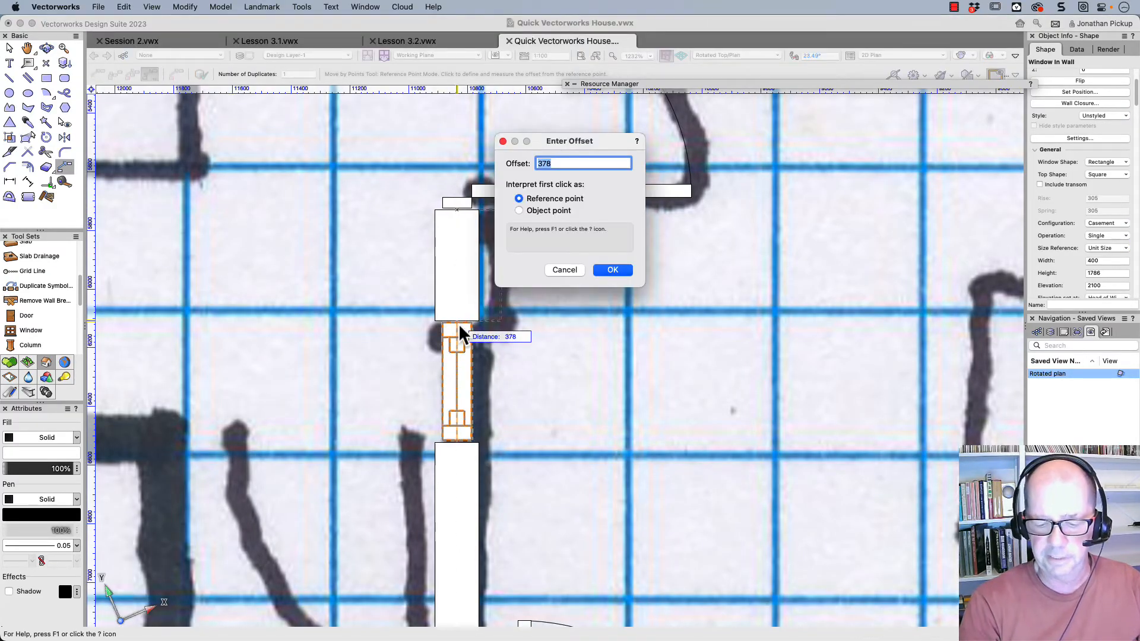
Move the first window to its offset along the wall and insert another window into the top bedroom wall
click(612, 270)
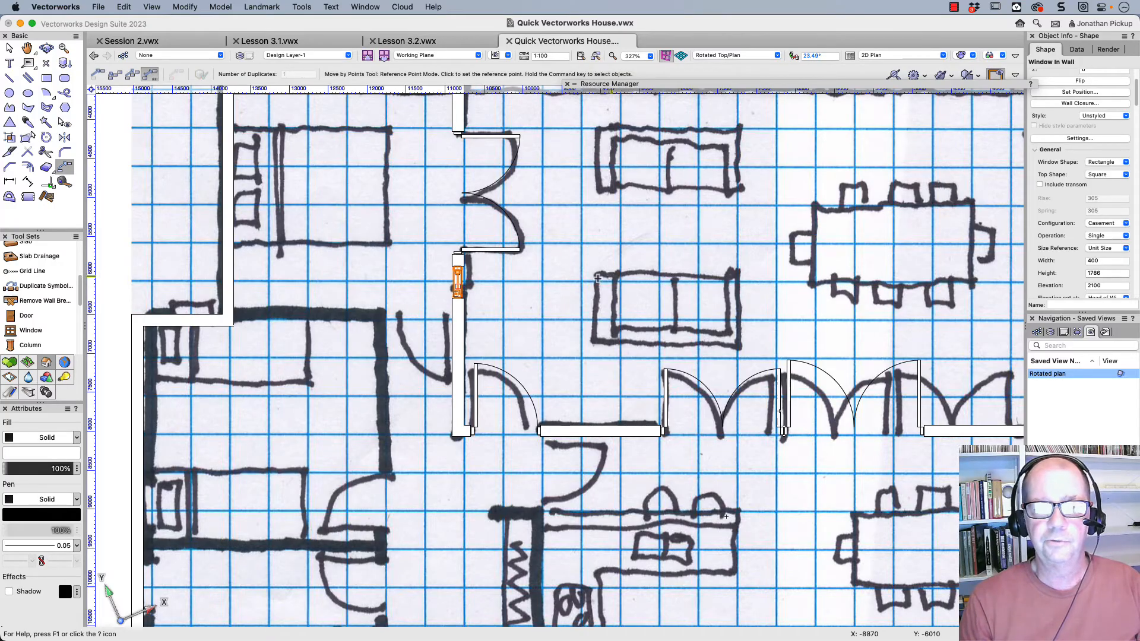
mouse_move(404, 252)
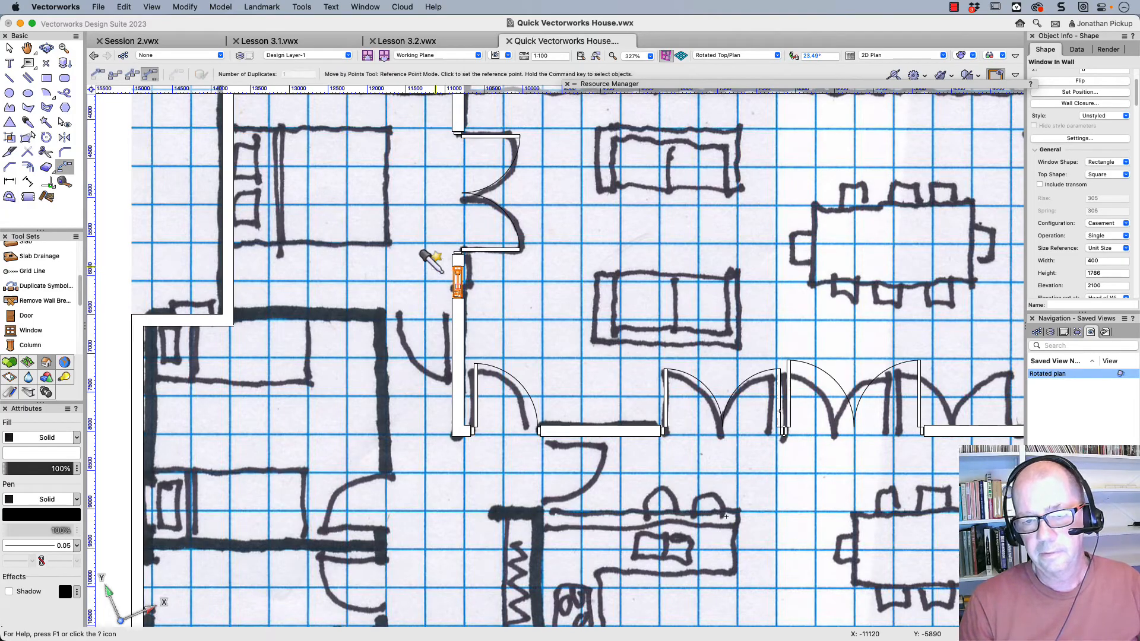
click(31, 330)
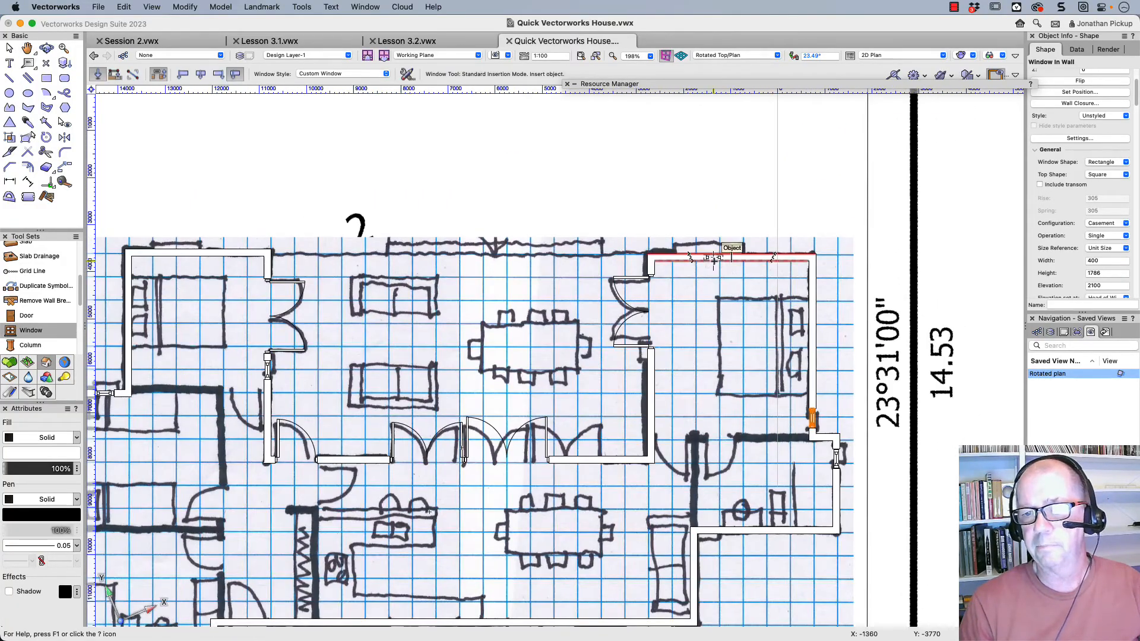
click(10, 48)
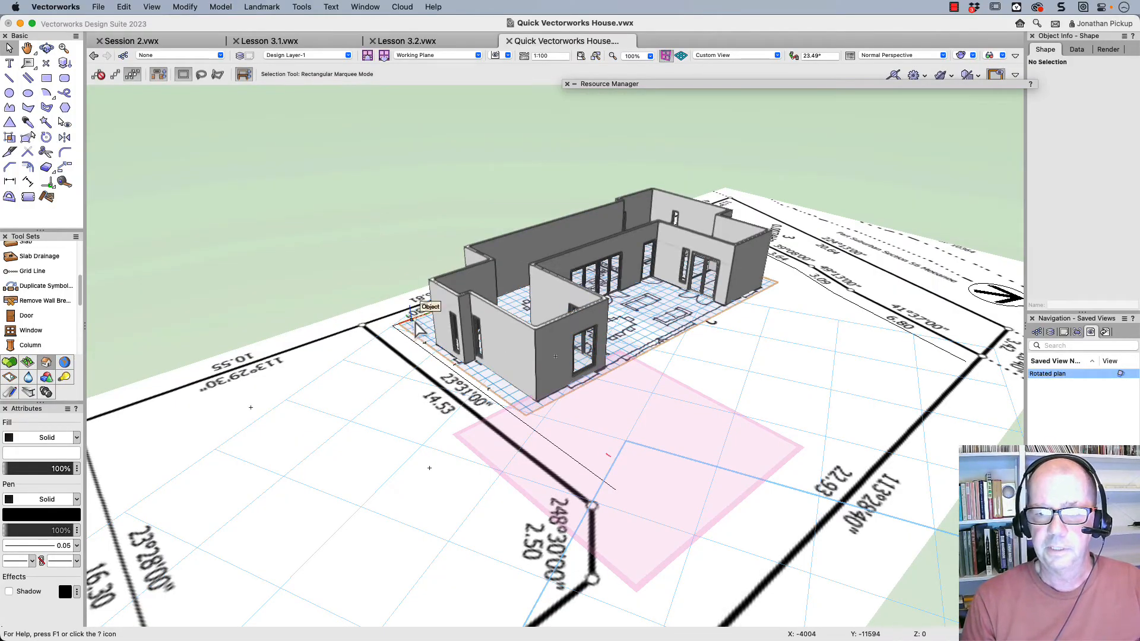
Reclass the scanned PDF page to a hidden class so only the 3D walls show on the site
click(1052, 332)
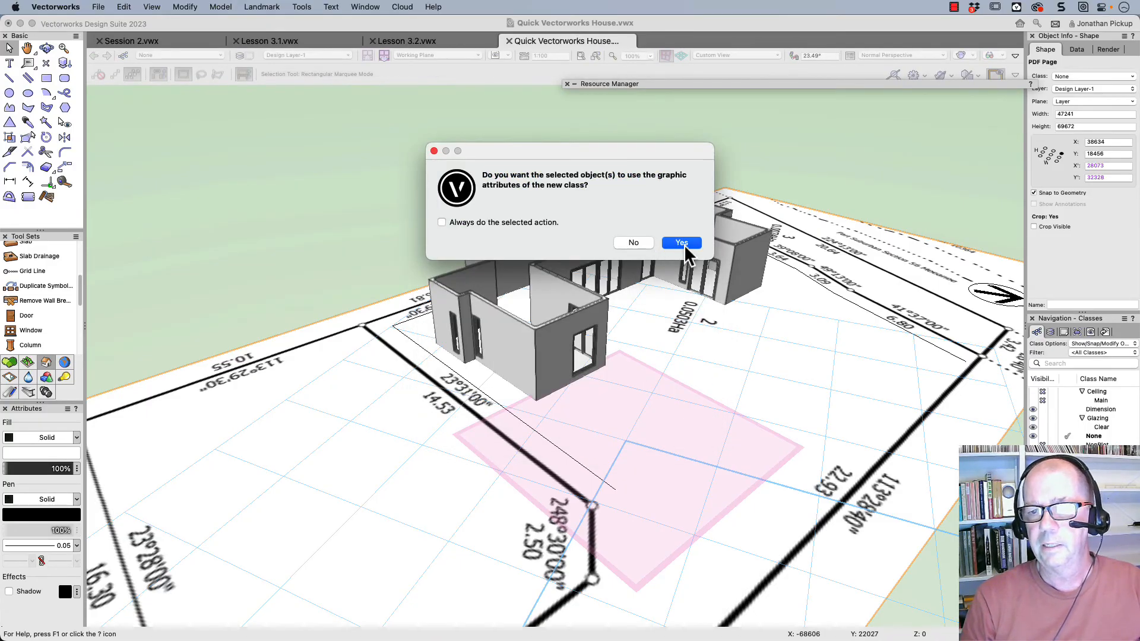
click(680, 242)
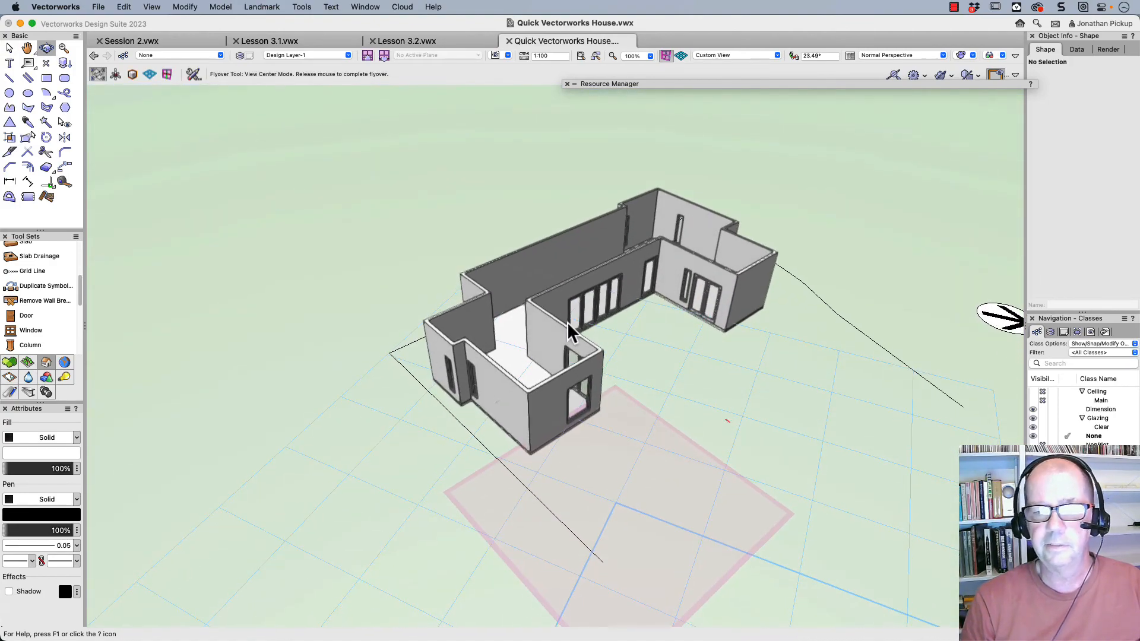
click(46, 121)
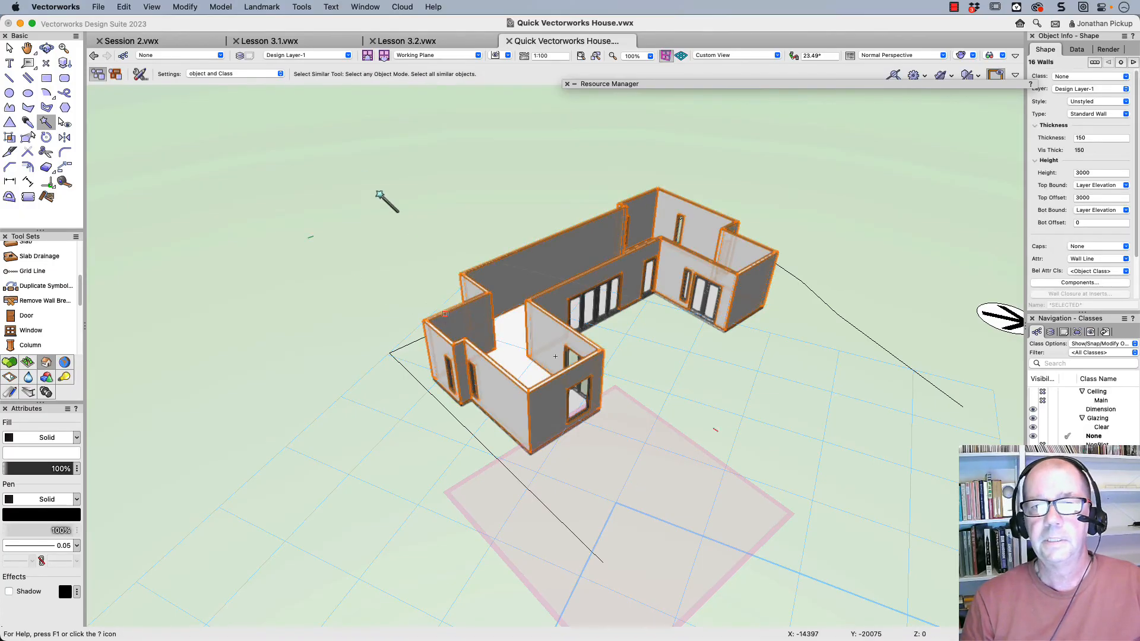
Create a roof from all selected walls with 25° pitch and 2500 bearing height via Landmark > Architectural
click(261, 7)
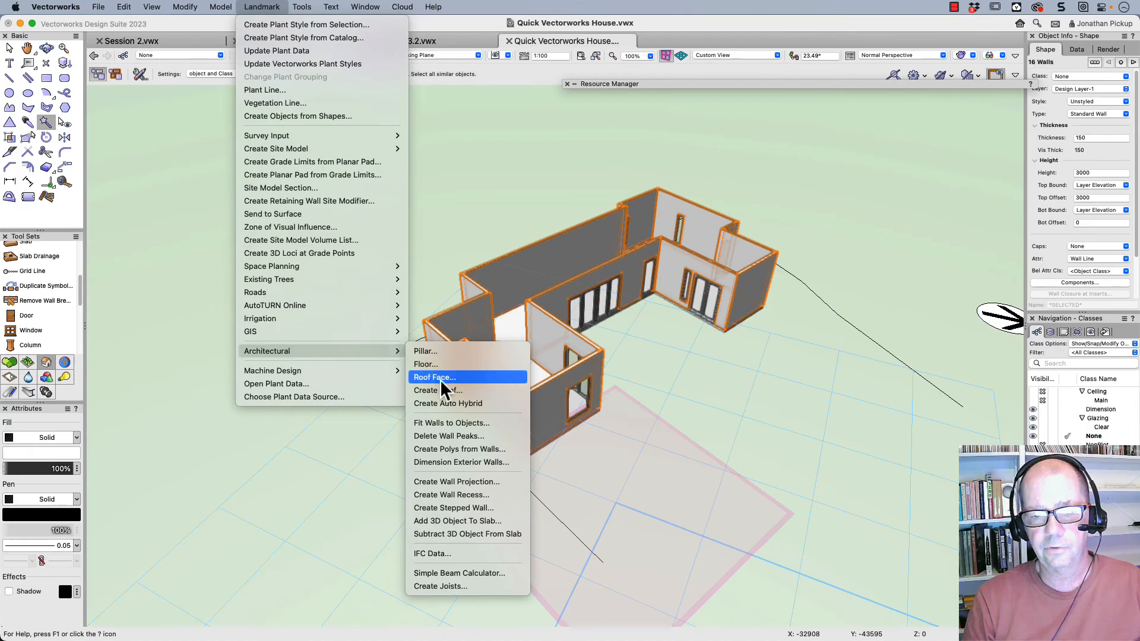
click(438, 390)
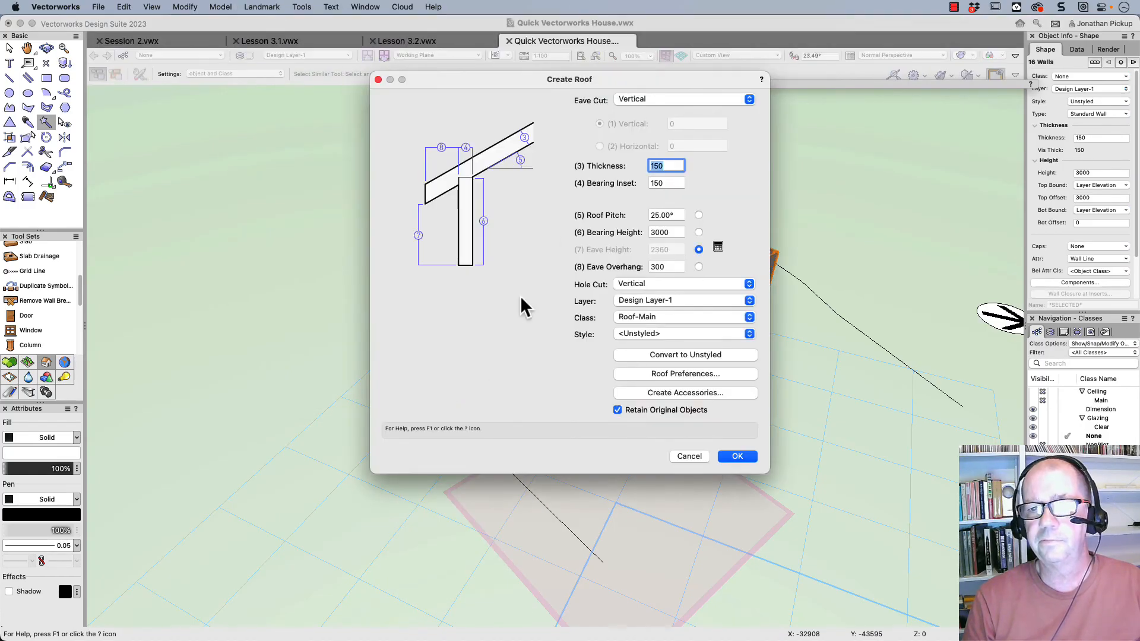
mouse_move(665, 232)
text(2500)
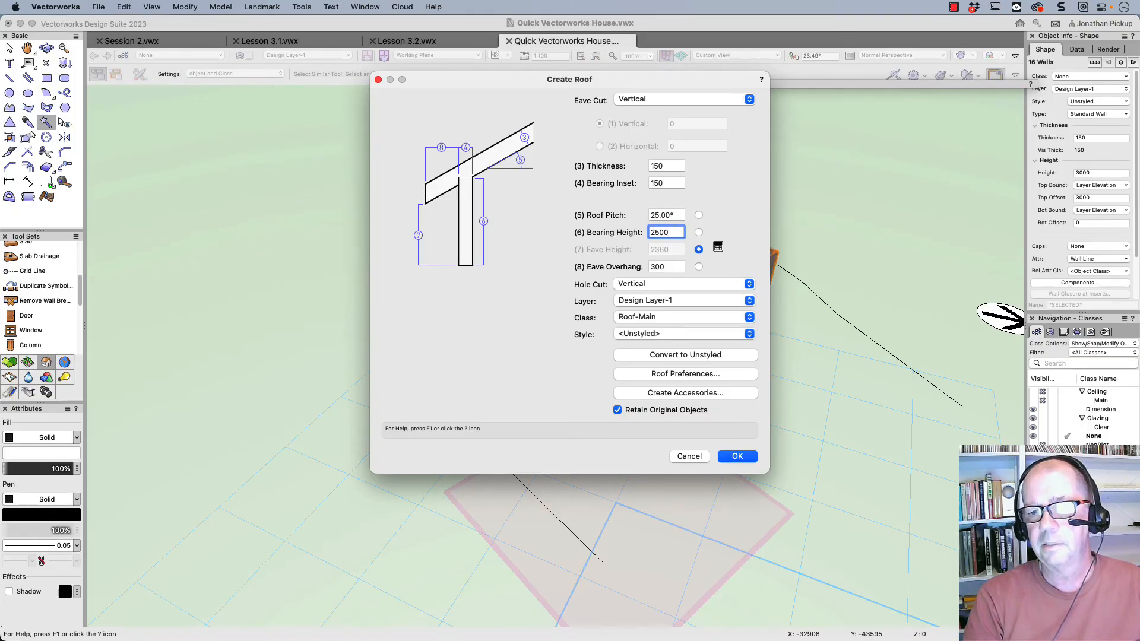
click(736, 456)
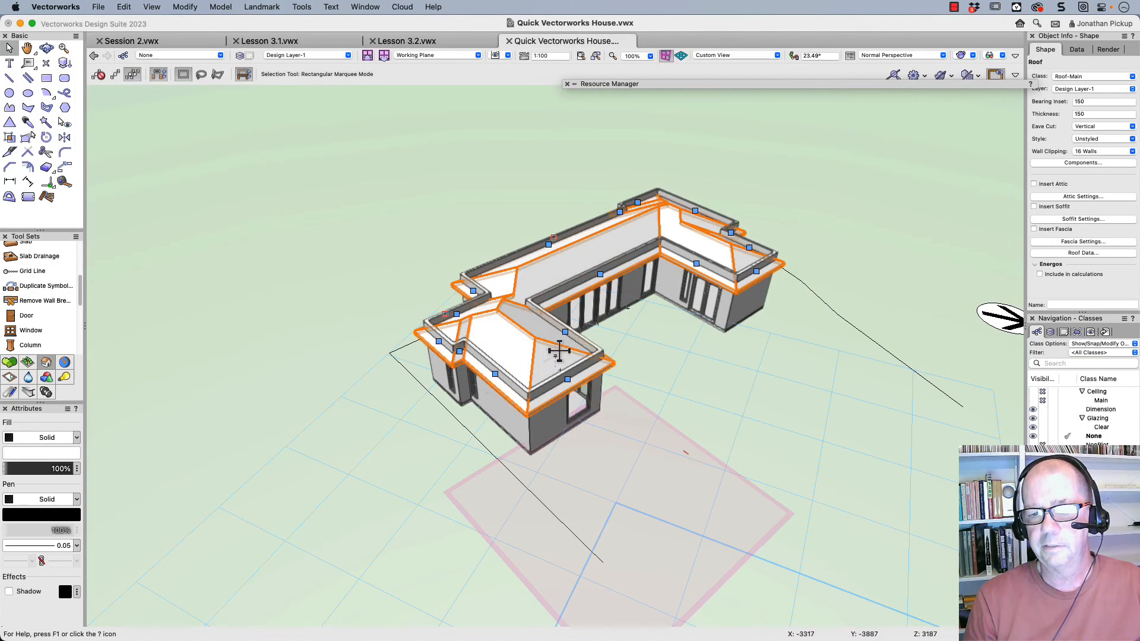
double_click(559, 349)
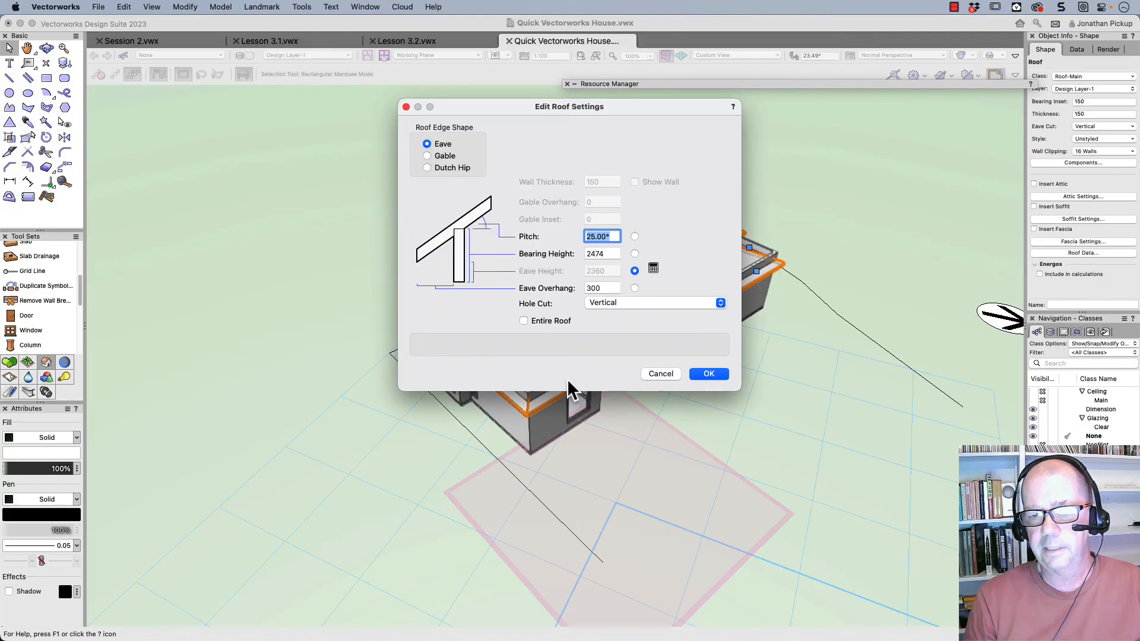
Set the roof edge over the front wing to Gable in Edit Roof Settings and apply it
click(428, 155)
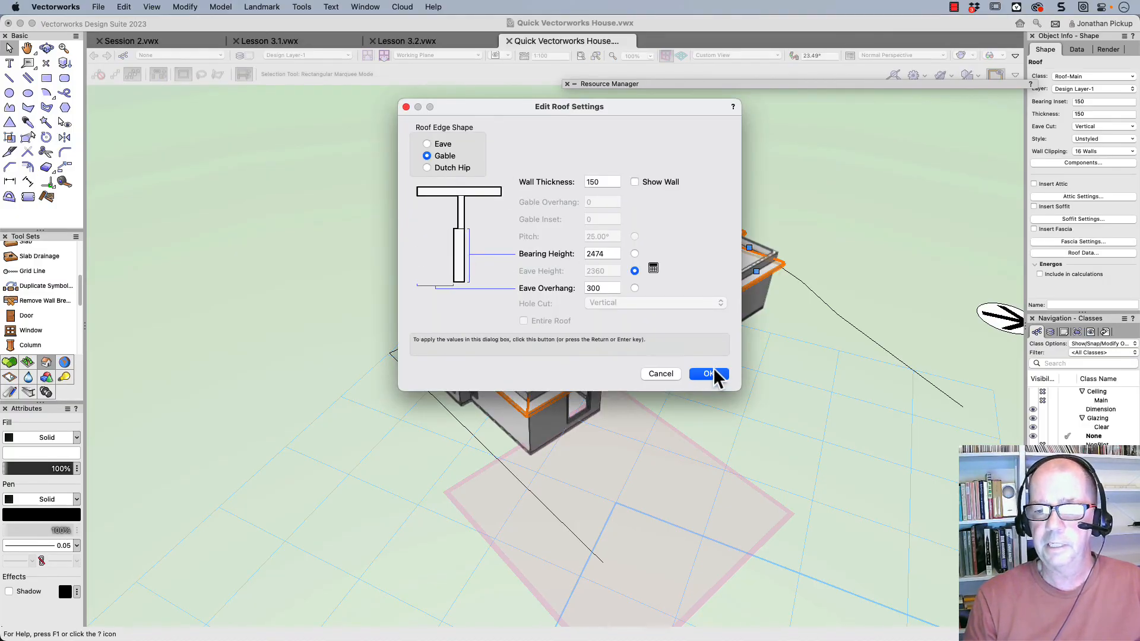
click(703, 372)
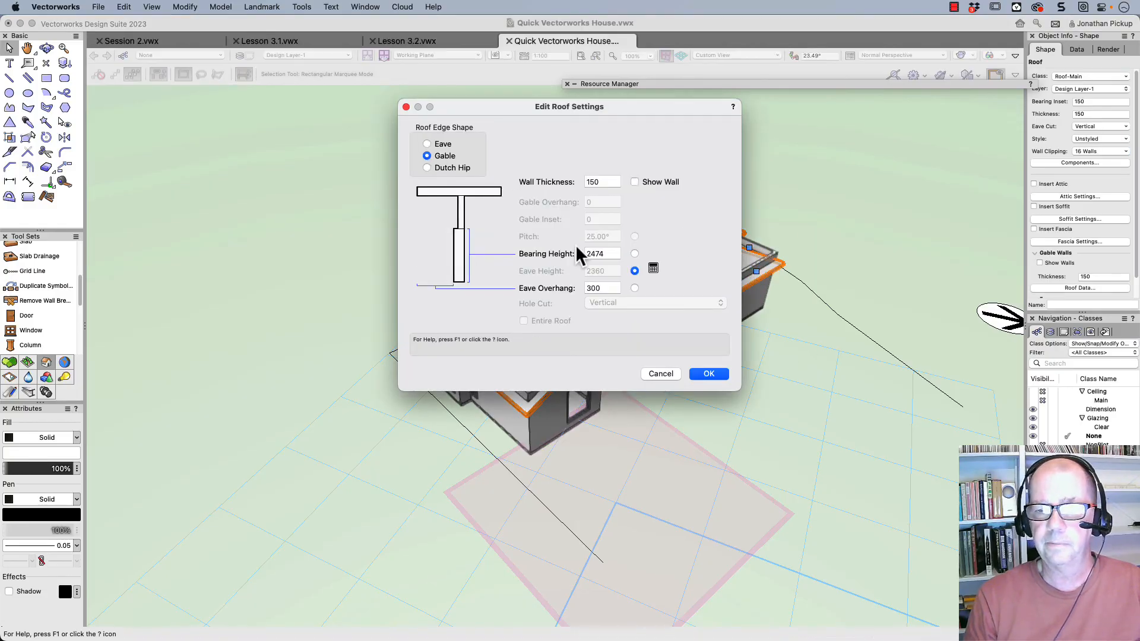
click(708, 374)
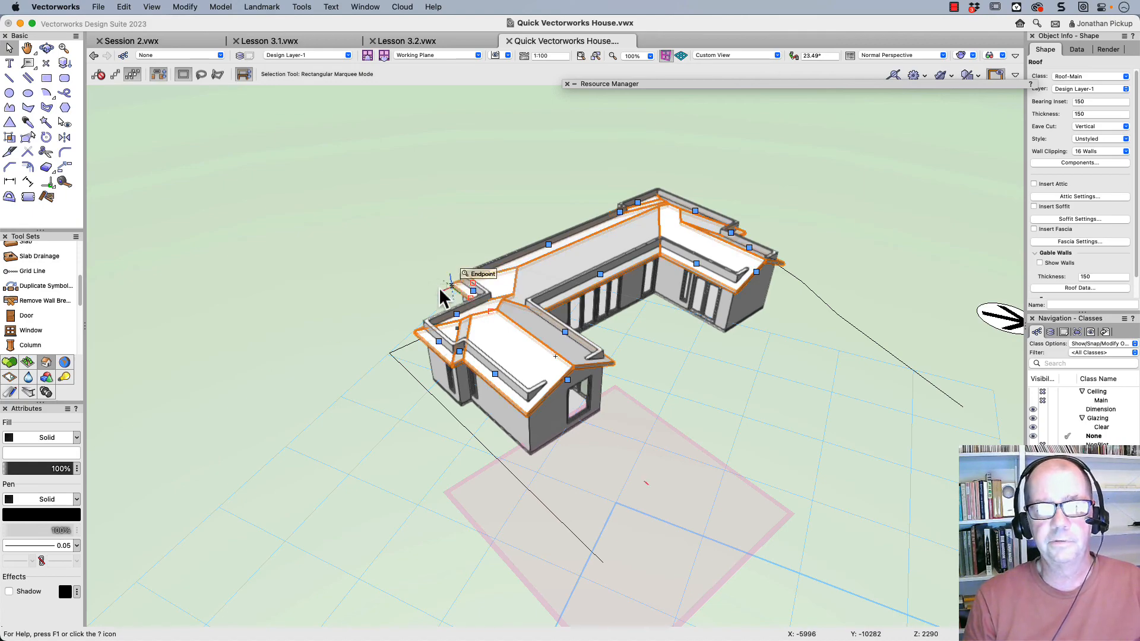
click(46, 137)
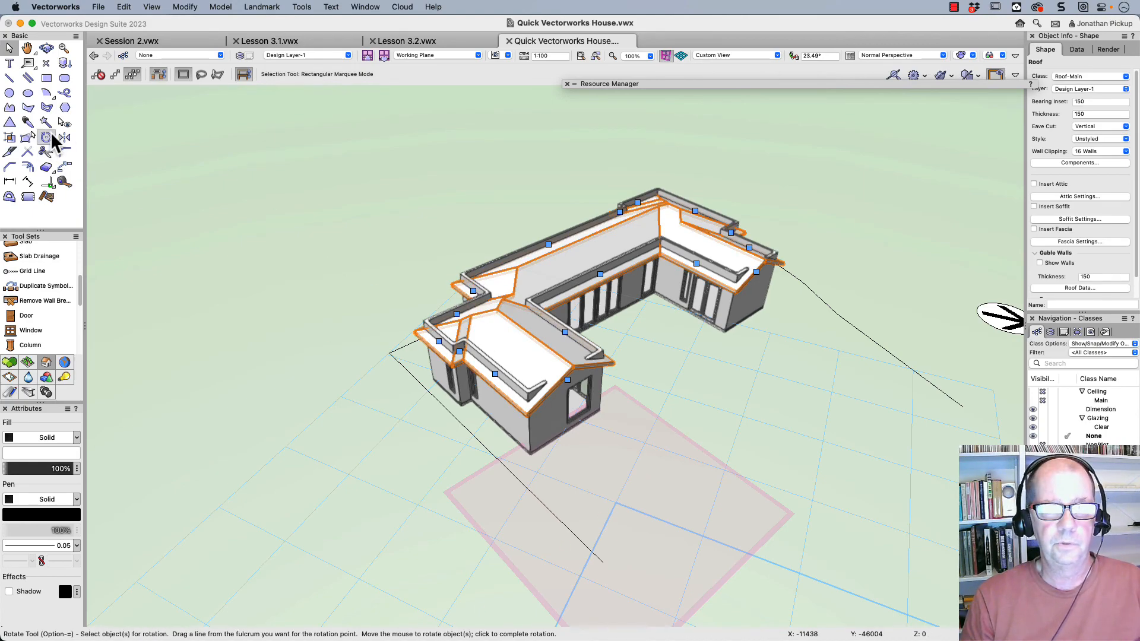
Select all walls and run Fit Walls to Objects, constraining their tops to the roof underside
click(46, 137)
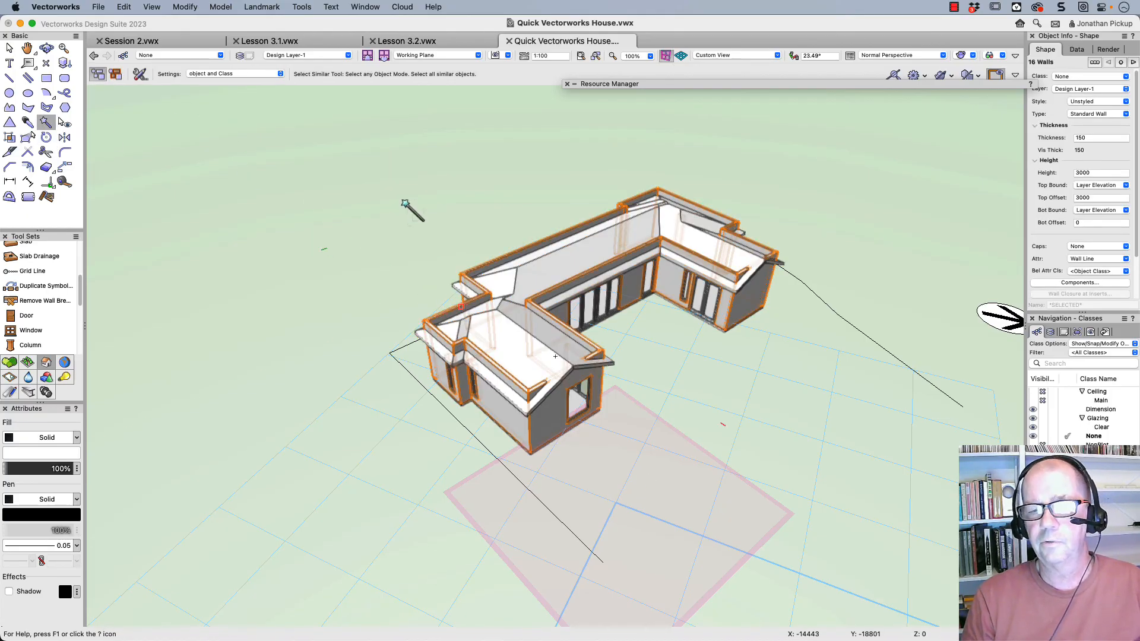
click(261, 7)
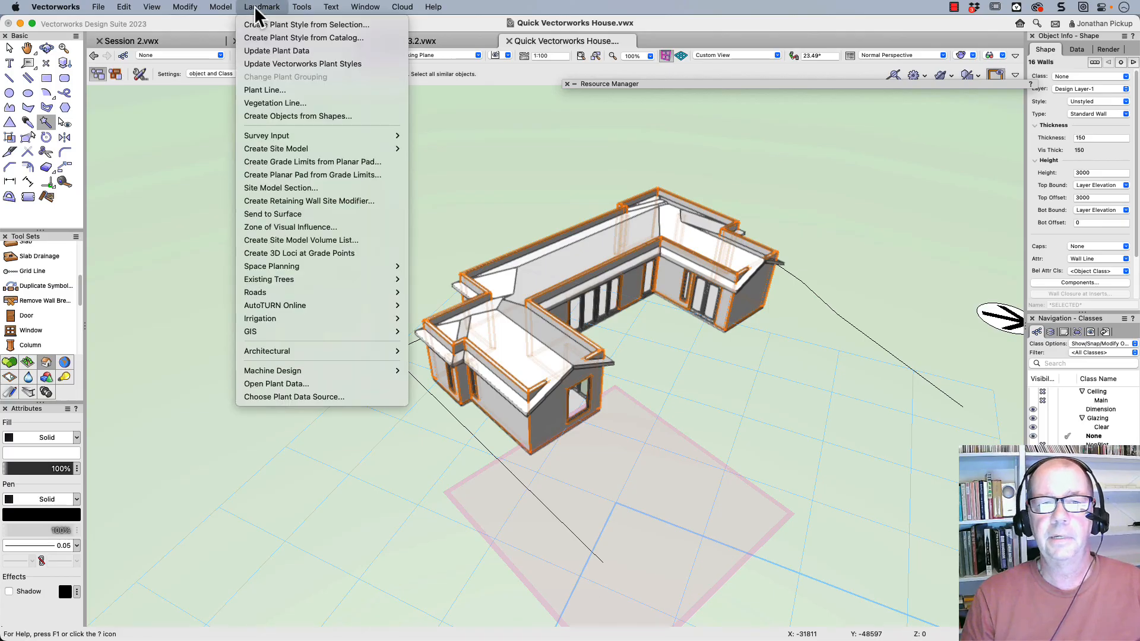
mouse_move(305, 331)
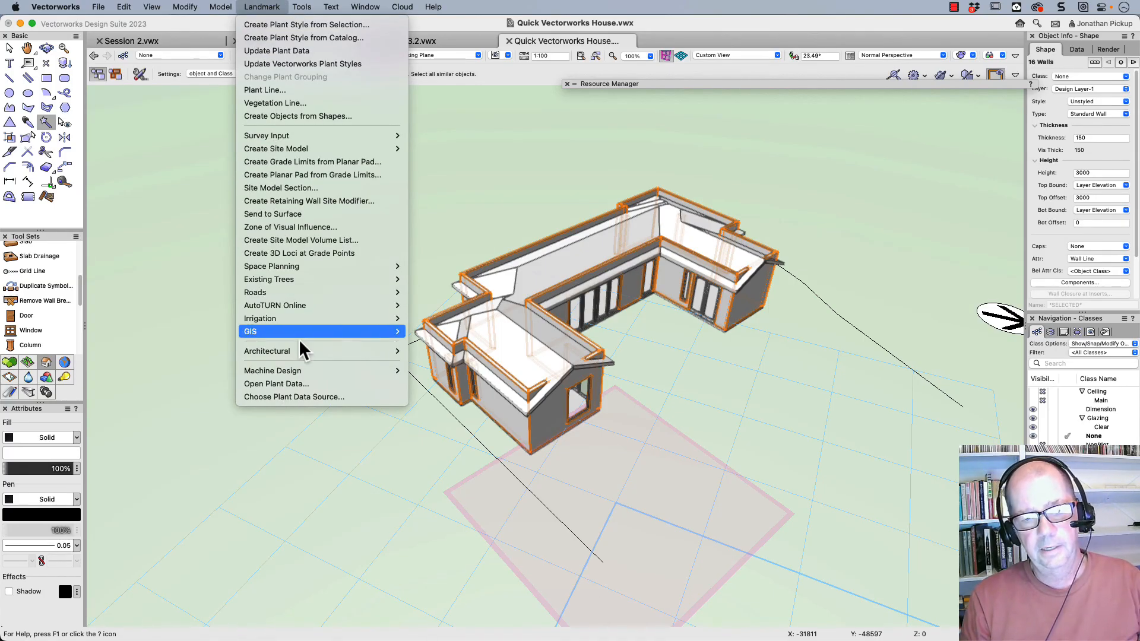
mouse_move(267, 351)
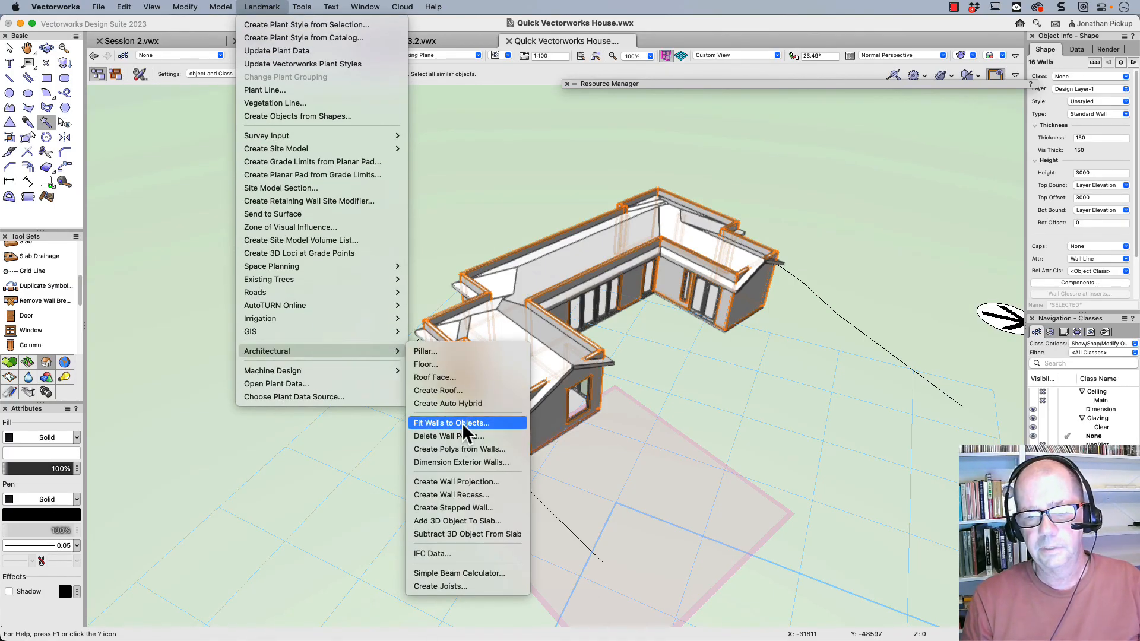
click(450, 423)
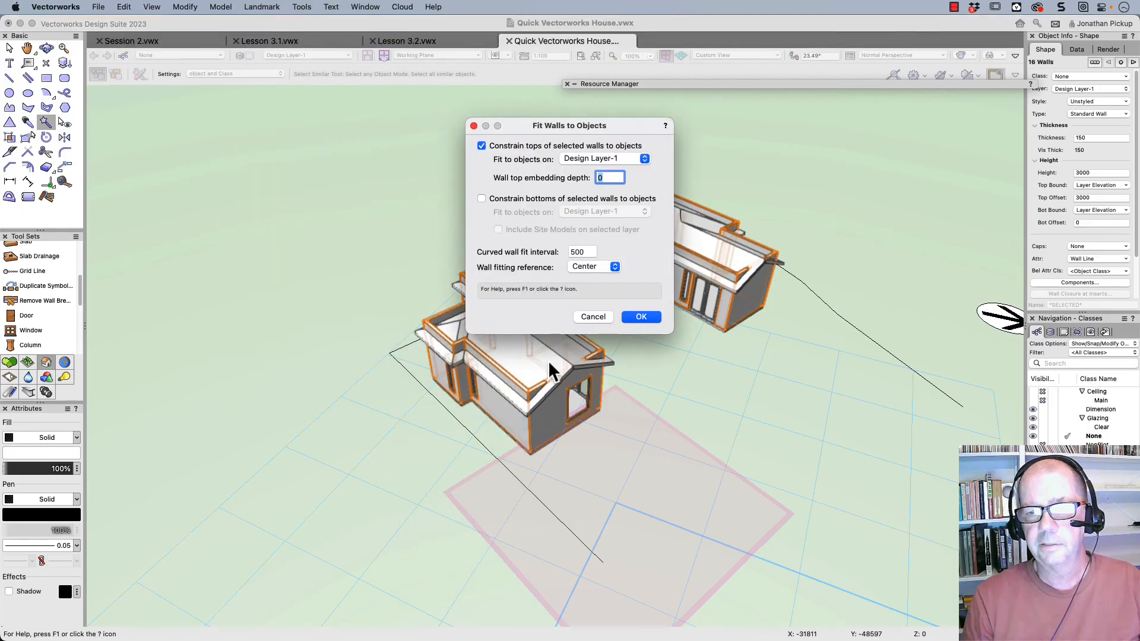
click(640, 316)
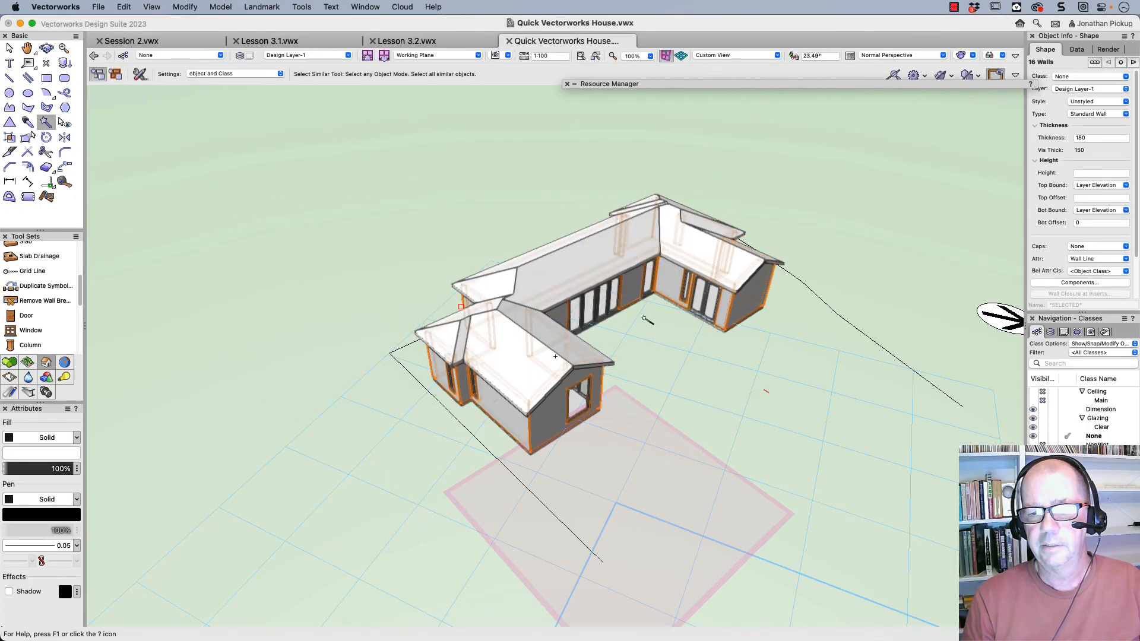